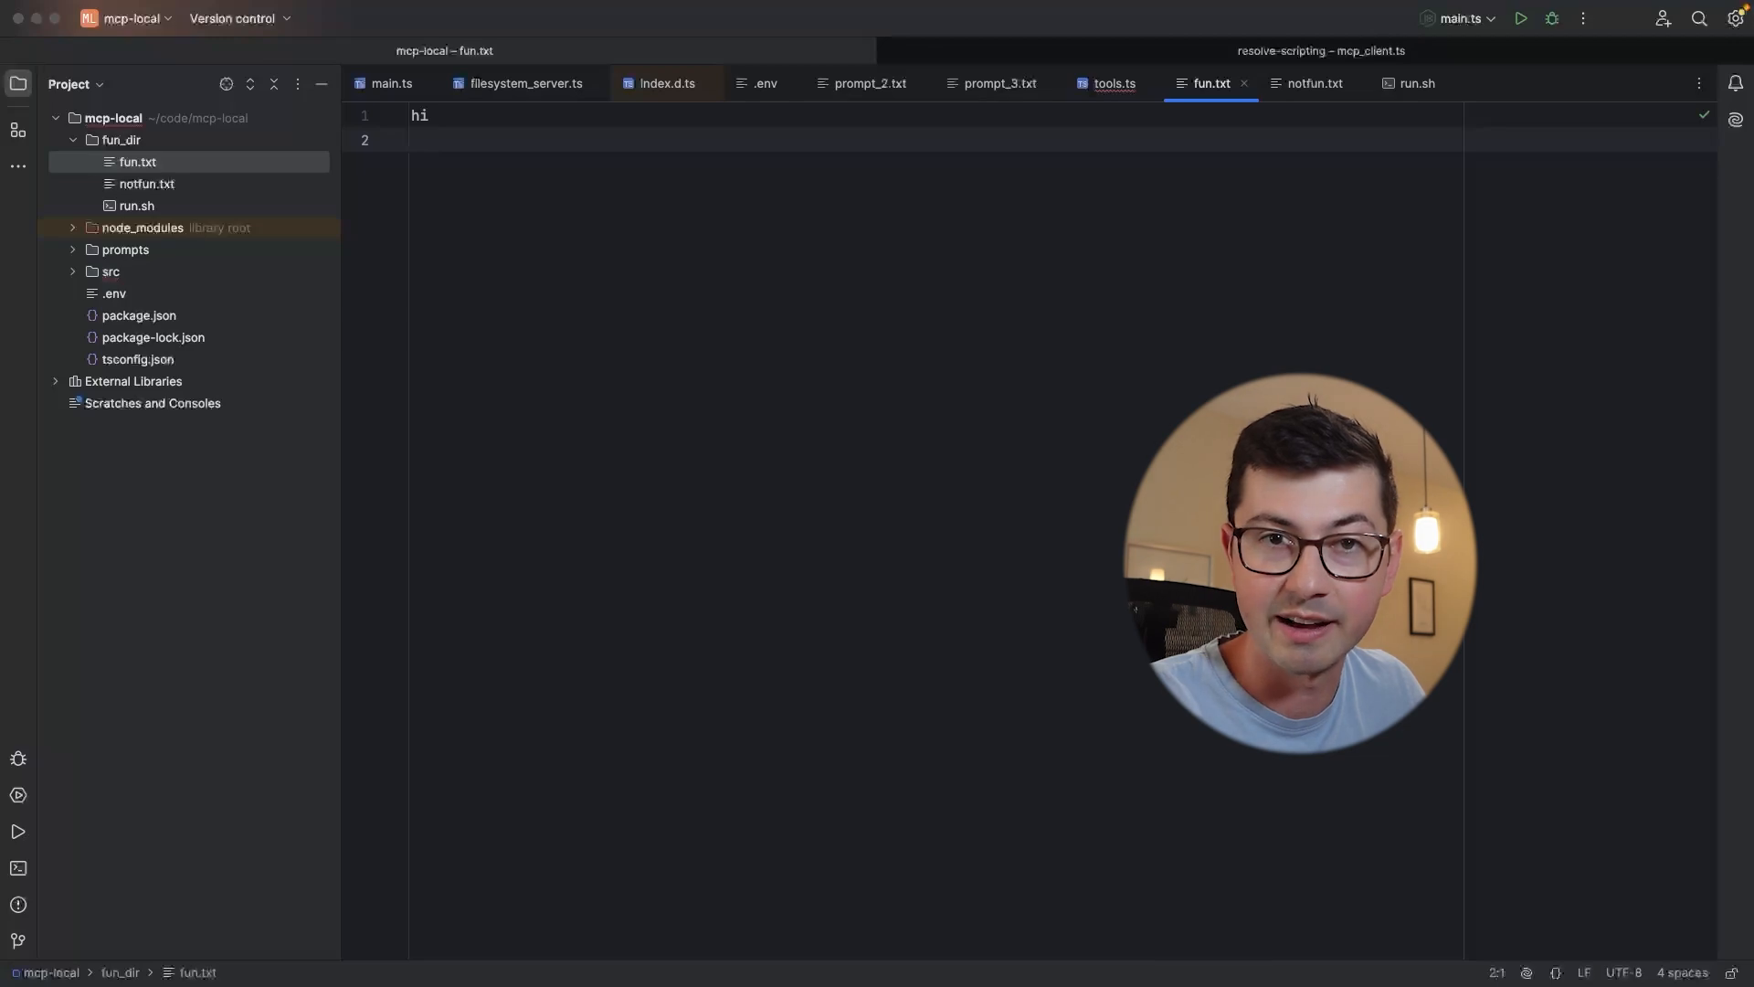
View fun.txt and notfun.txt under fun_dir, then bring up the run.sh bash script
click(137, 161)
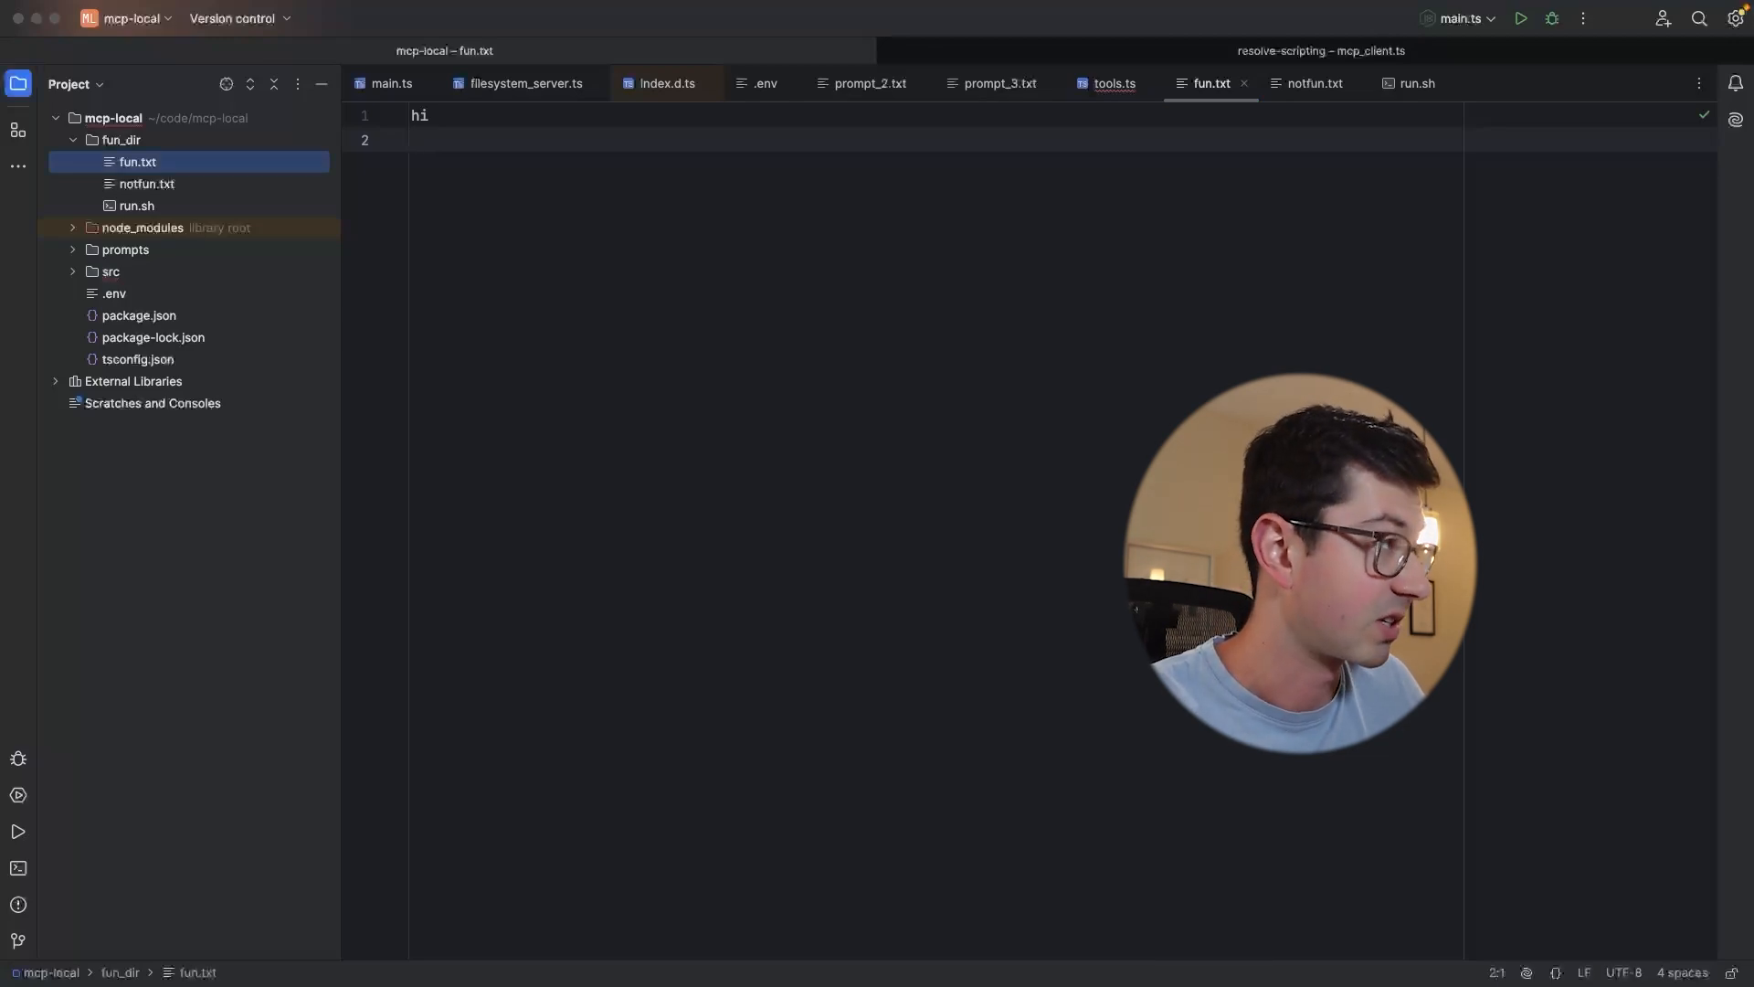
click(146, 183)
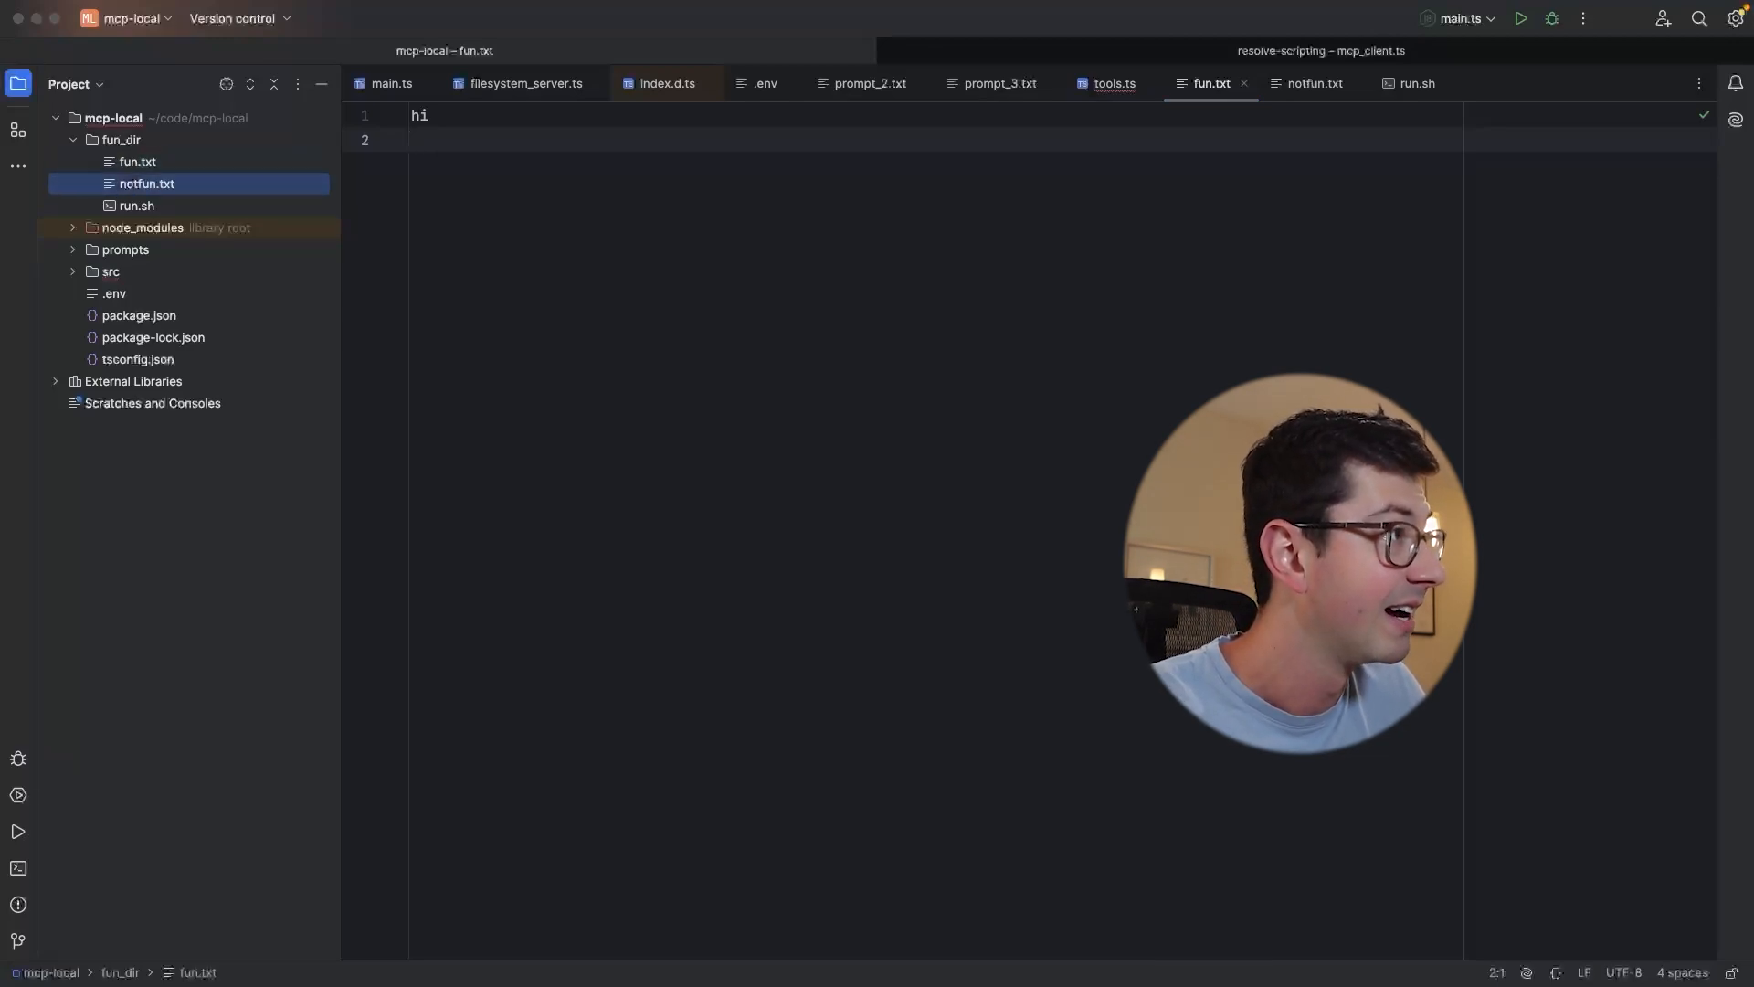
click(1414, 82)
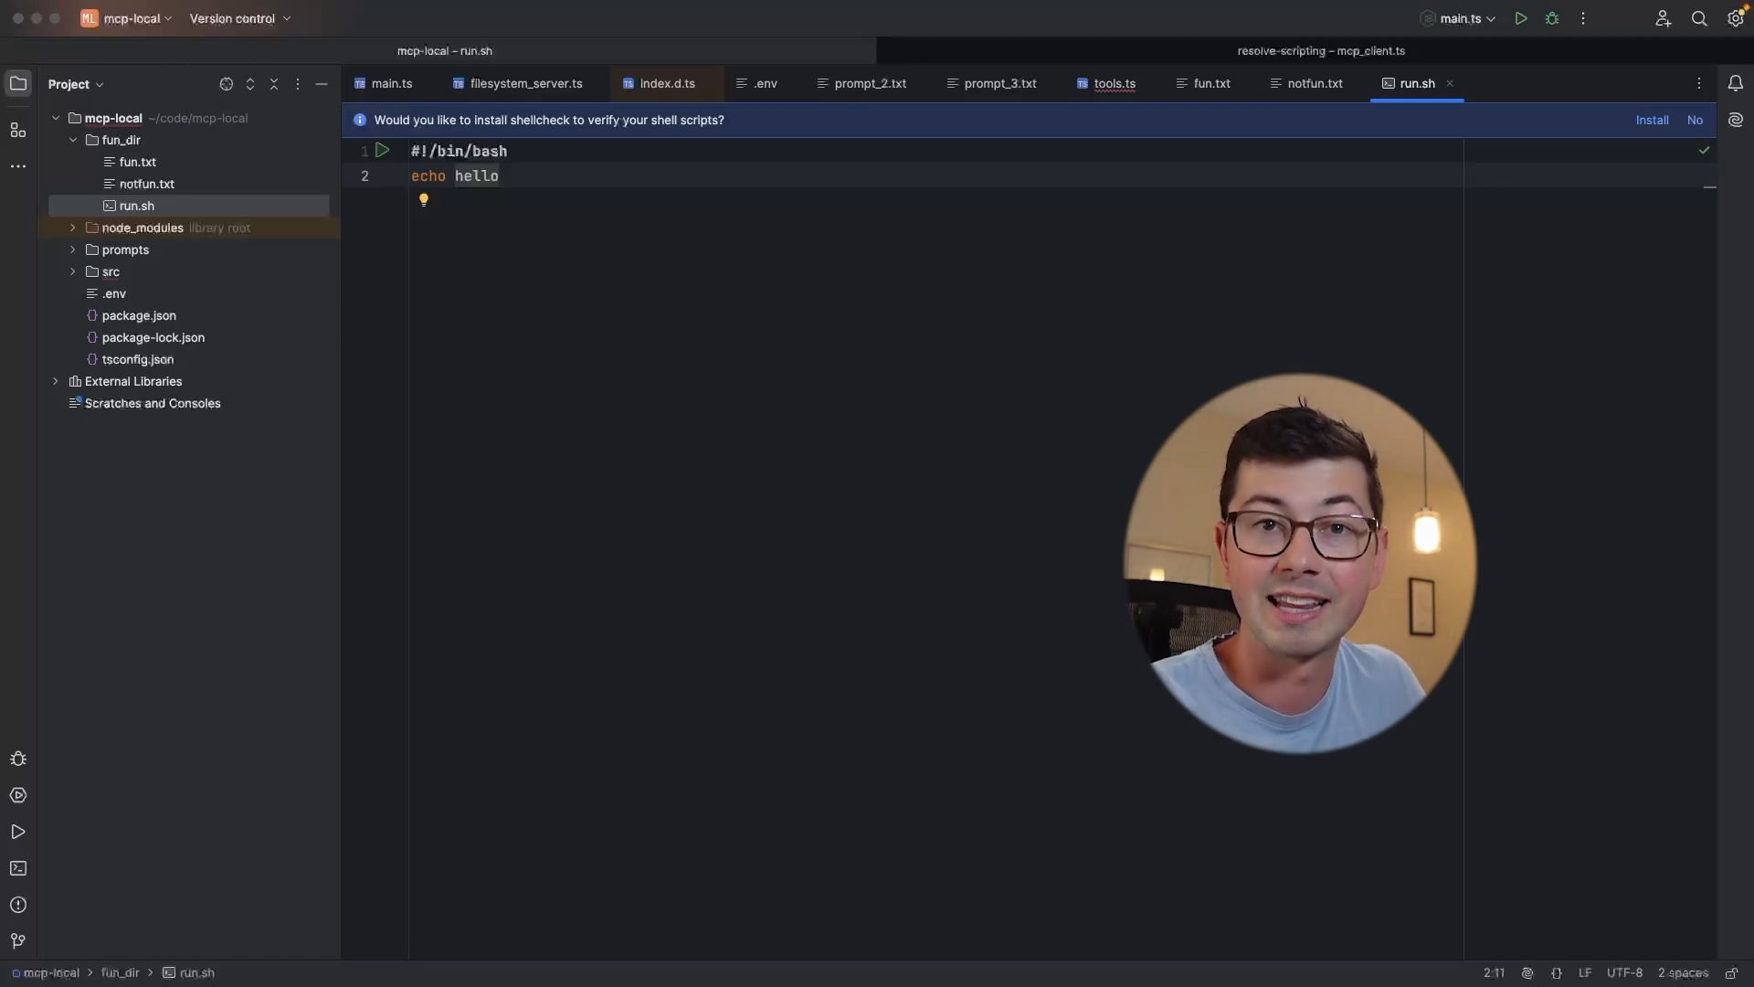
click(126, 250)
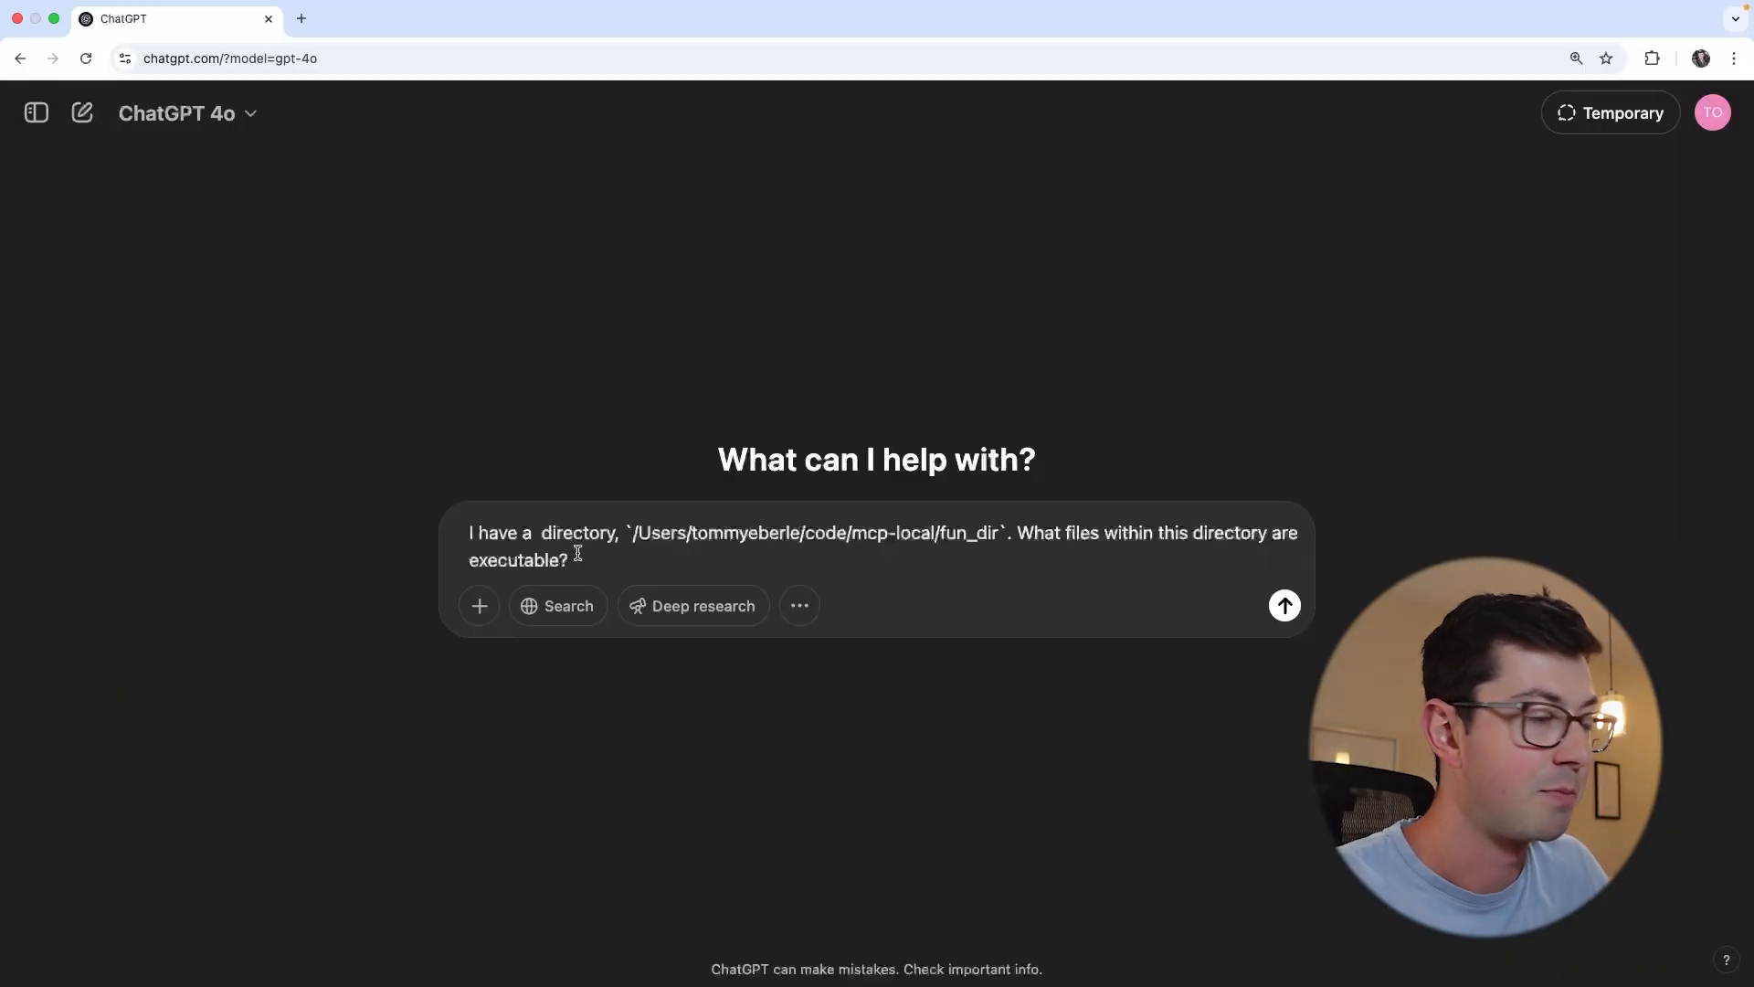
Reword the question about which fun_dir files are executable before sending it
click(1285, 605)
text(ls -l)
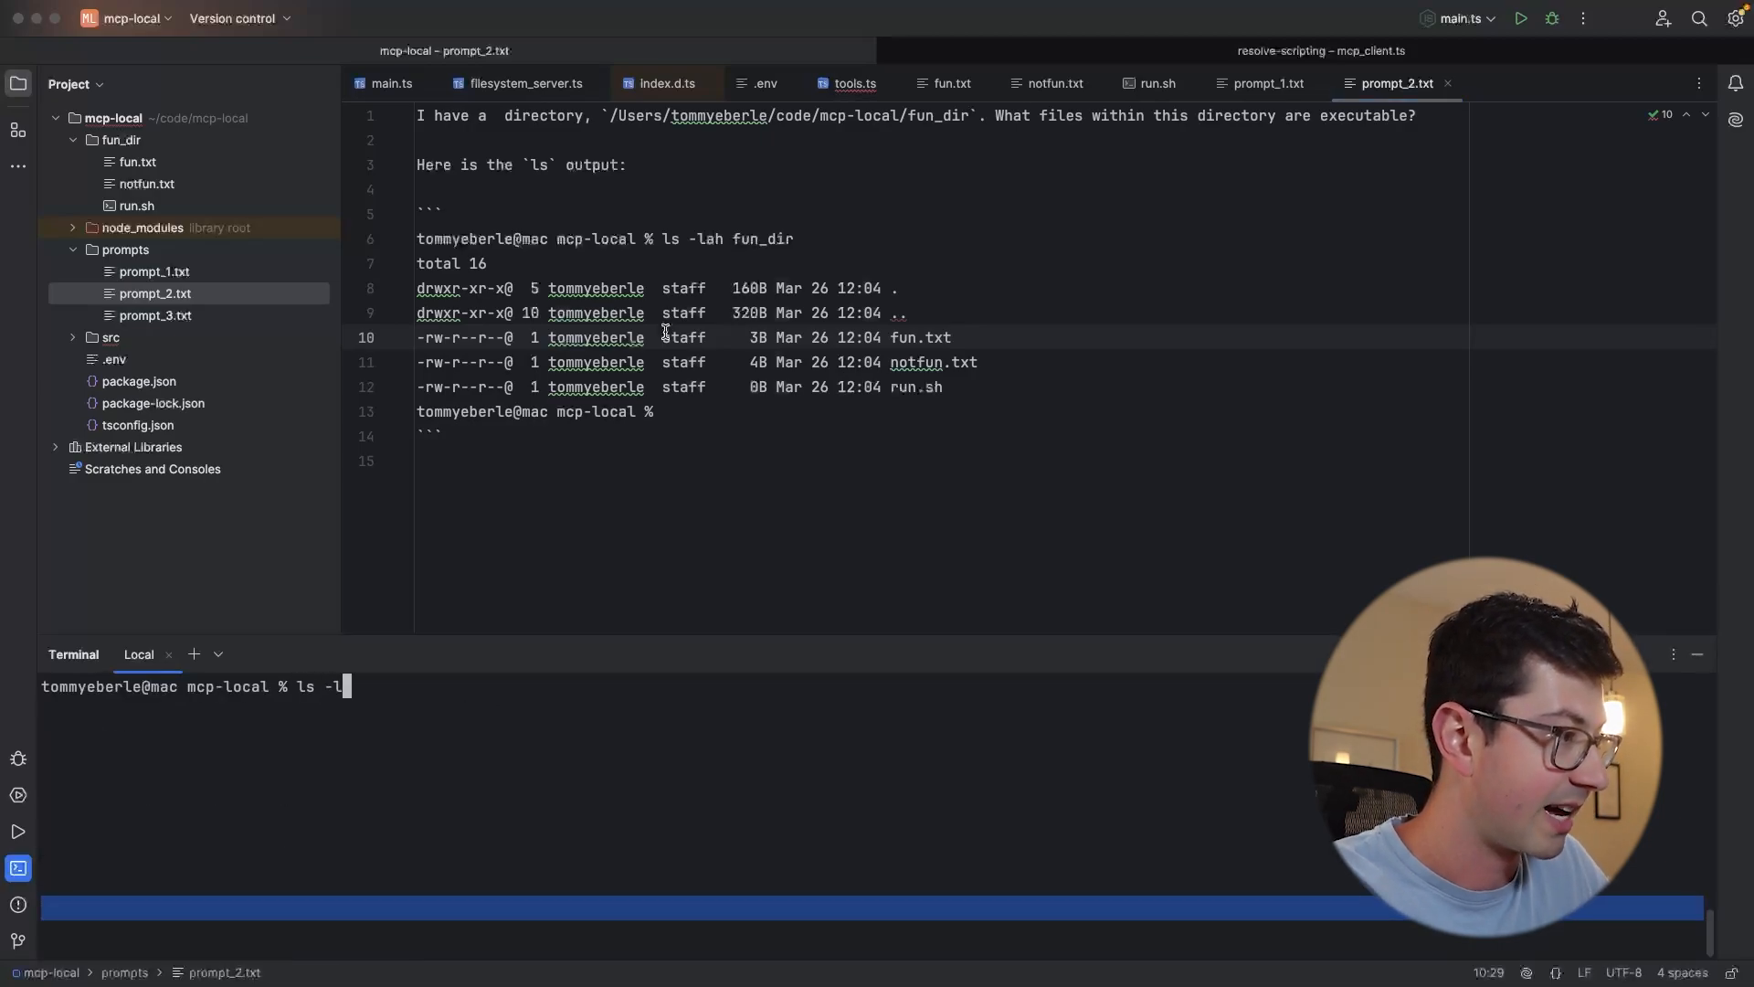
Run ls -lah fun_dir and highlight run.sh's permission string, which lacks execute permission
text(ah fun_dir)
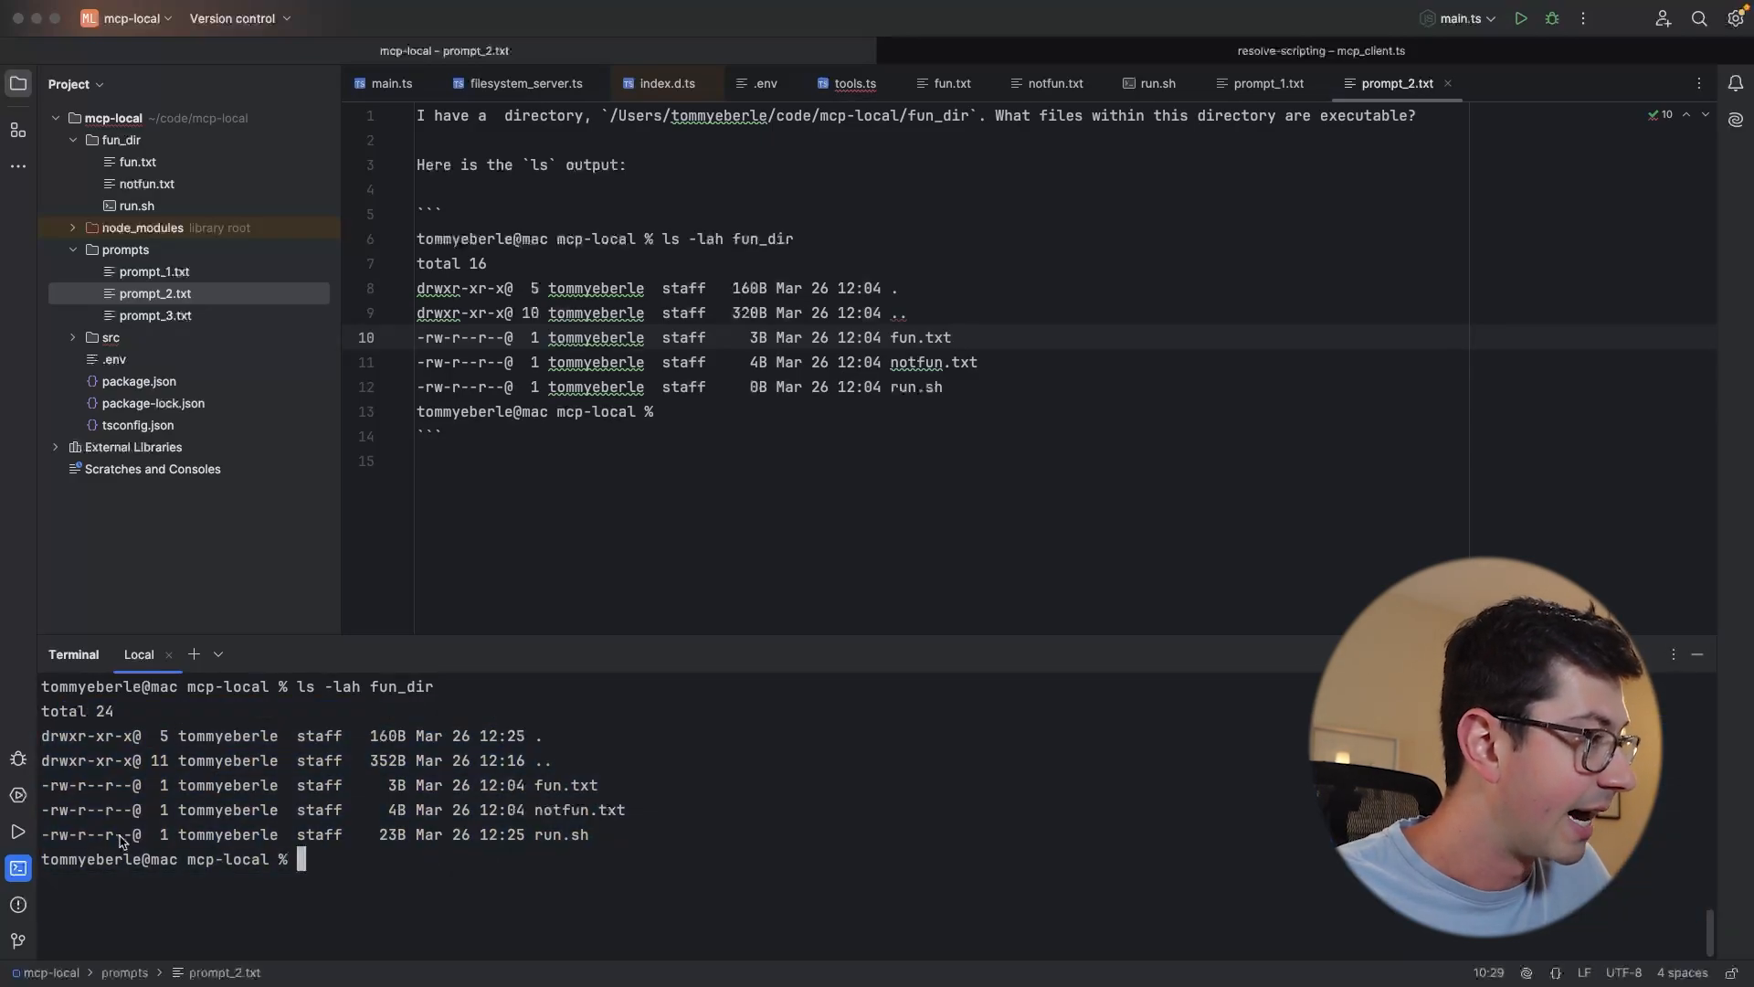
double_click(84, 836)
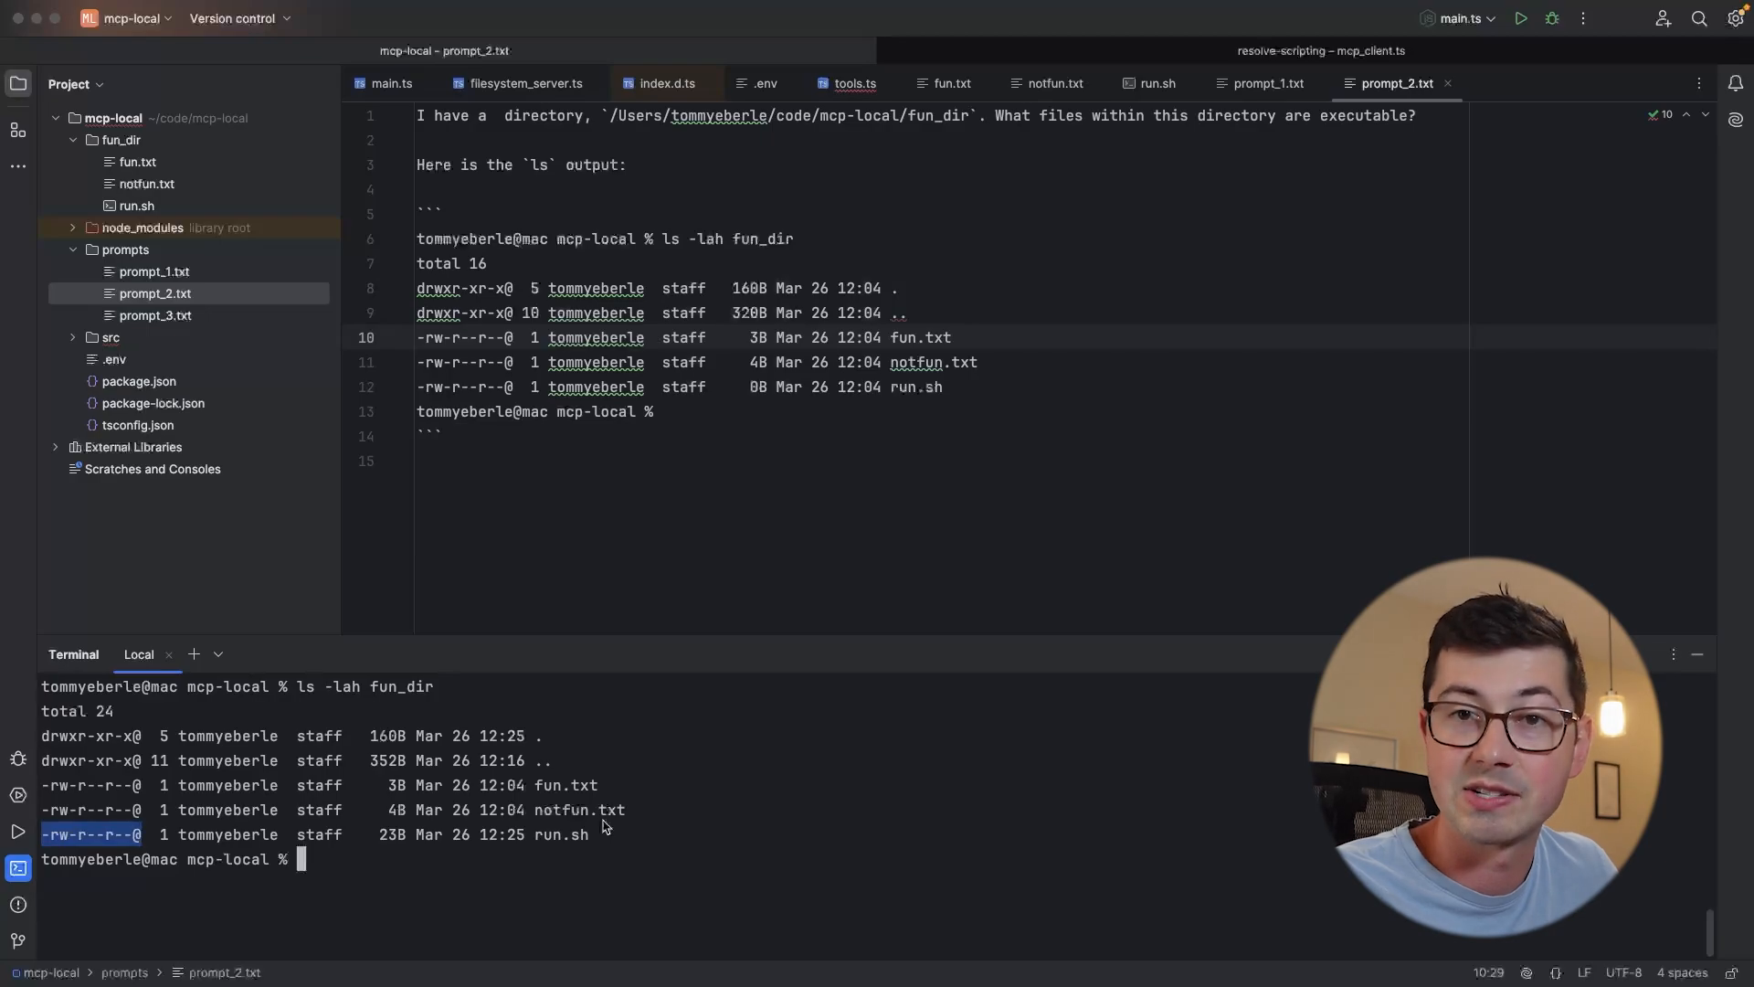
mouse_move(590, 830)
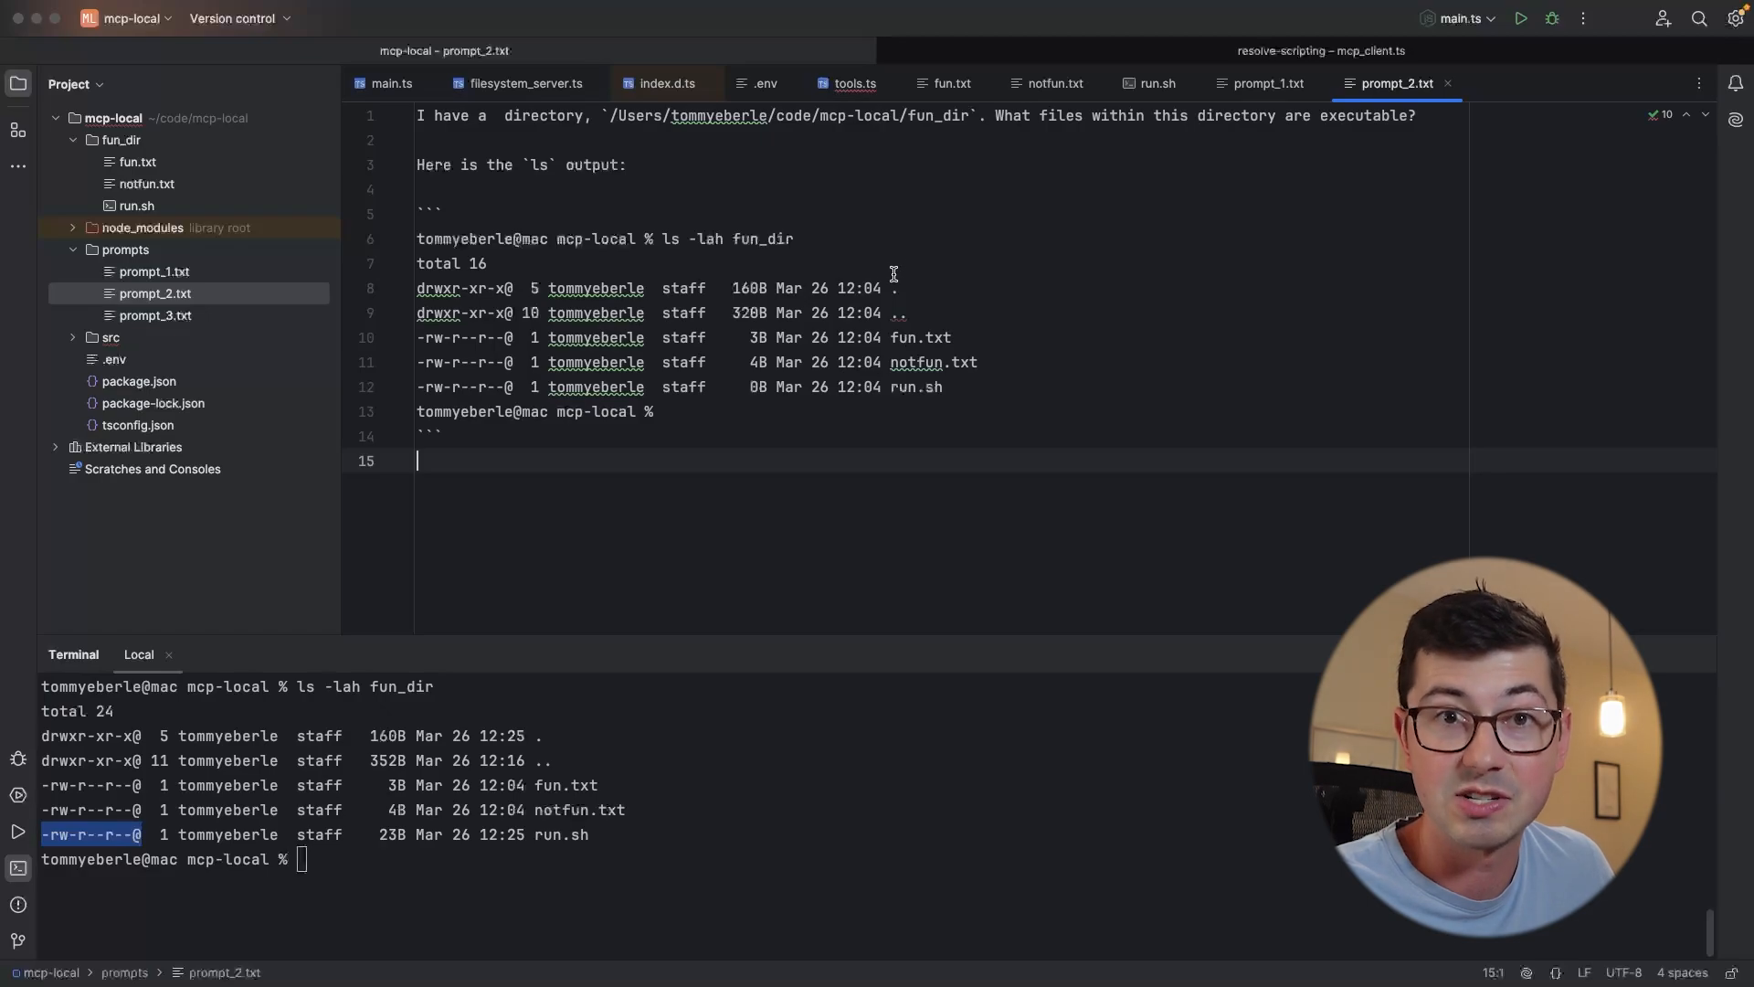
Select all of prompt_2.txt, the executable-files question with its ls listing, for pasting into ChatGPT
key(cmd+a)
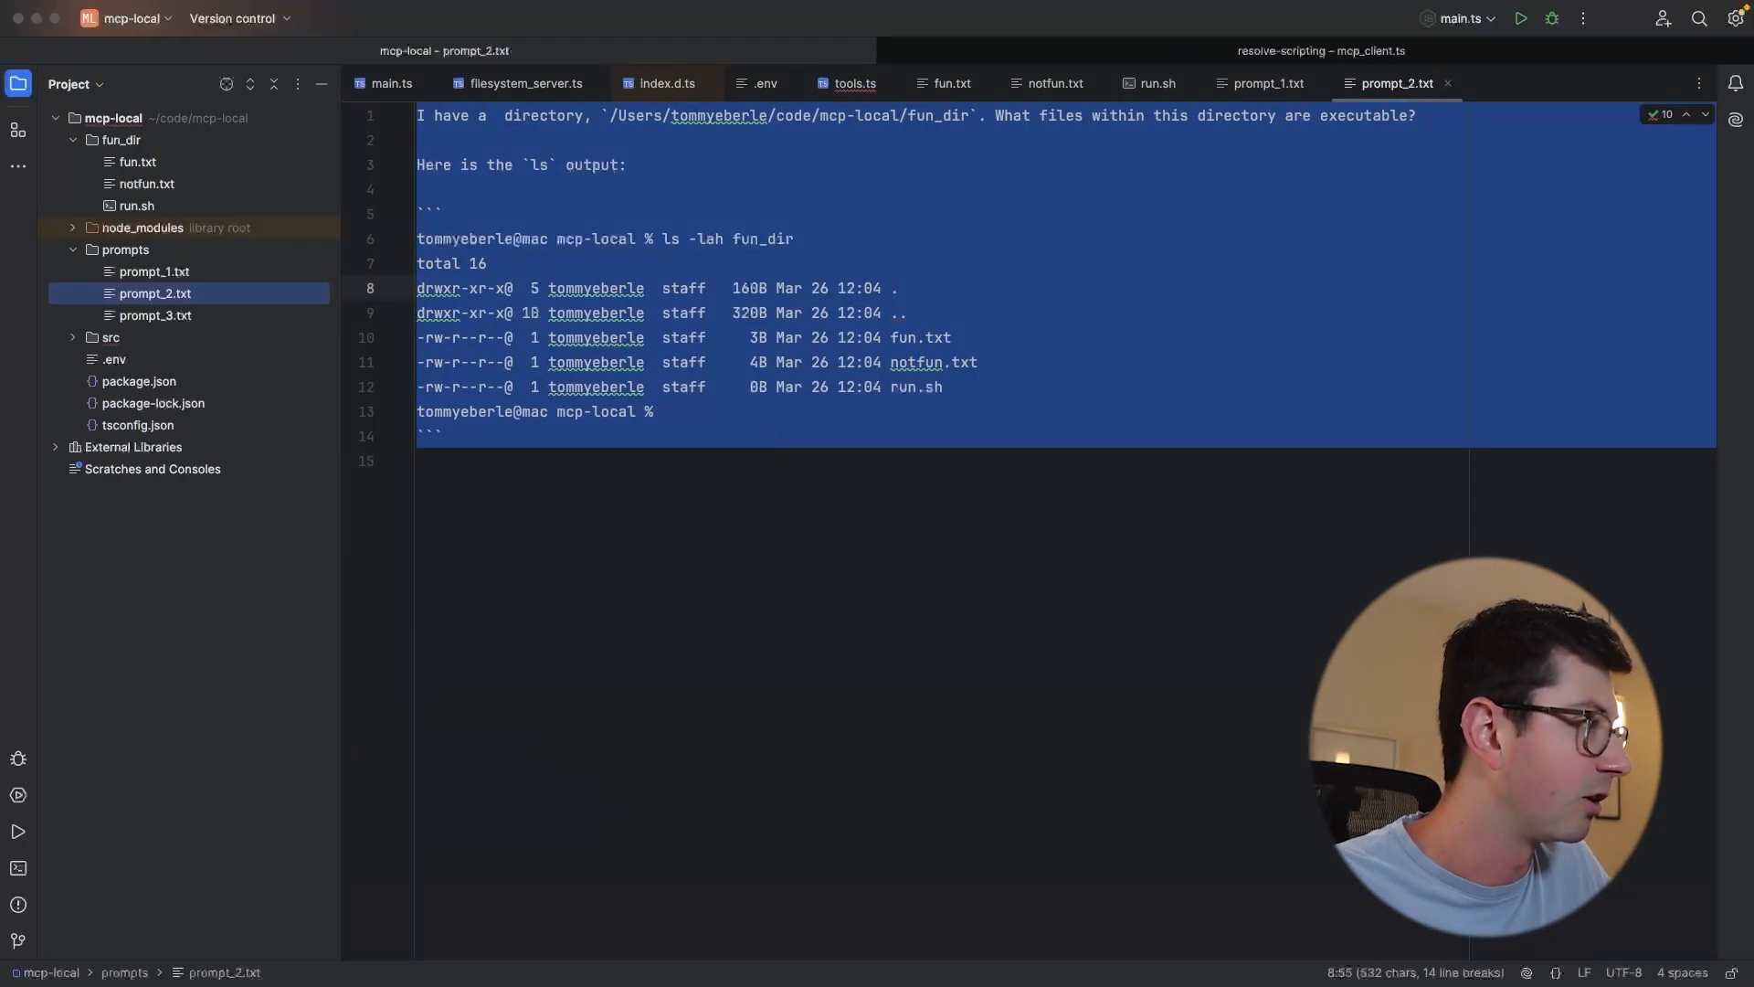
Check the fun_dir path in tools.ts's ls call, run the script and highlight the ls_str output key
click(854, 82)
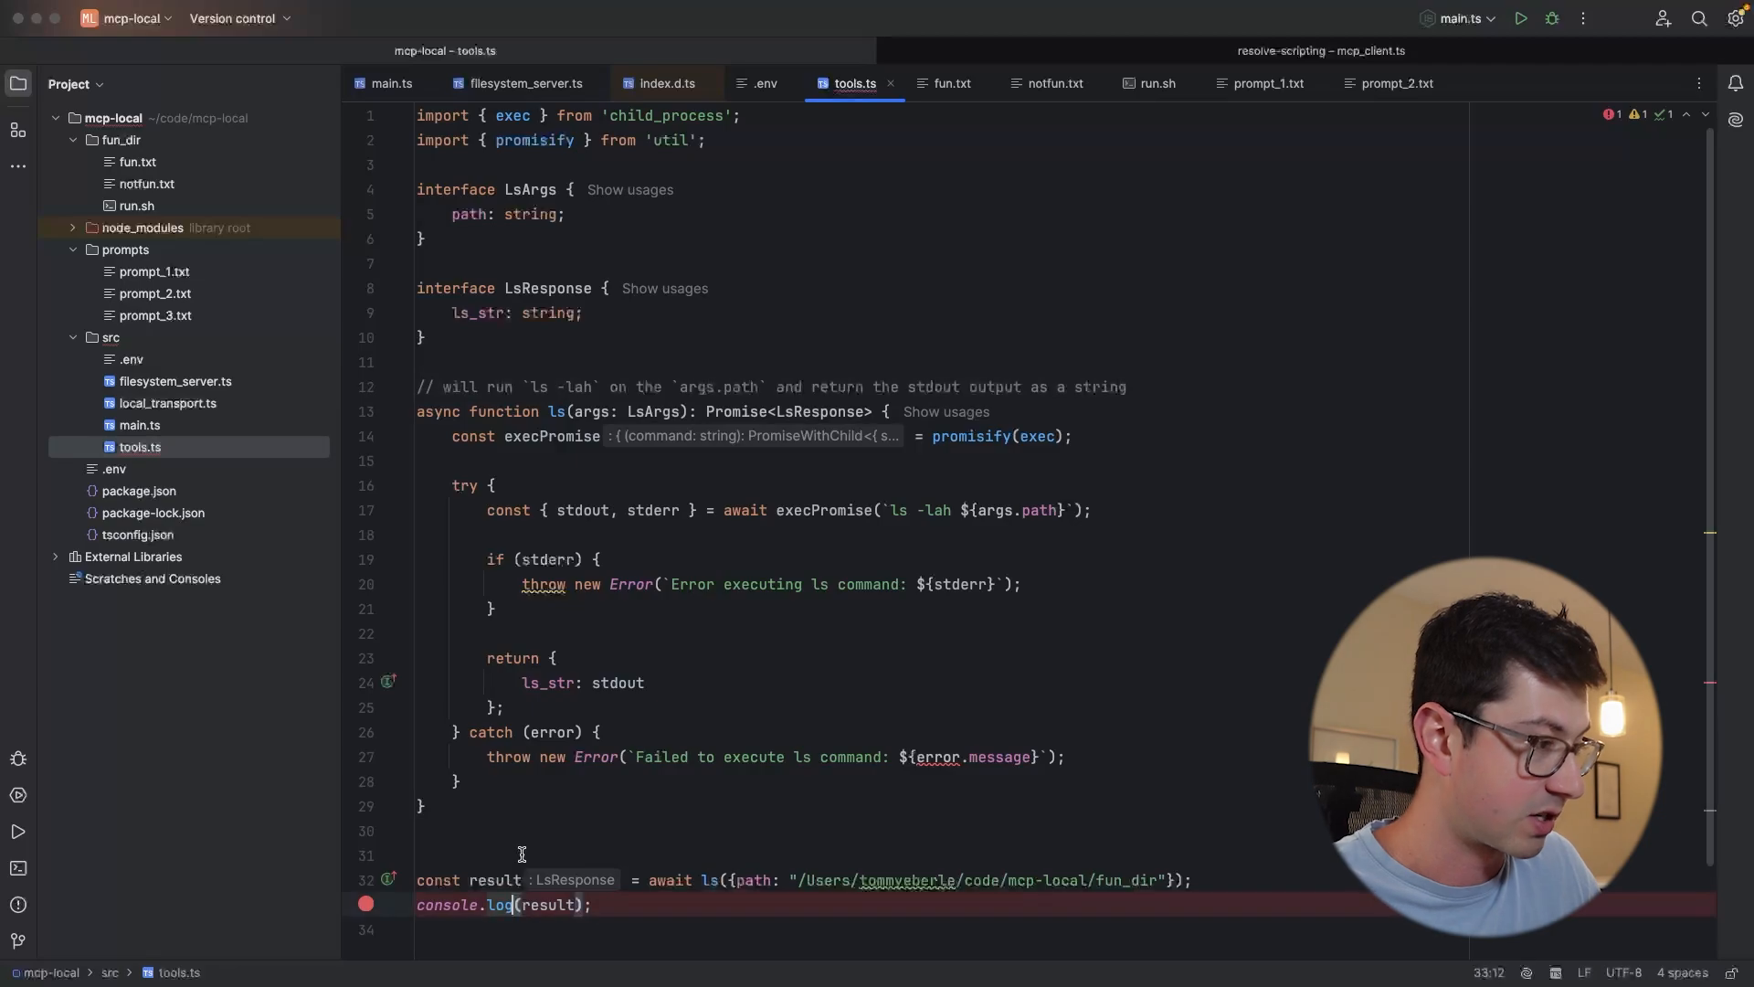
double_click(974, 879)
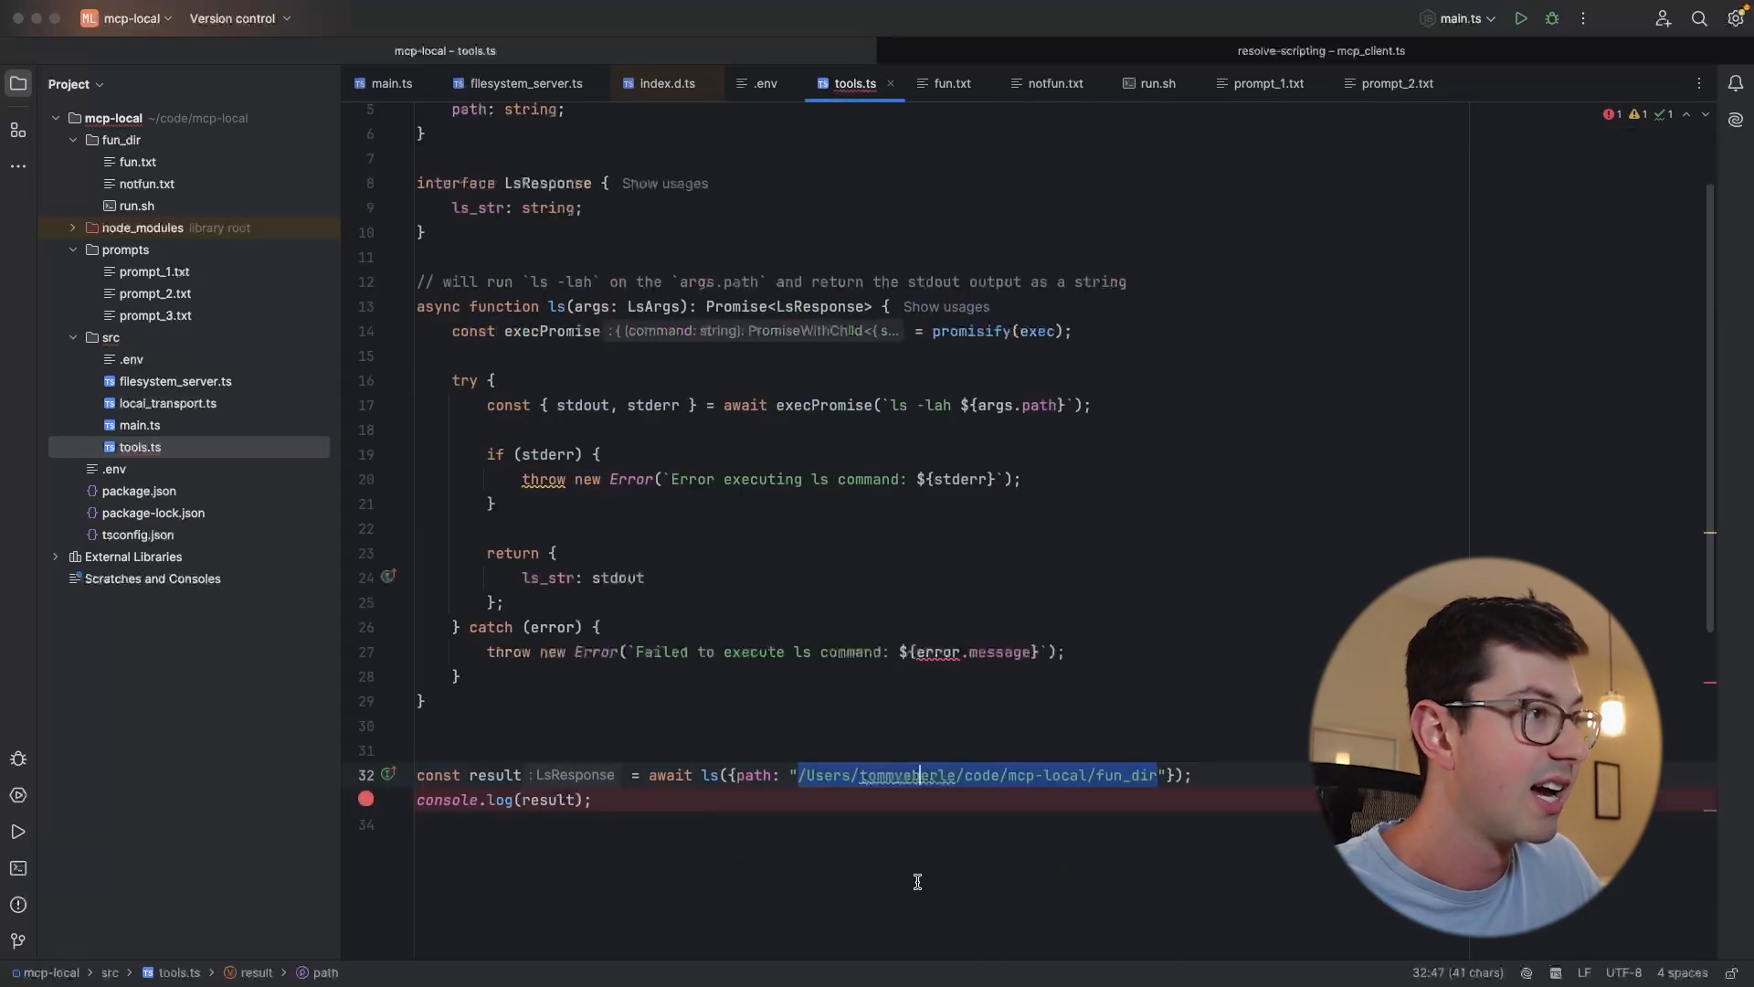
click(1521, 18)
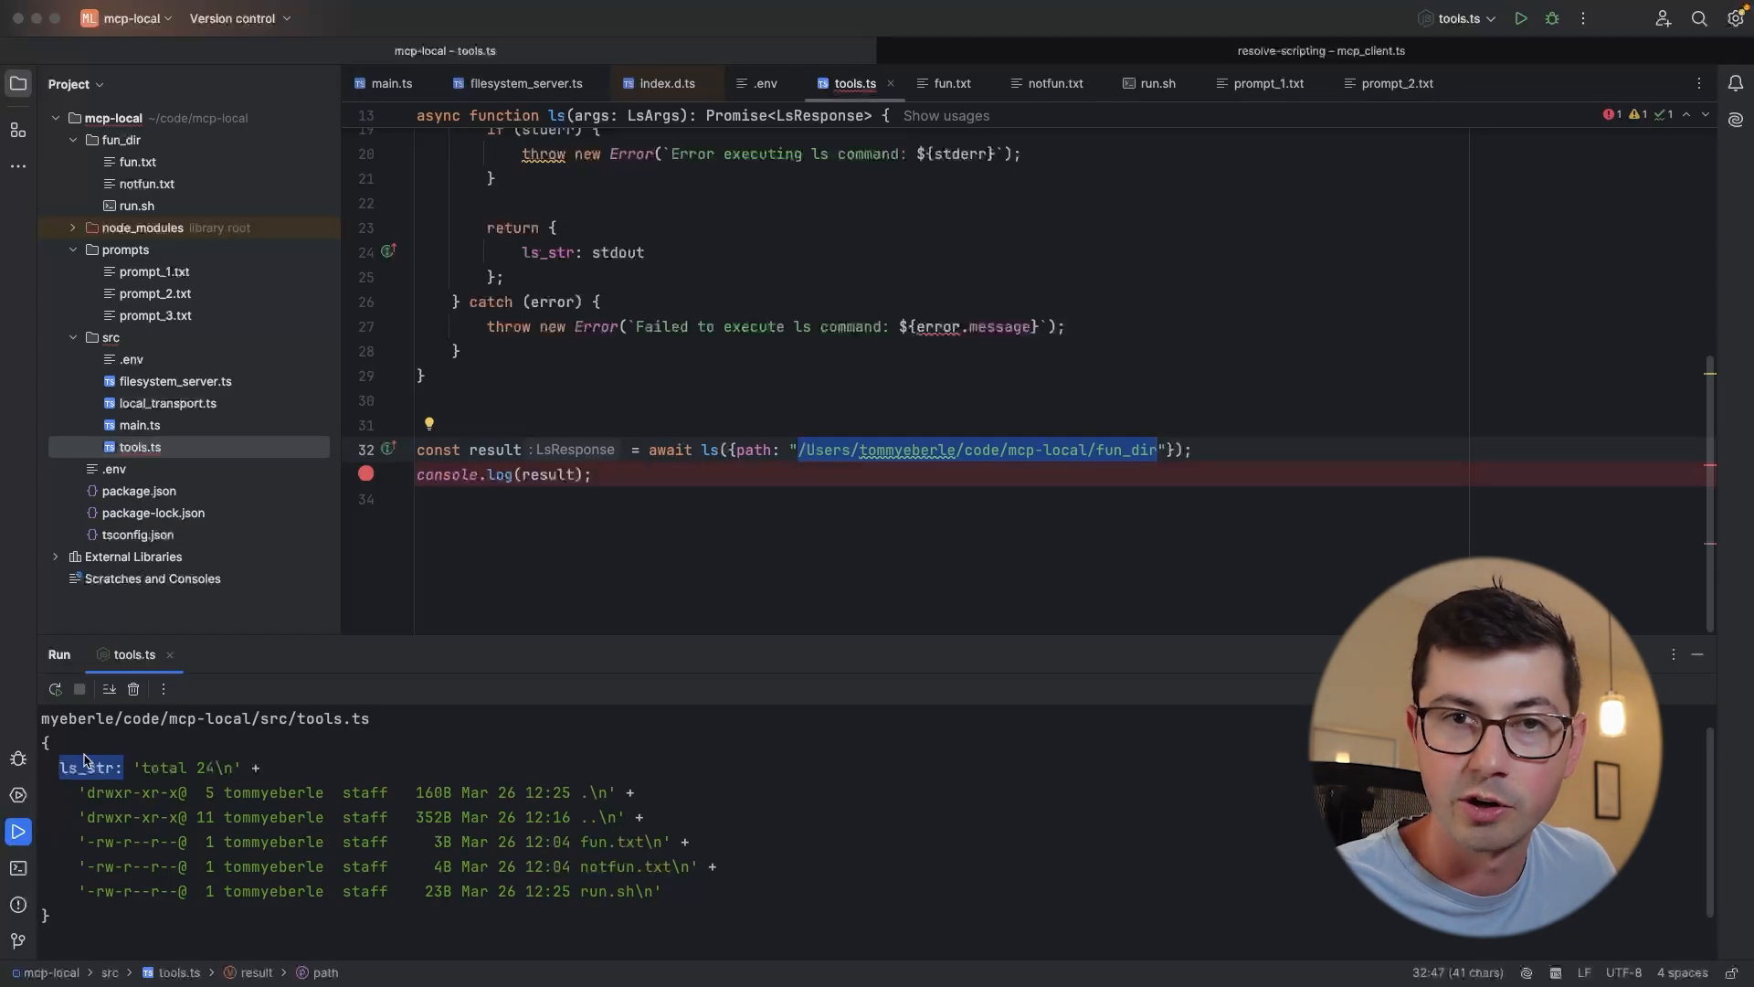
drag(84, 768, 576, 906)
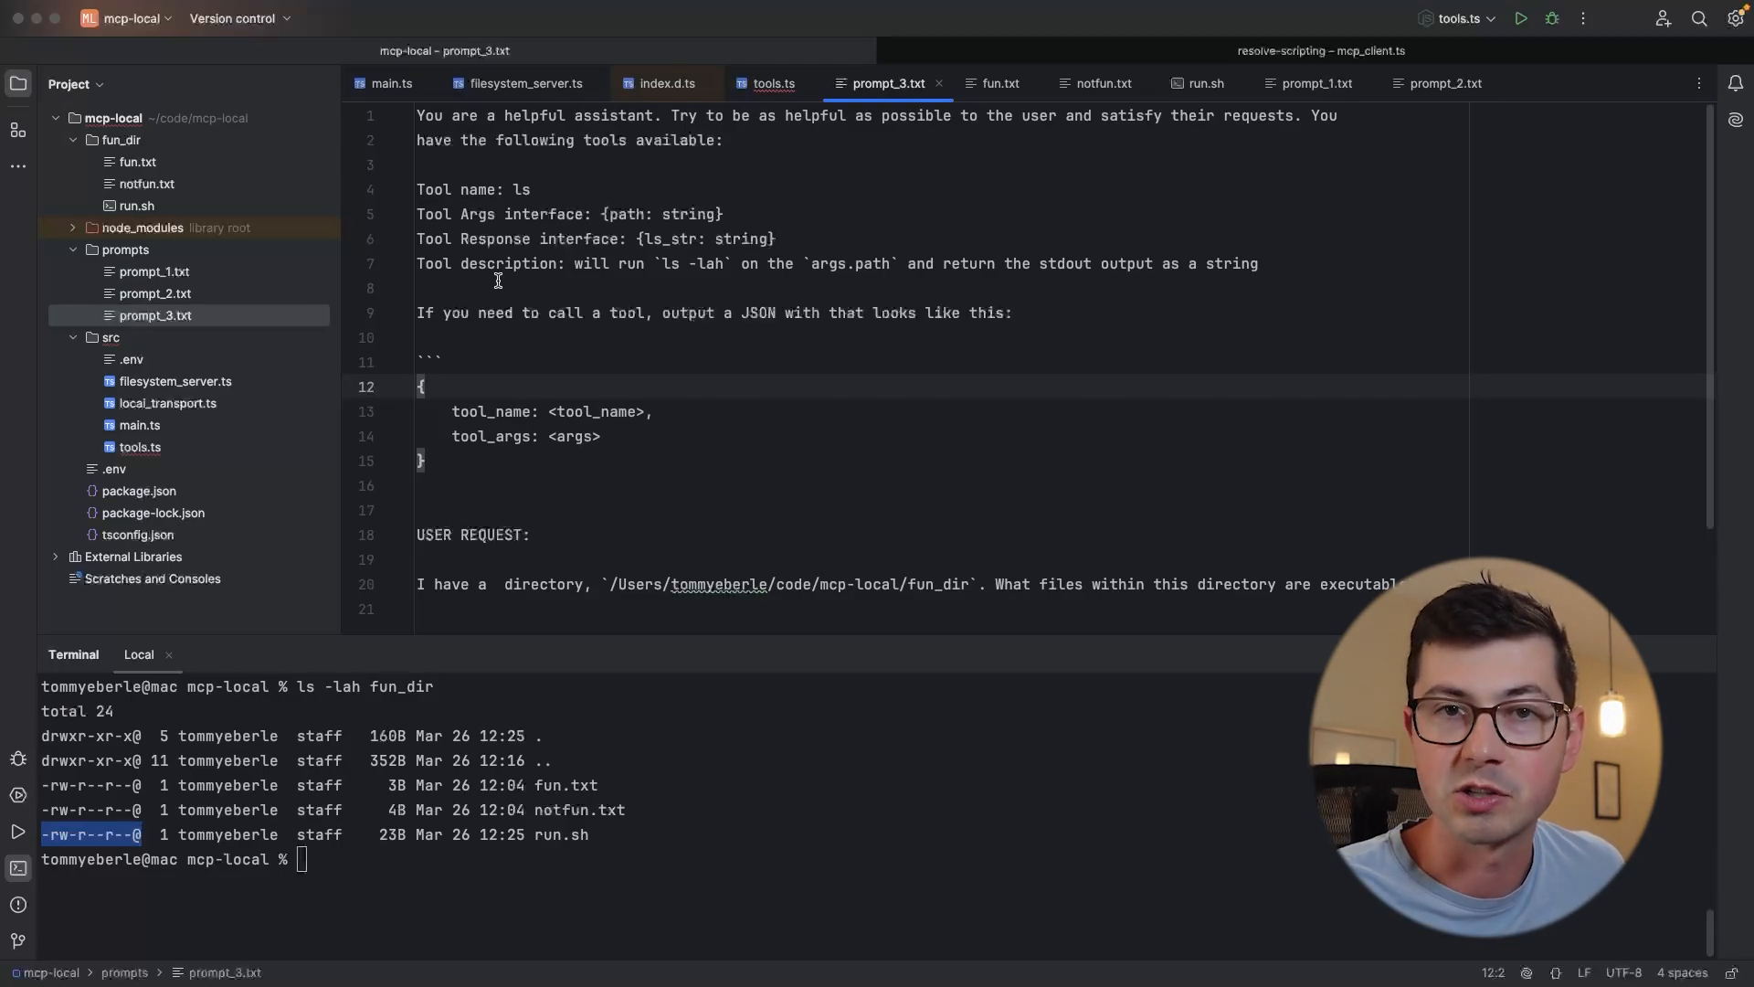
Highlight prompt_3's ls tool description and compare it with the matching function comment in tools.ts
double_click(521, 189)
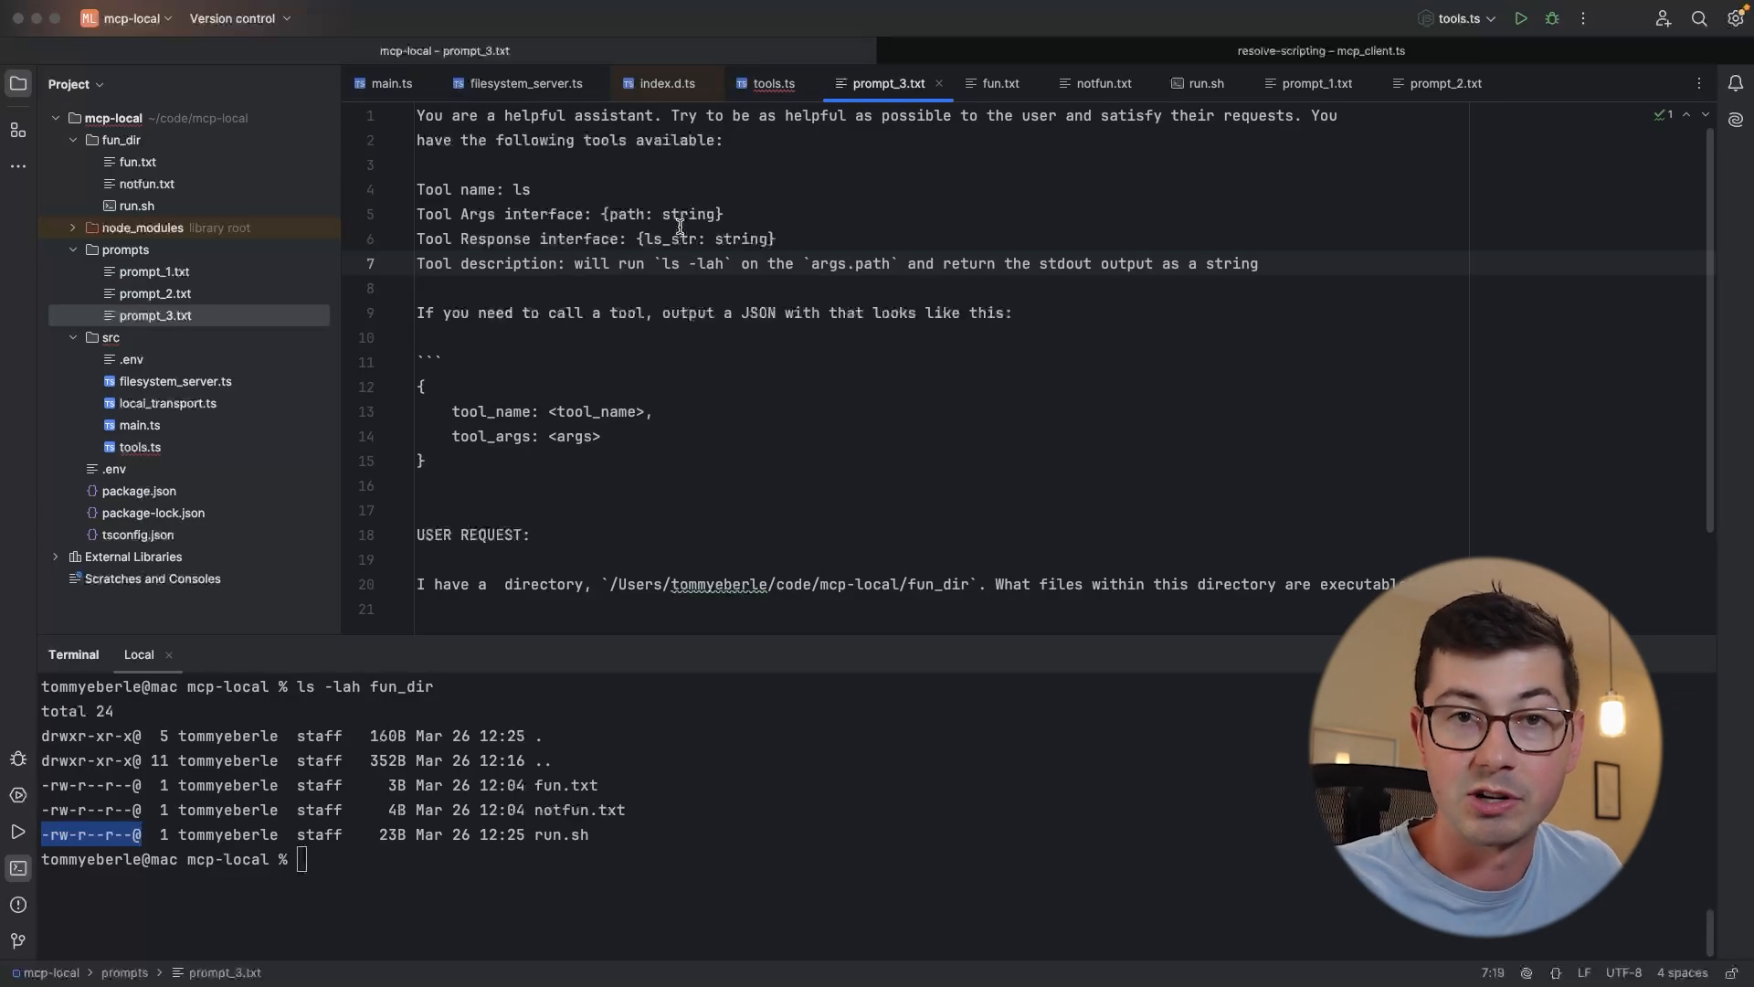
drag(574, 263, 1257, 263)
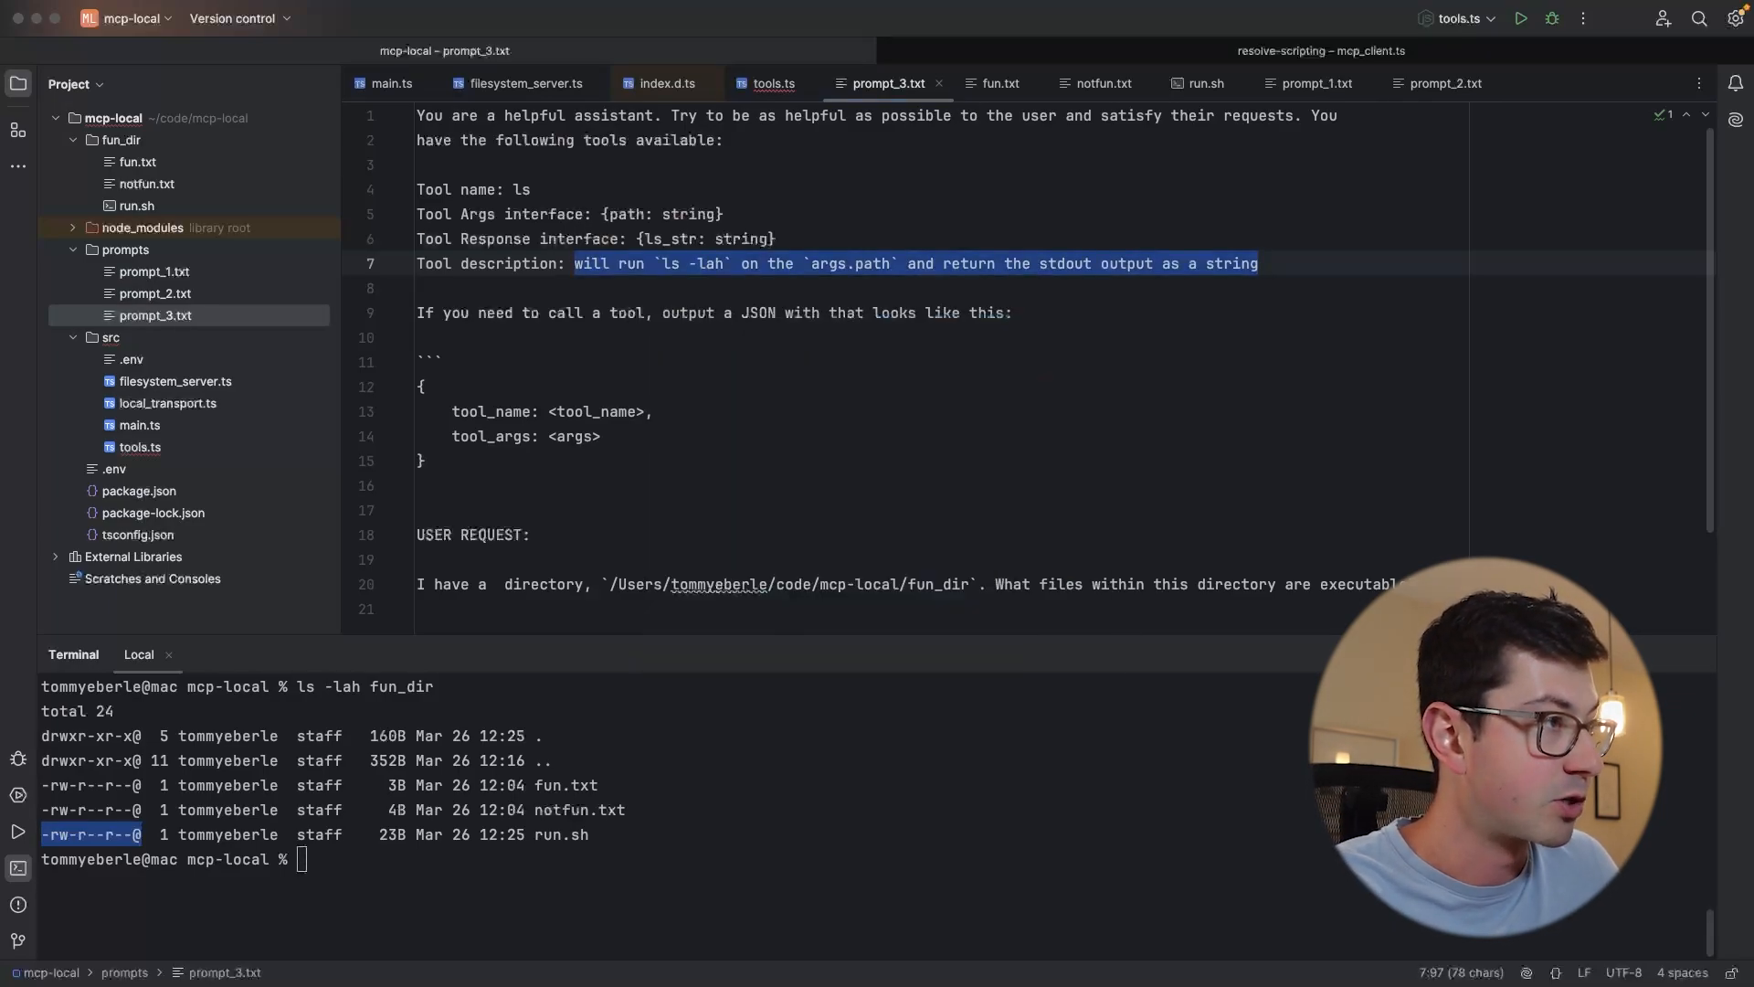
click(771, 82)
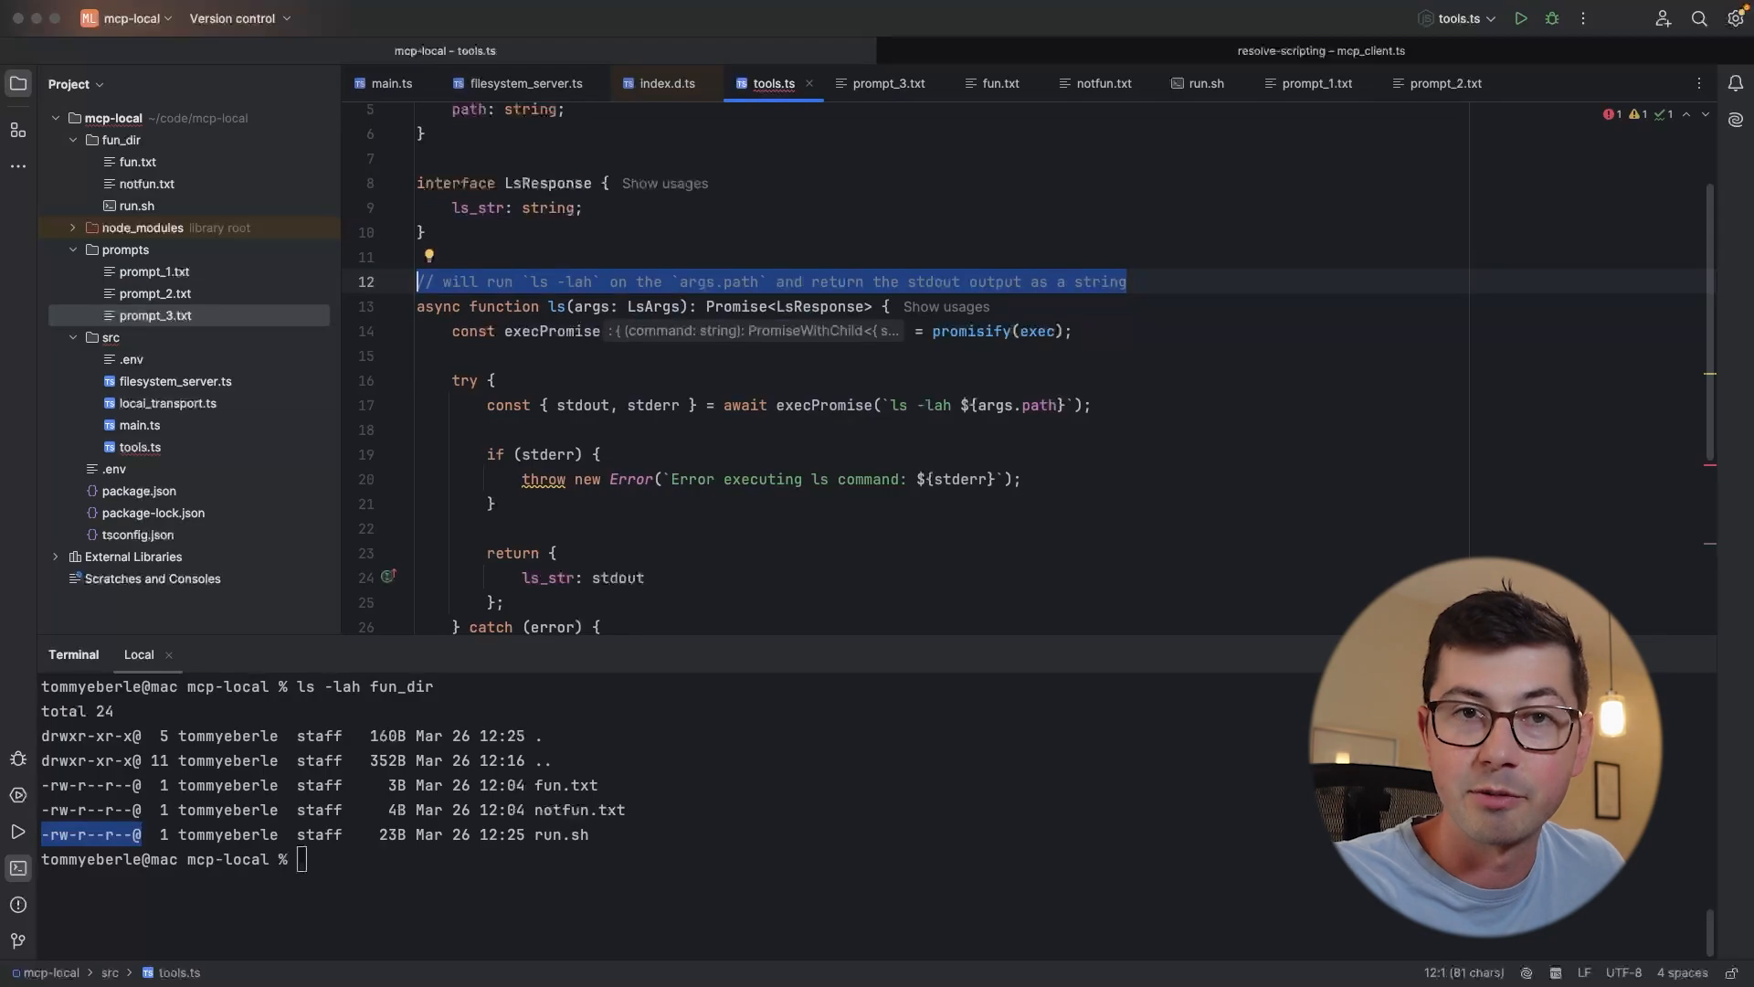
click(889, 83)
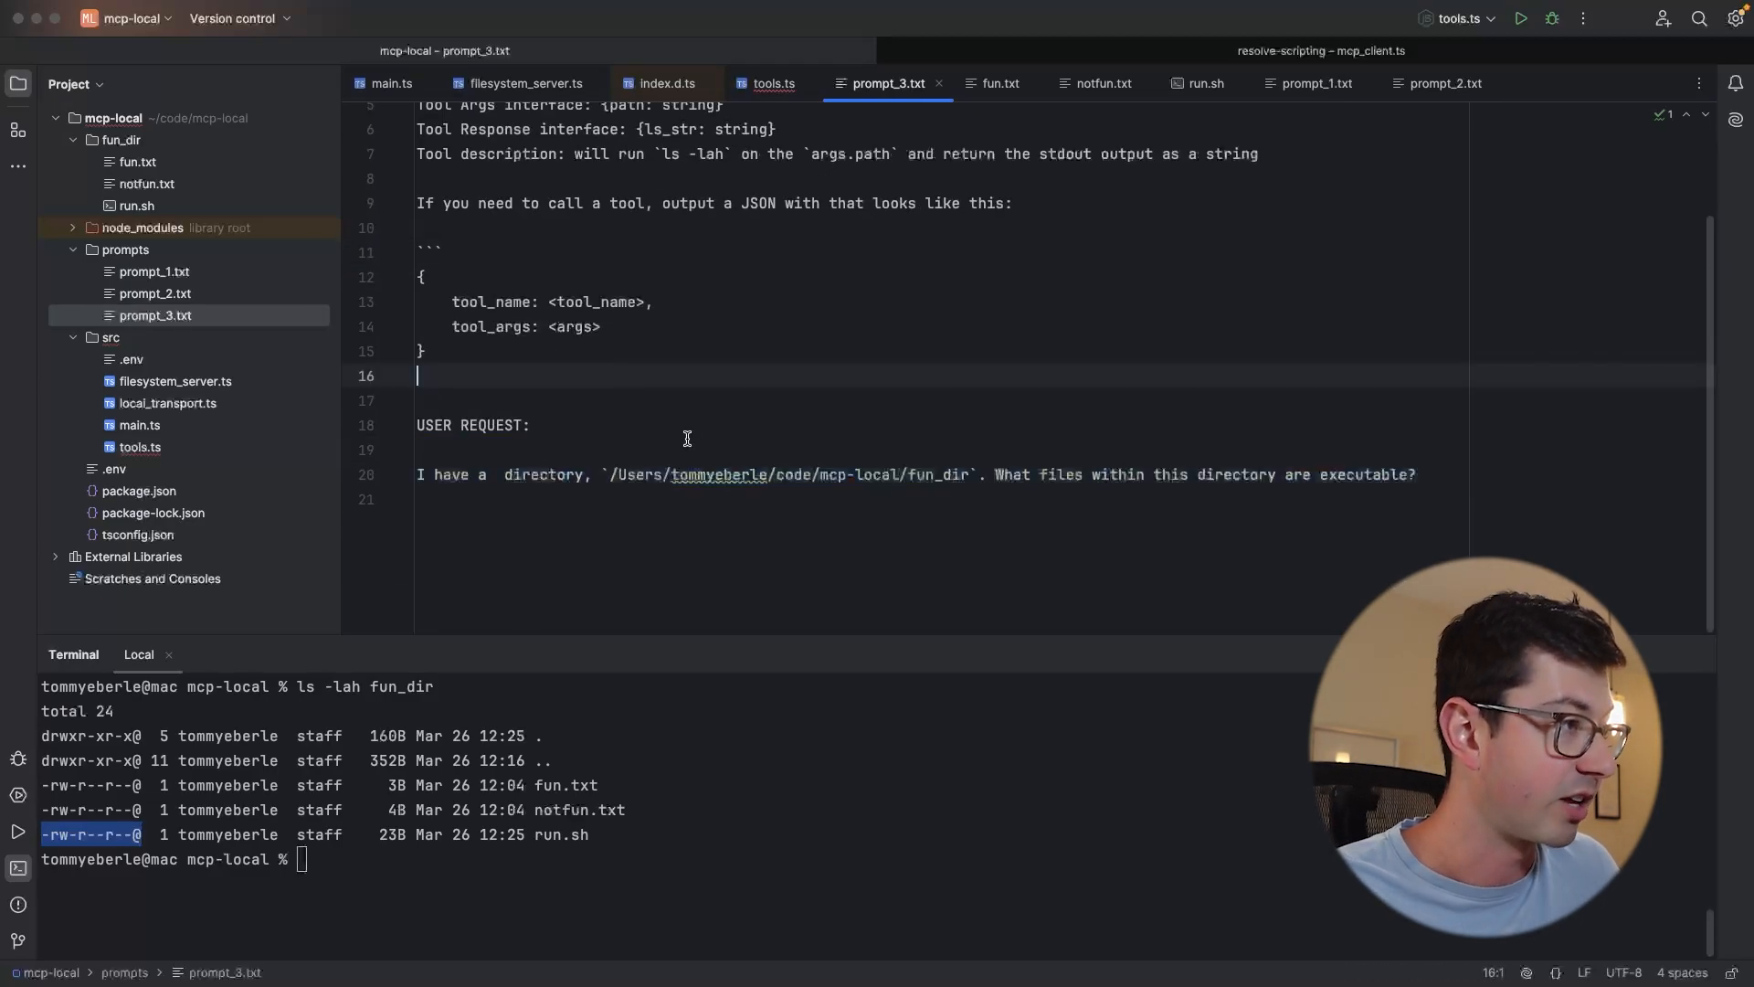
Send all of prompt_3 to ChatGPT and select the fun_dir path JSON line in its reply
key(cmd+a)
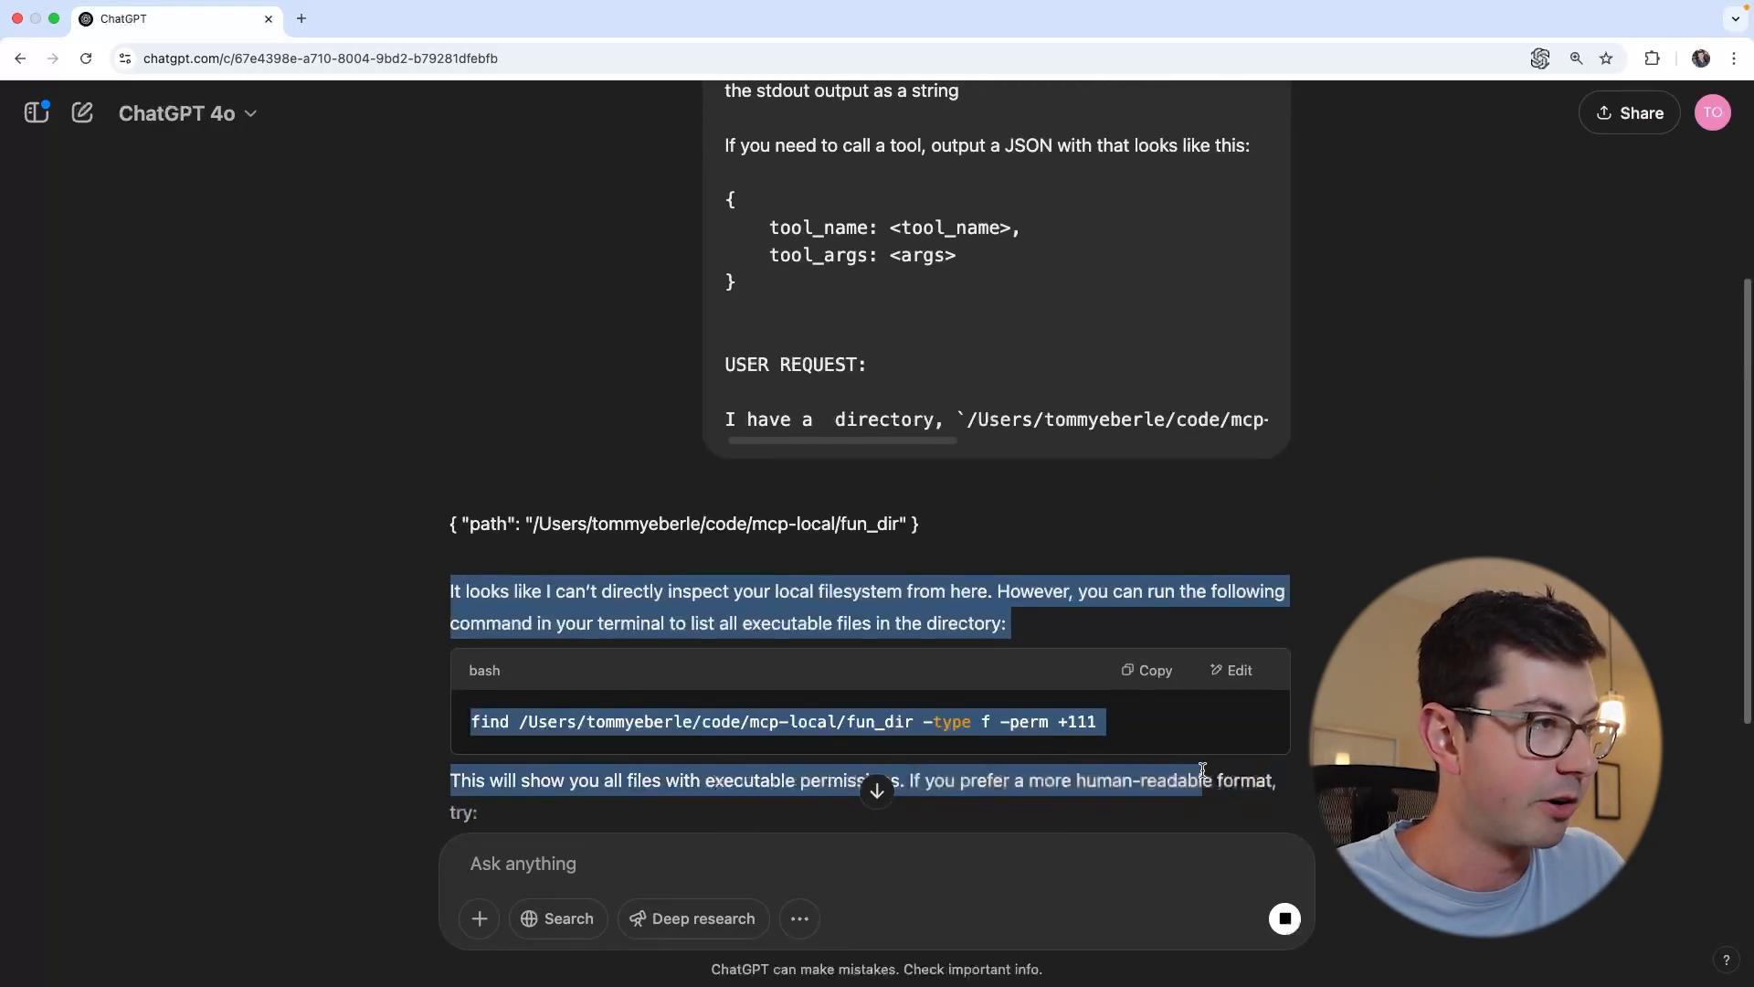
click(938, 521)
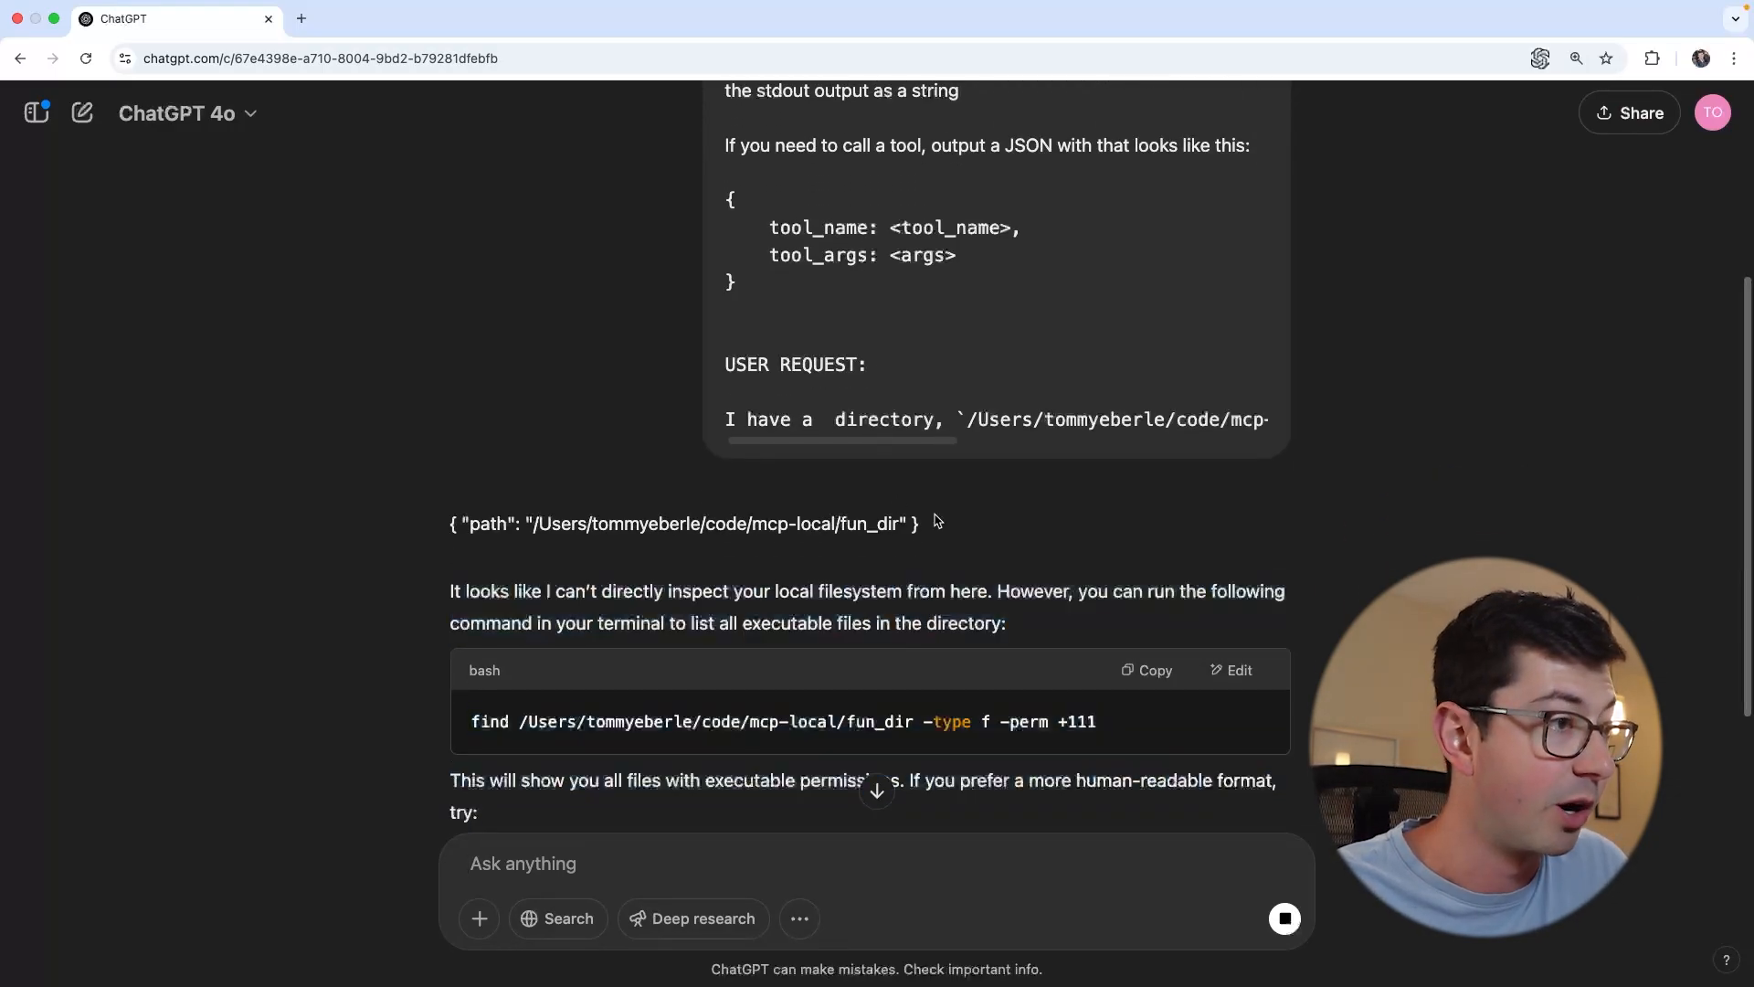
triple_click(681, 523)
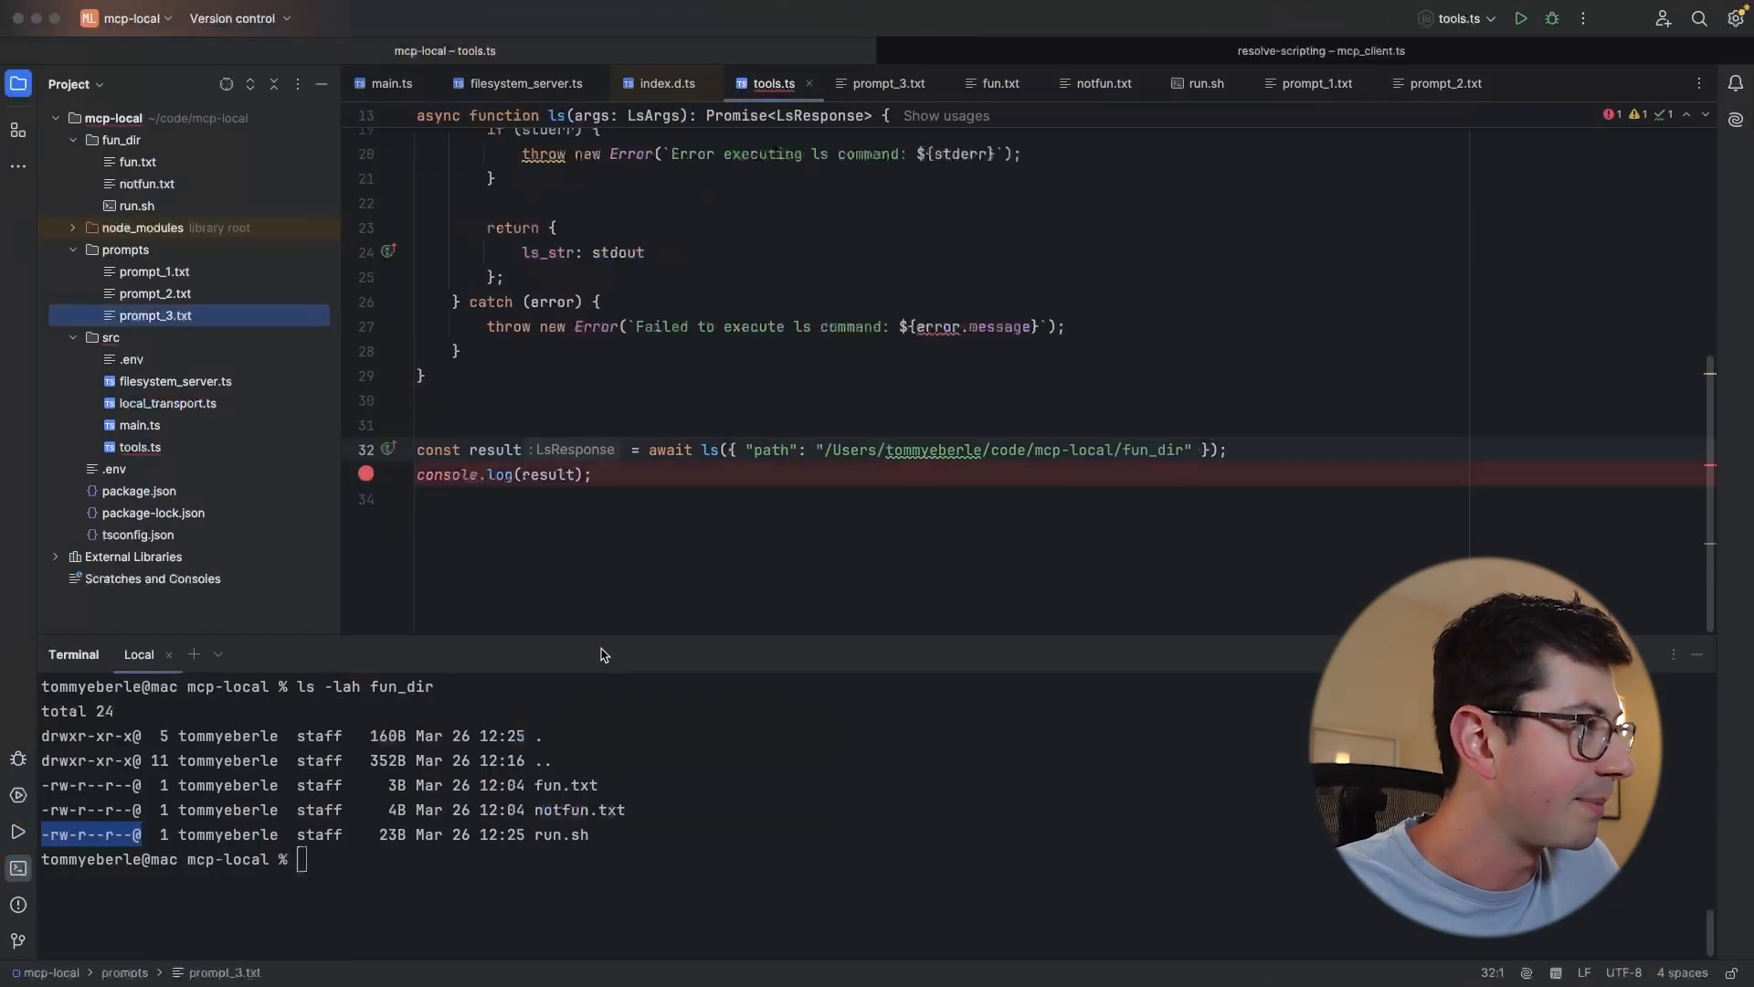
Step back from tools.ts through prompt_3.txt to prompt_2.txt with its ls listing
click(888, 83)
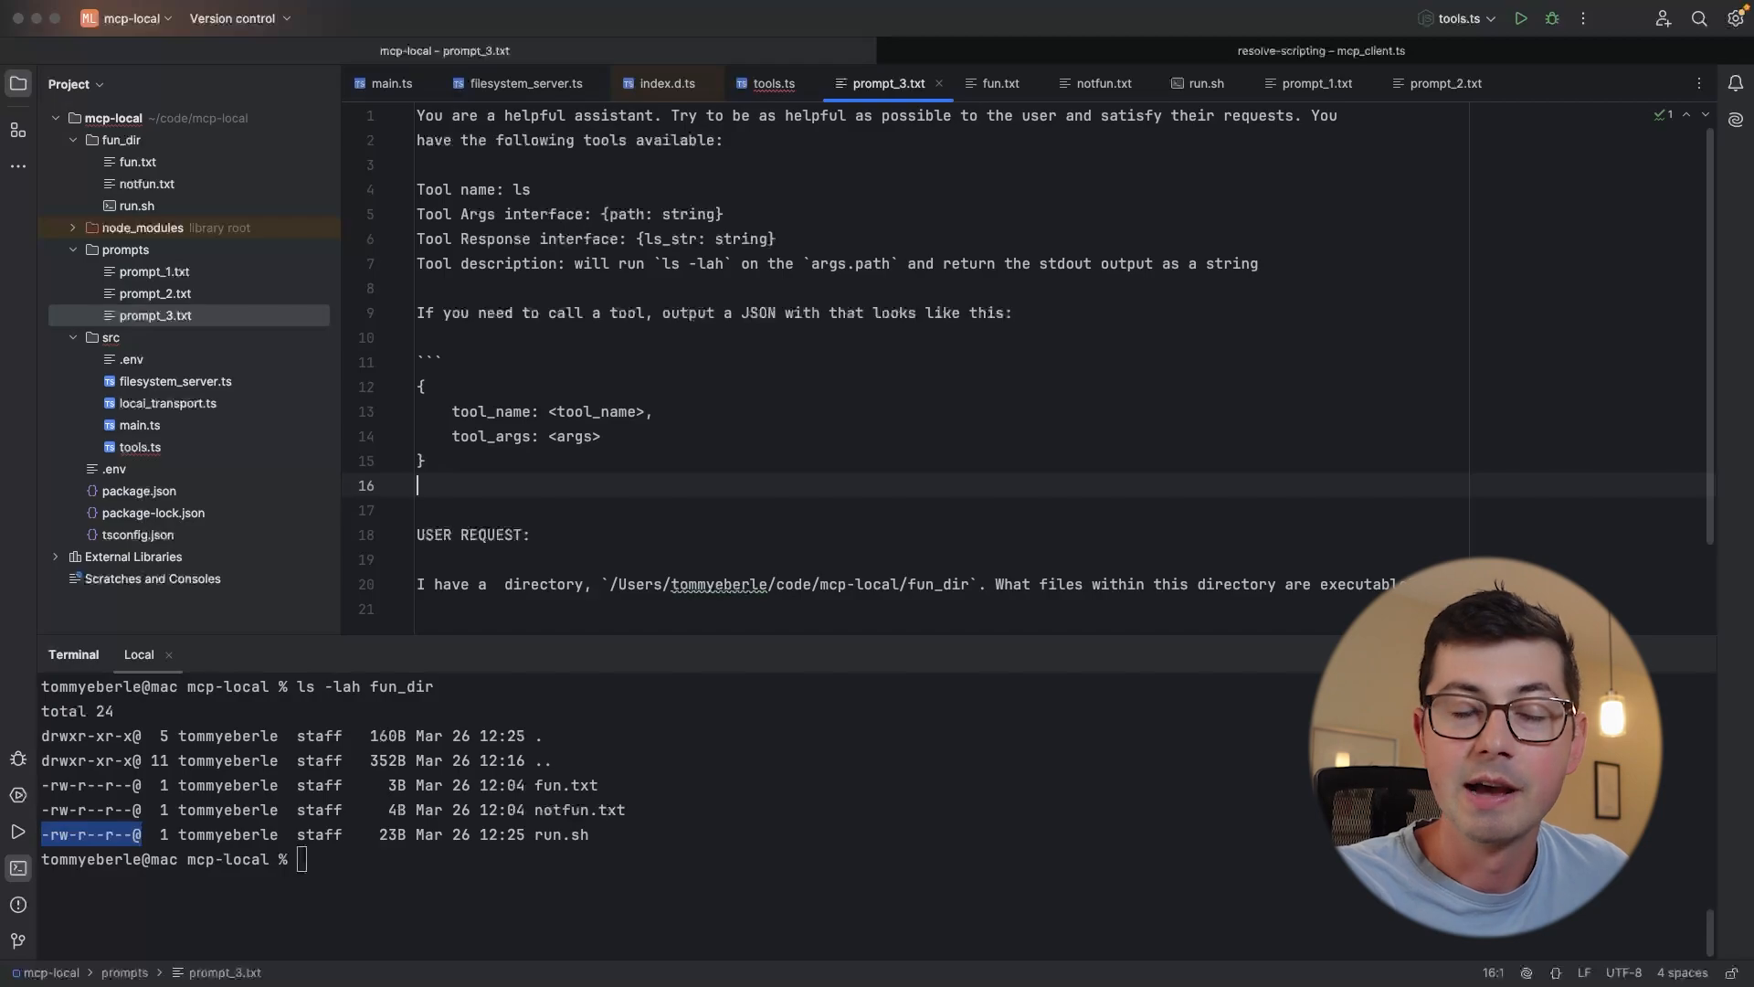
click(1444, 83)
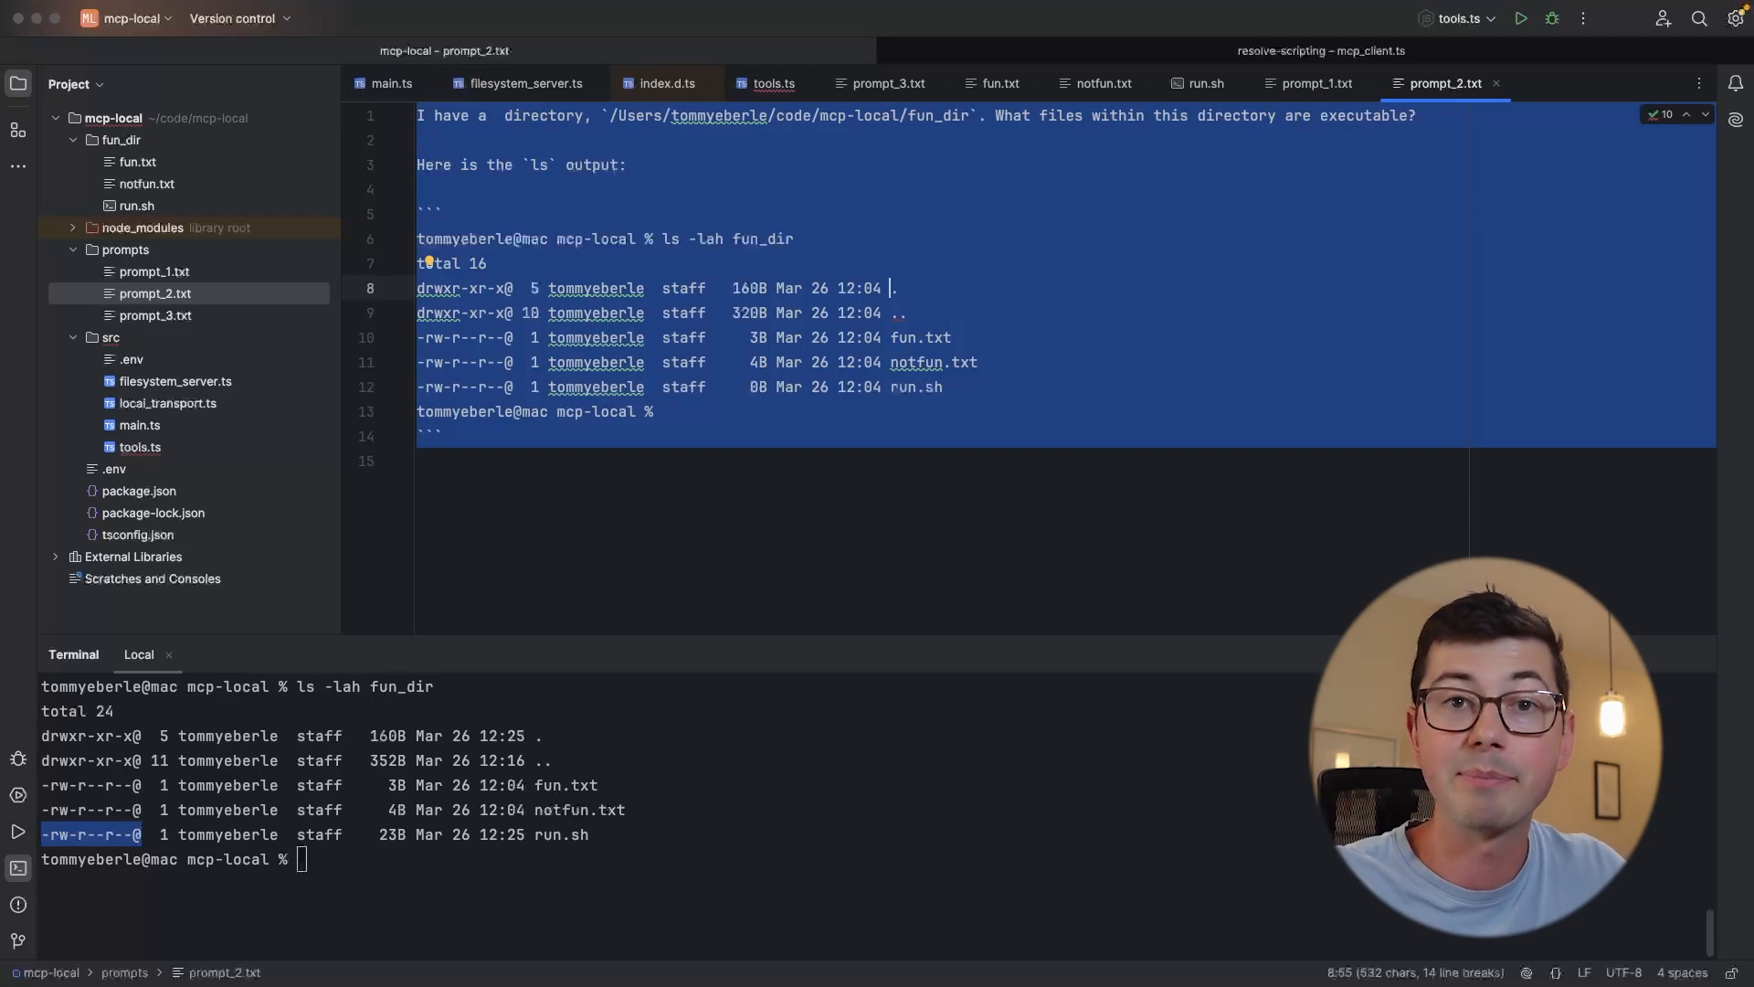
click(886, 82)
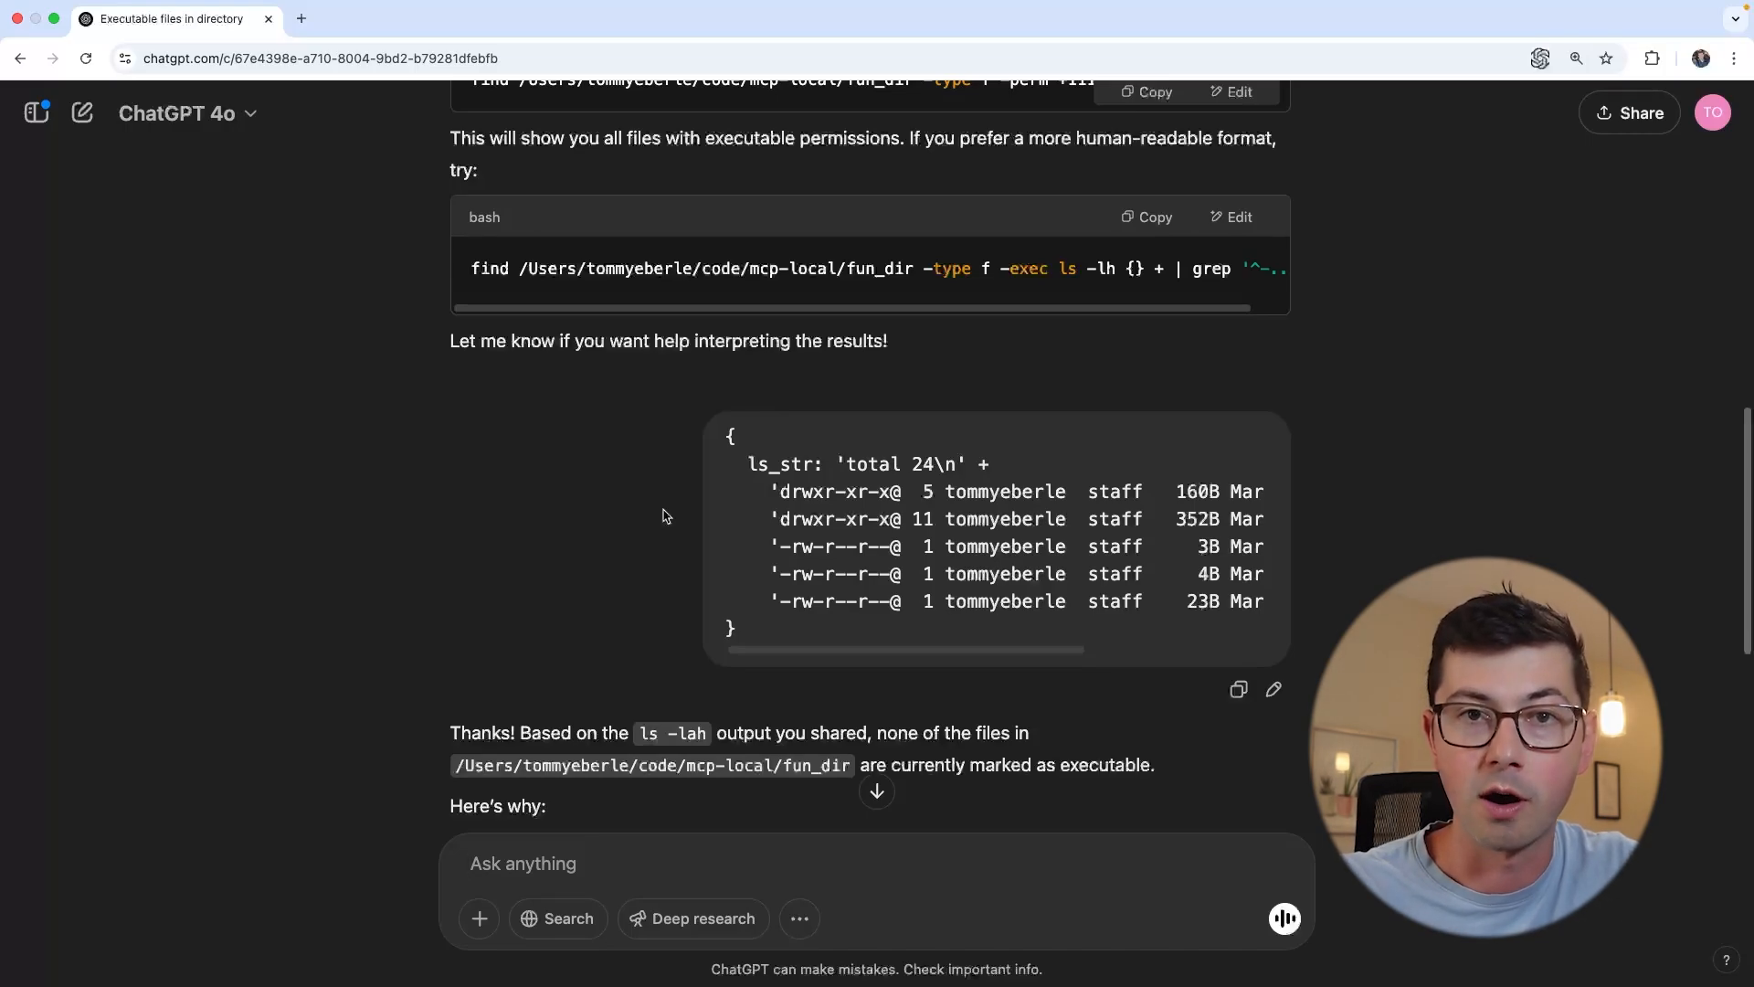
Return to WebStorm's prompt_3 after reviewing ChatGPT's no-executable-files conclusion
click(523, 863)
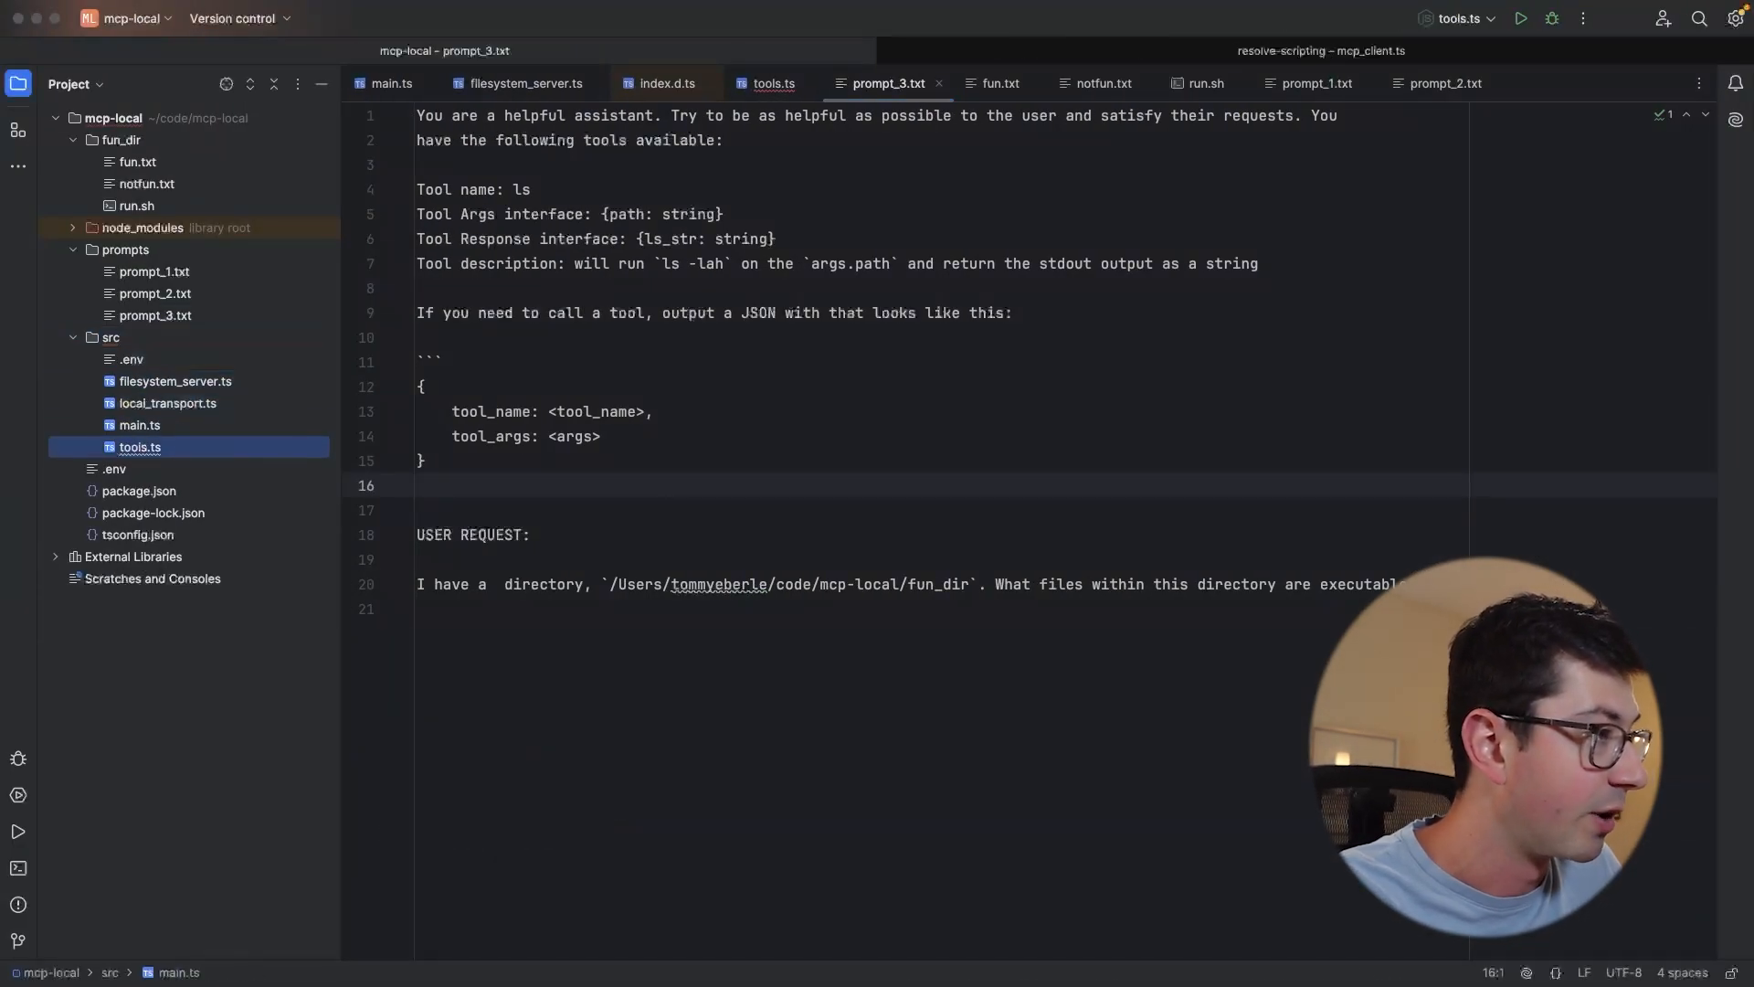
click(771, 82)
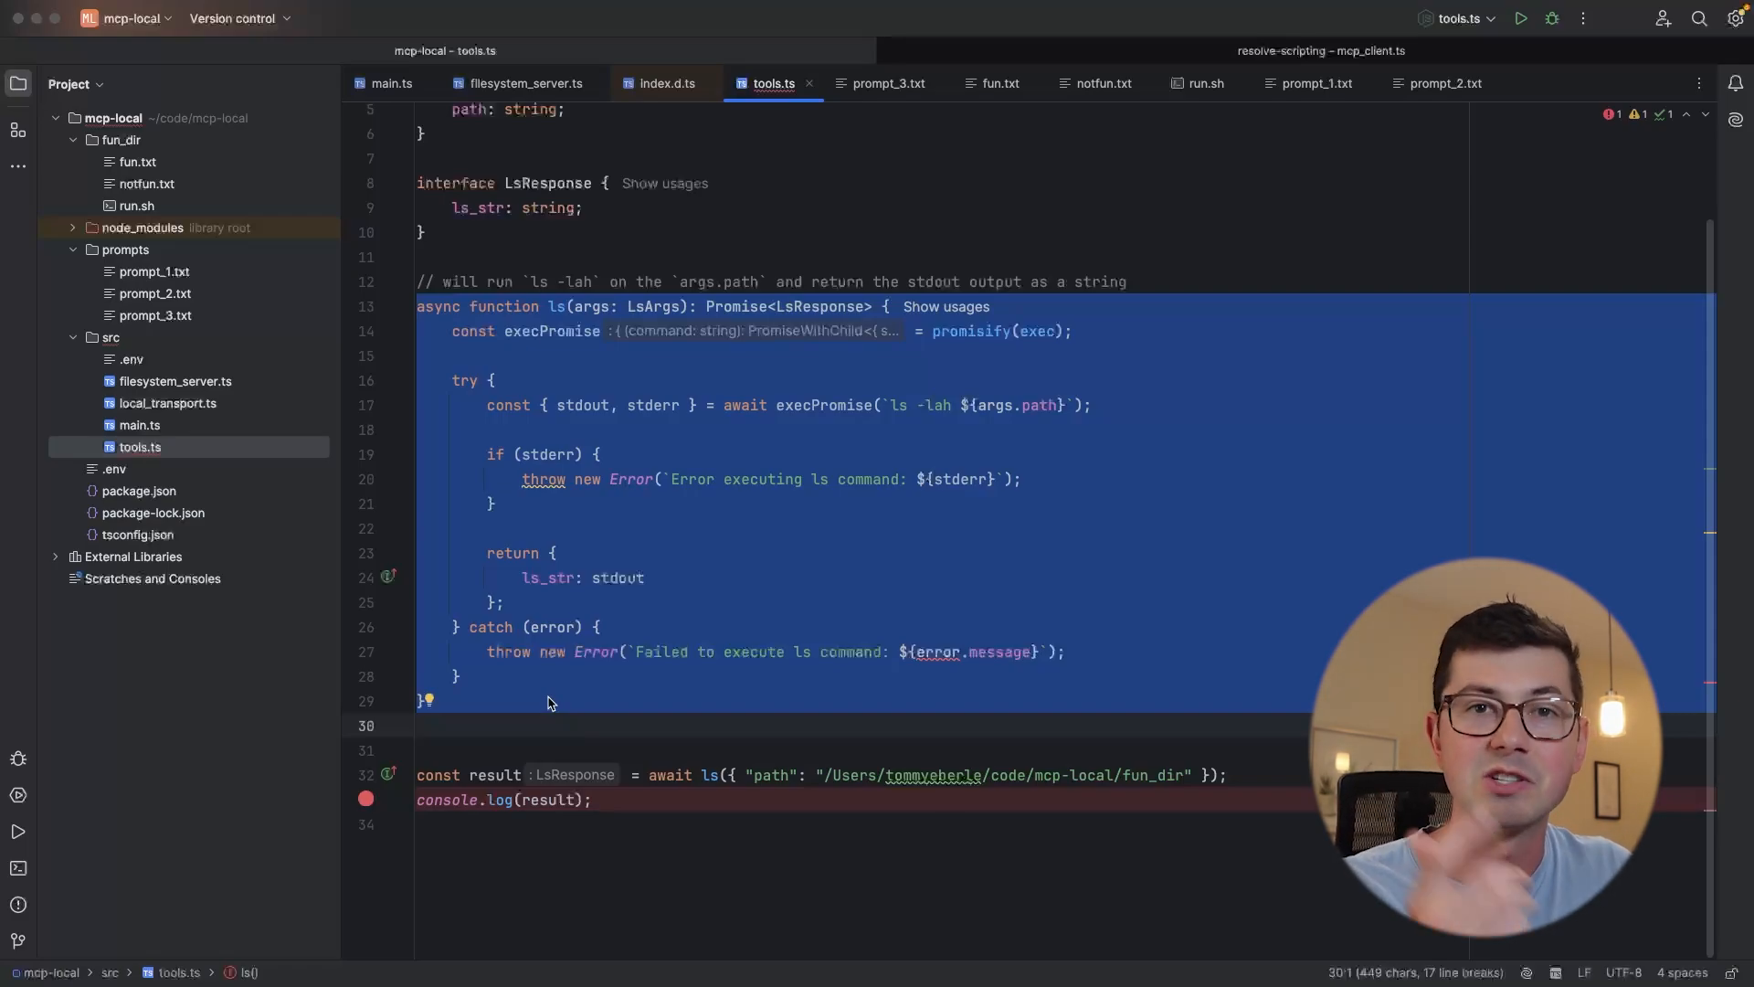
click(888, 82)
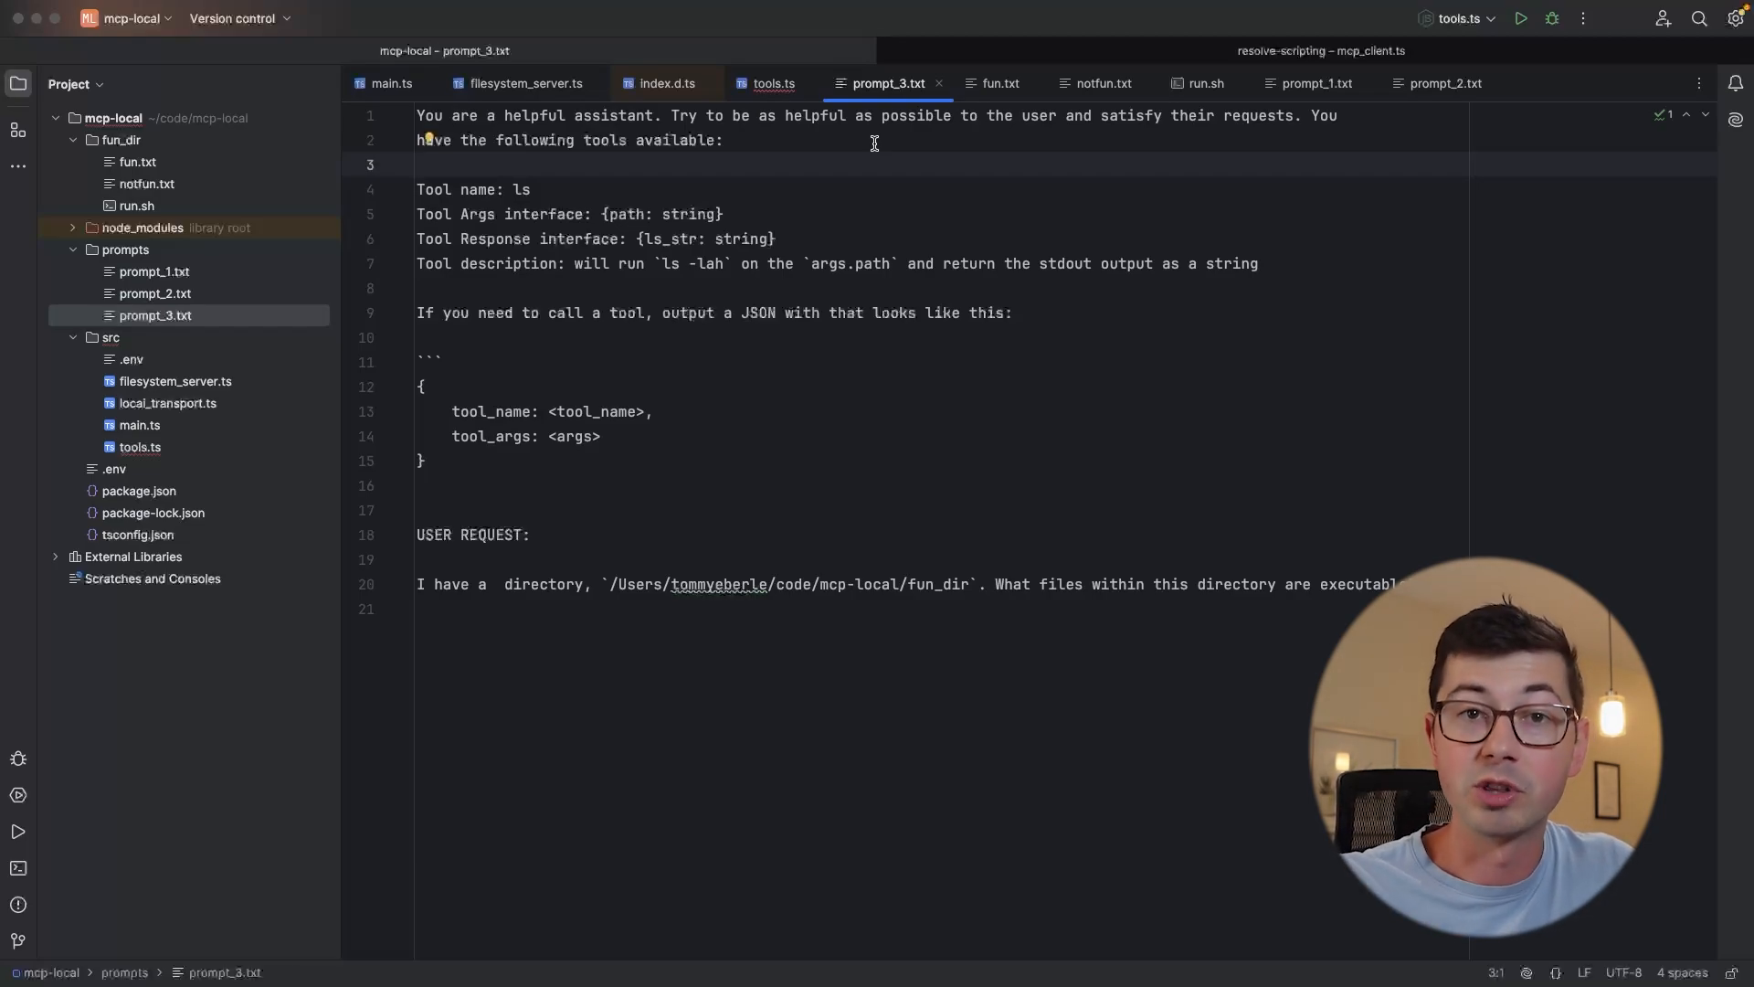
drag(451, 412, 422, 458)
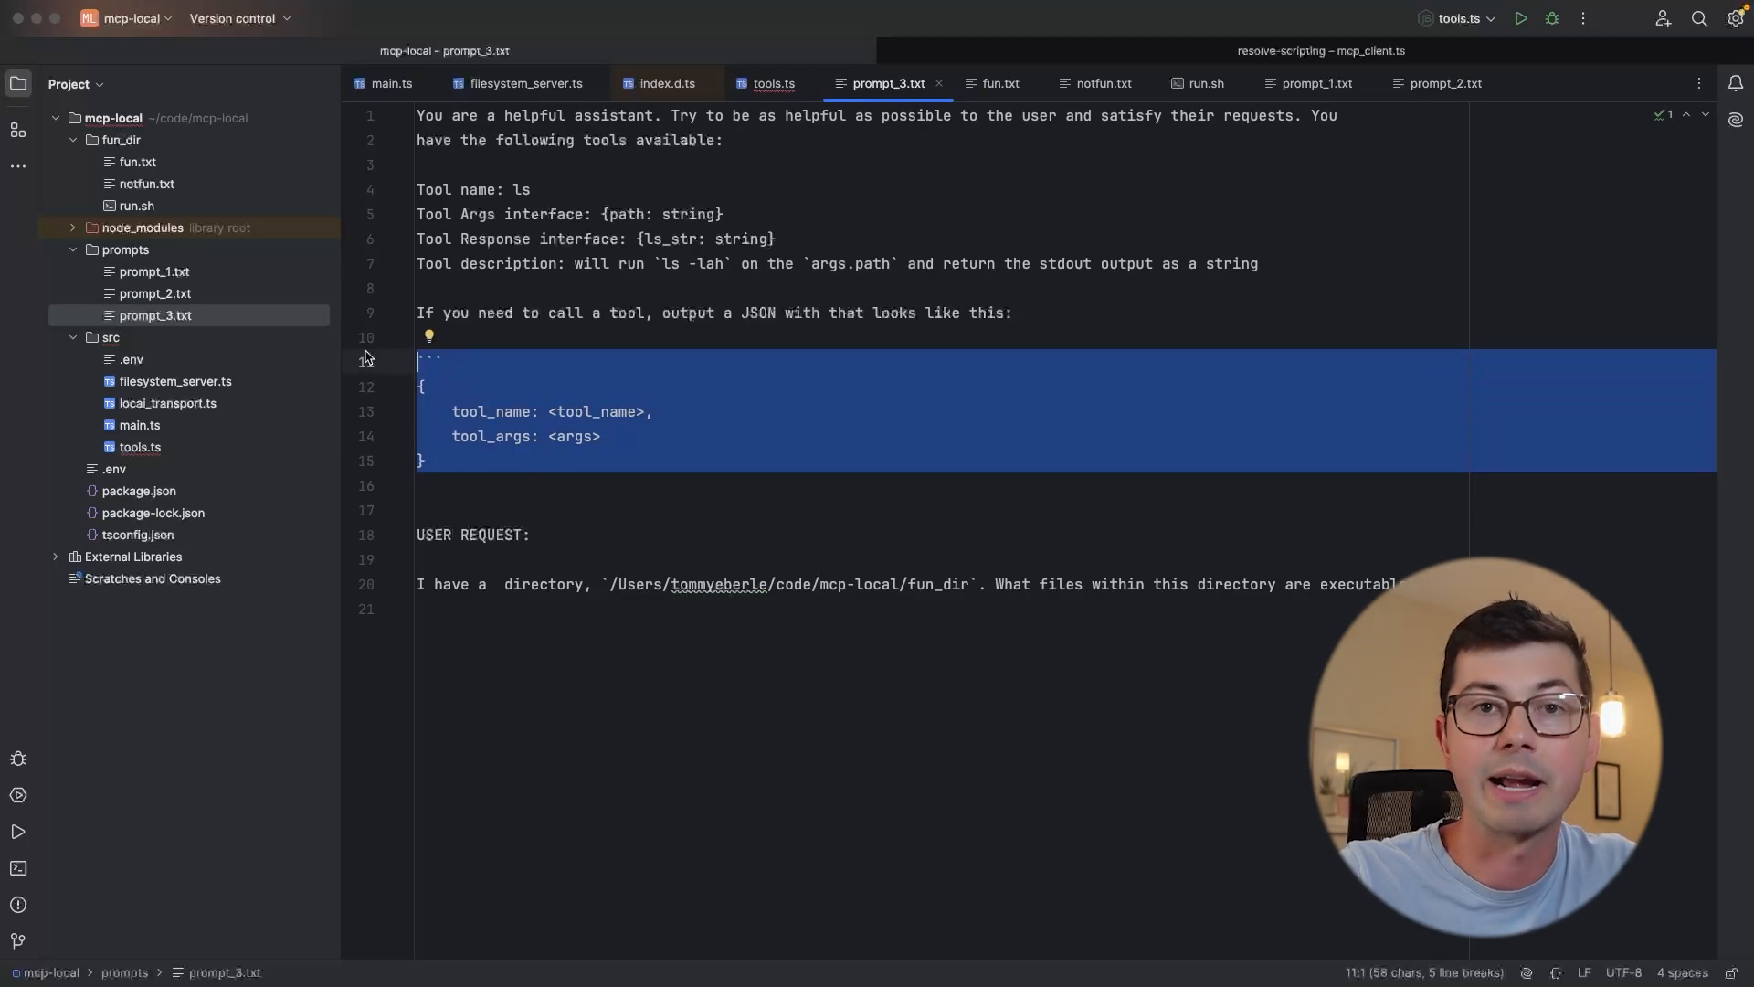
double_click(590, 263)
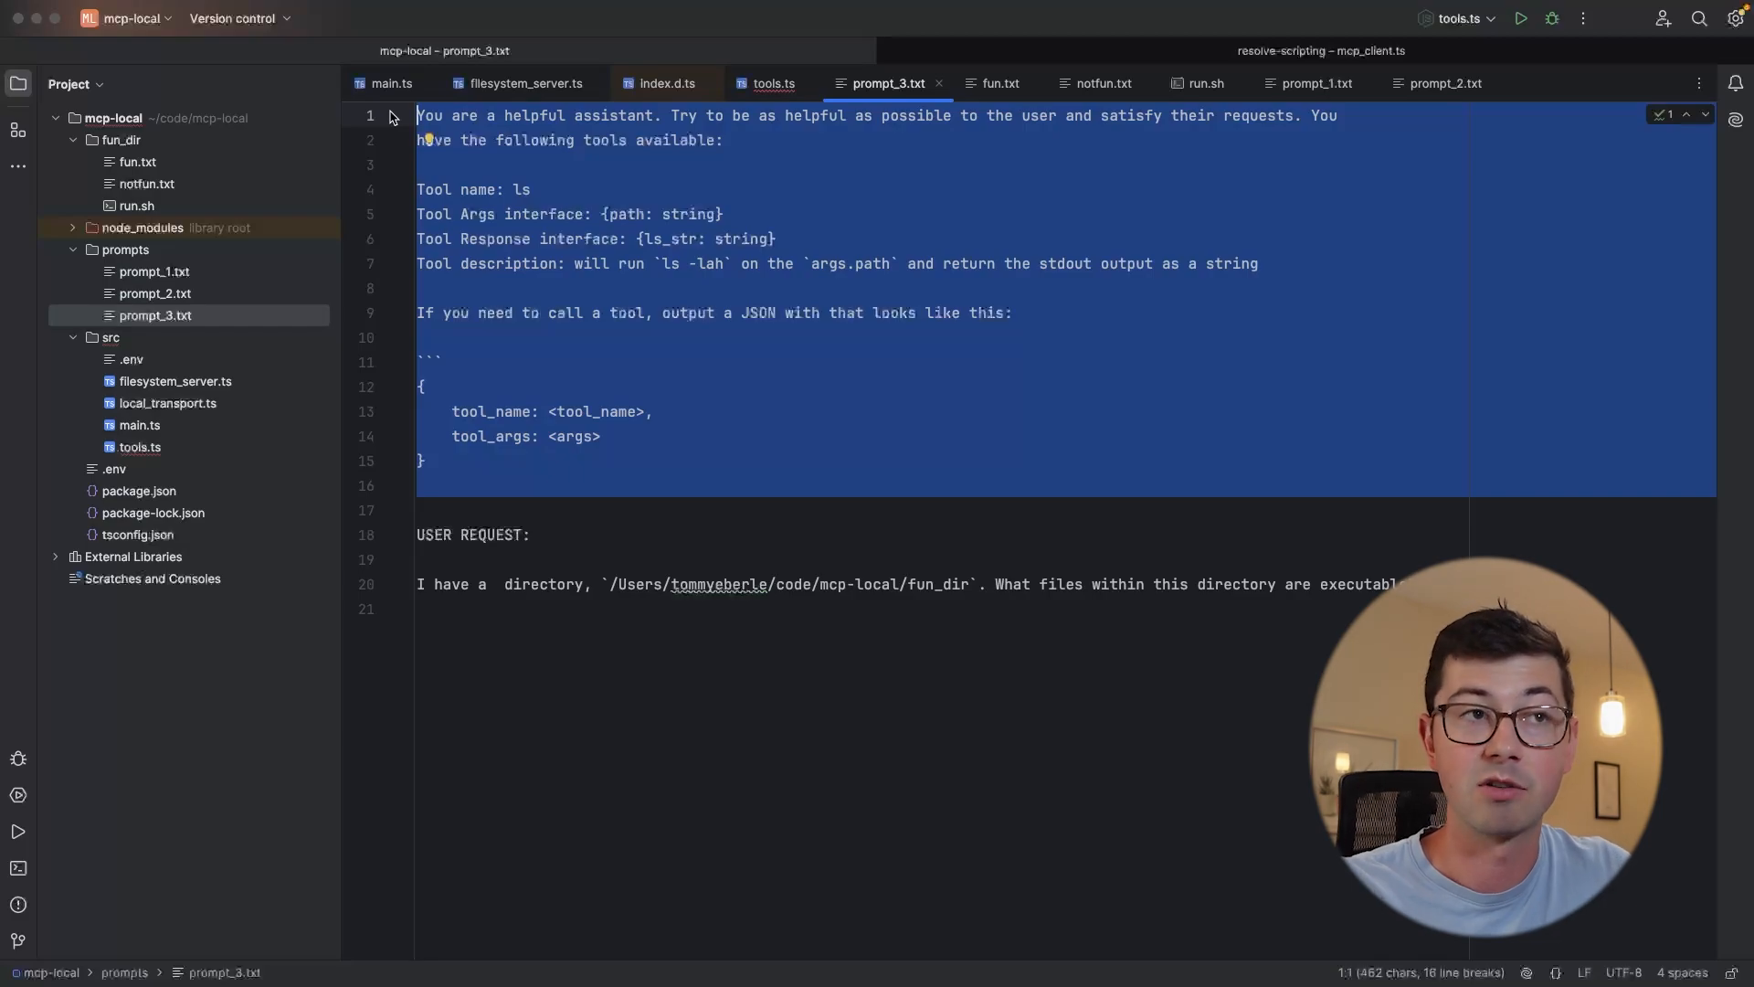
Hop via Recent Files between prompt_3.txt and main.ts, landing at the new Client(...) MCP setup block
key(cmd+e)
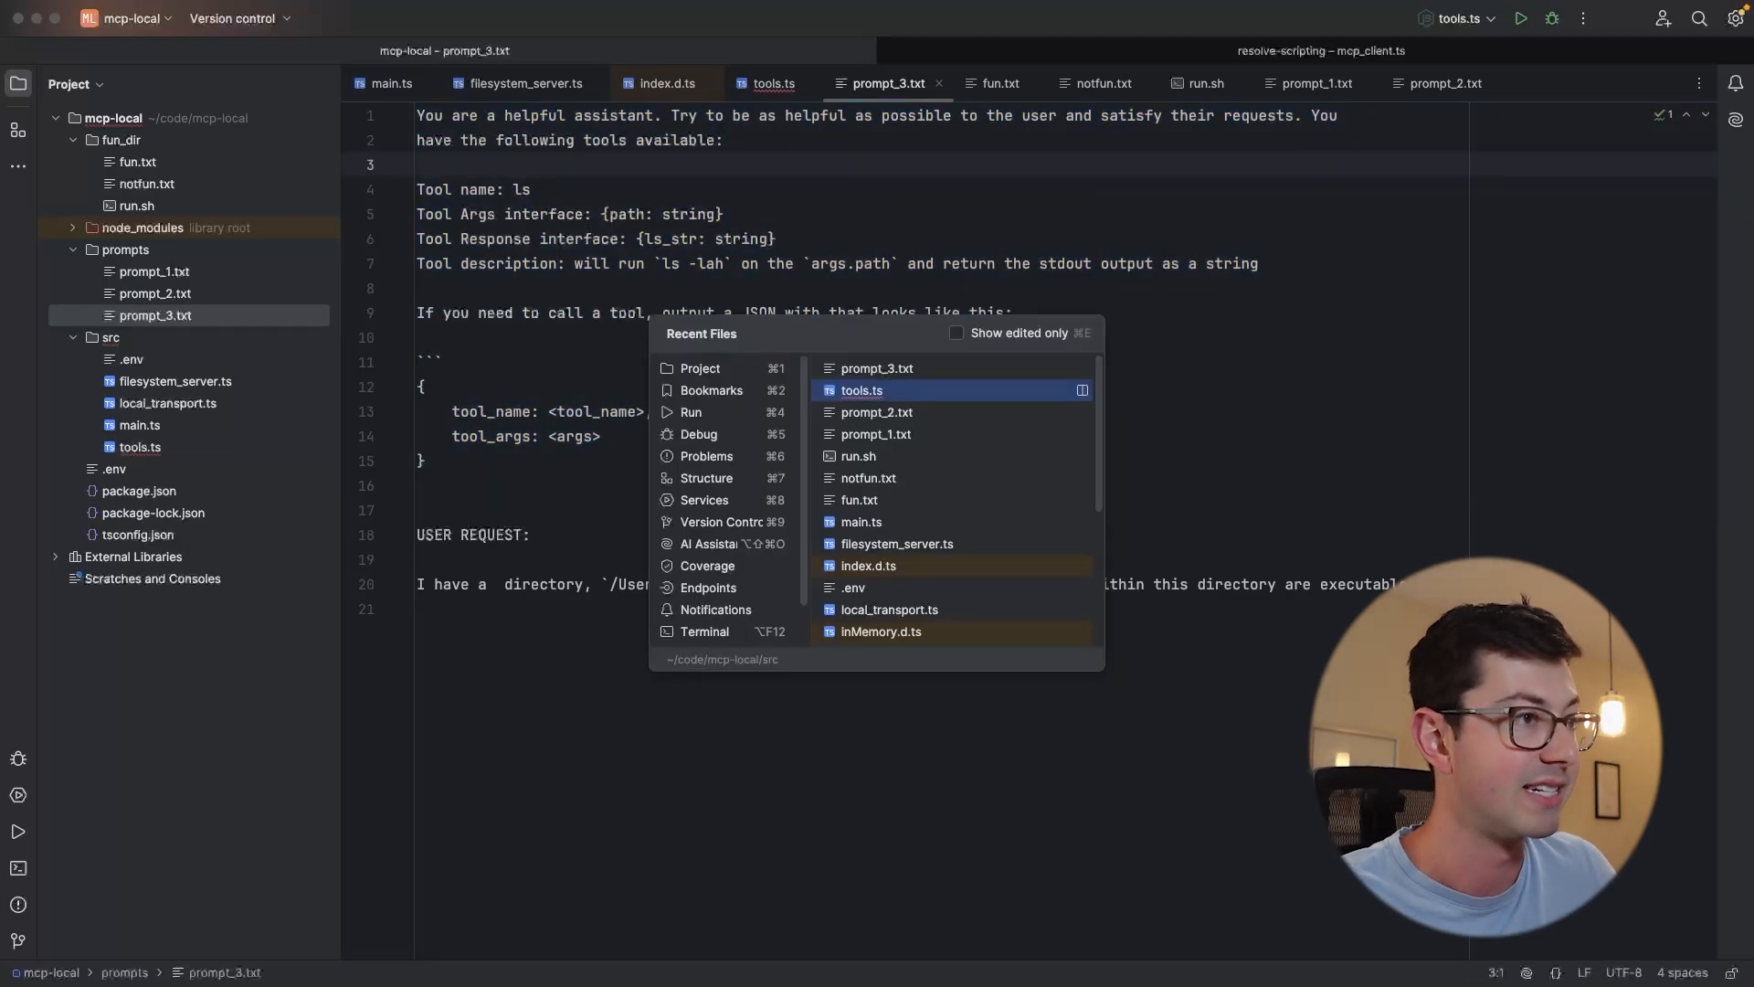
key(Escape)
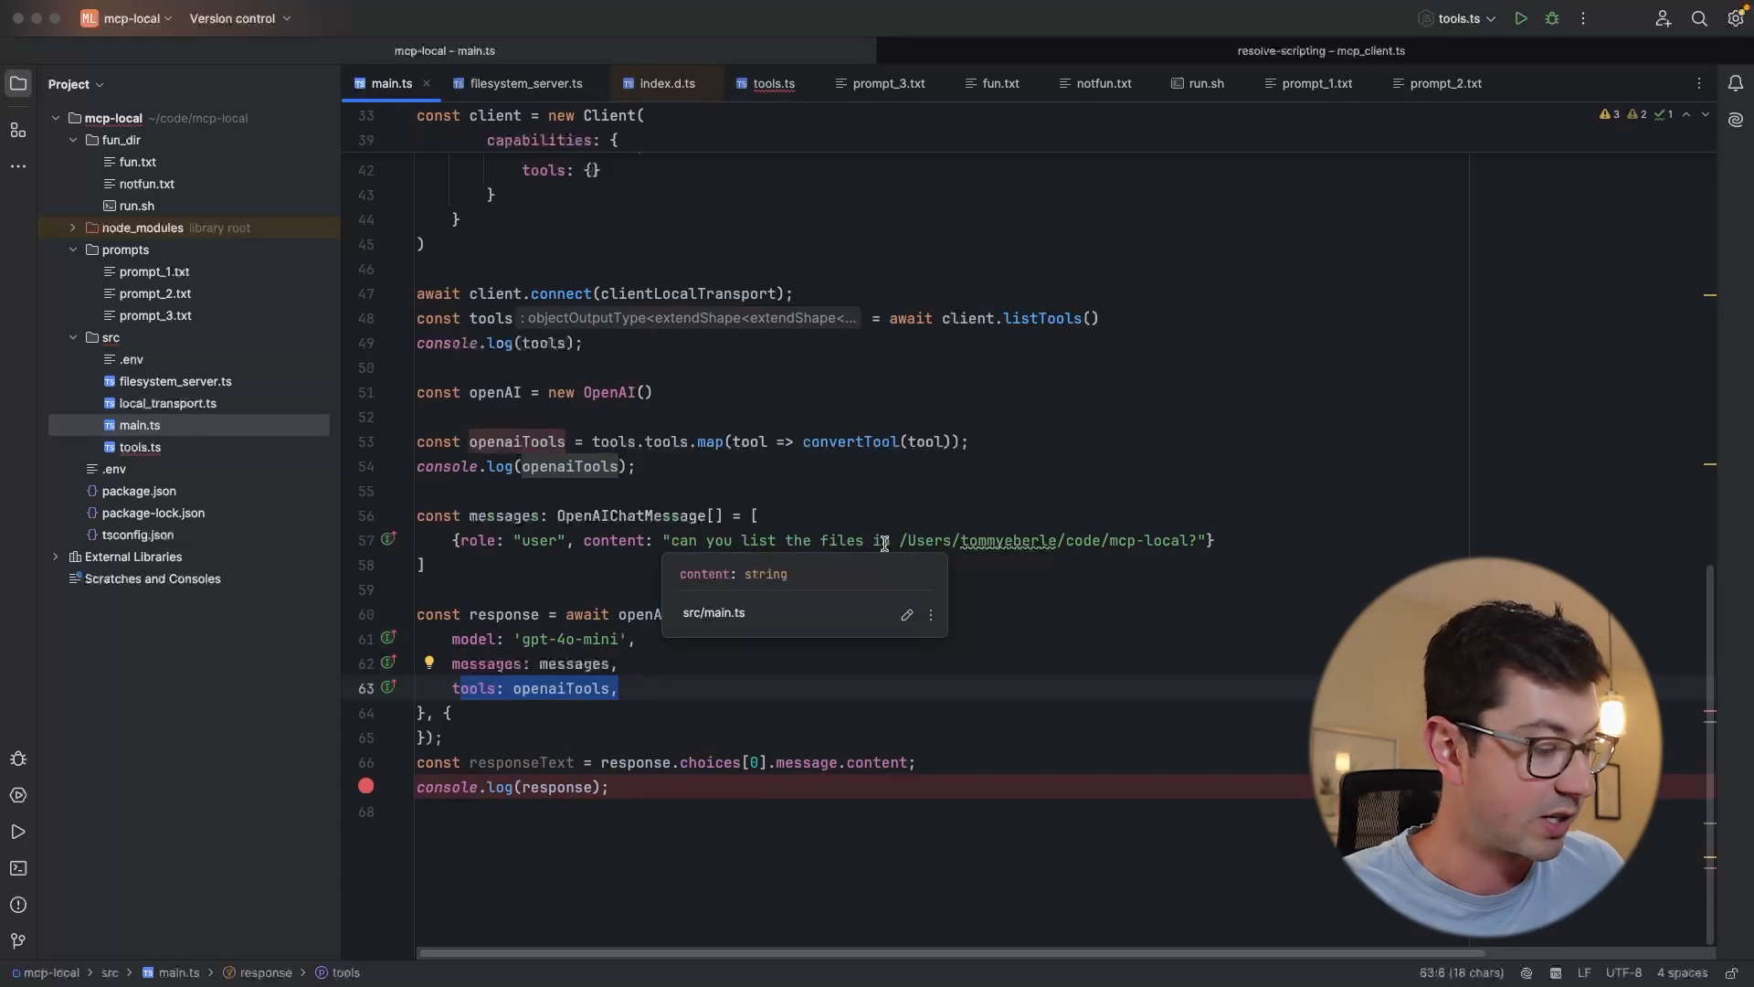
click(888, 82)
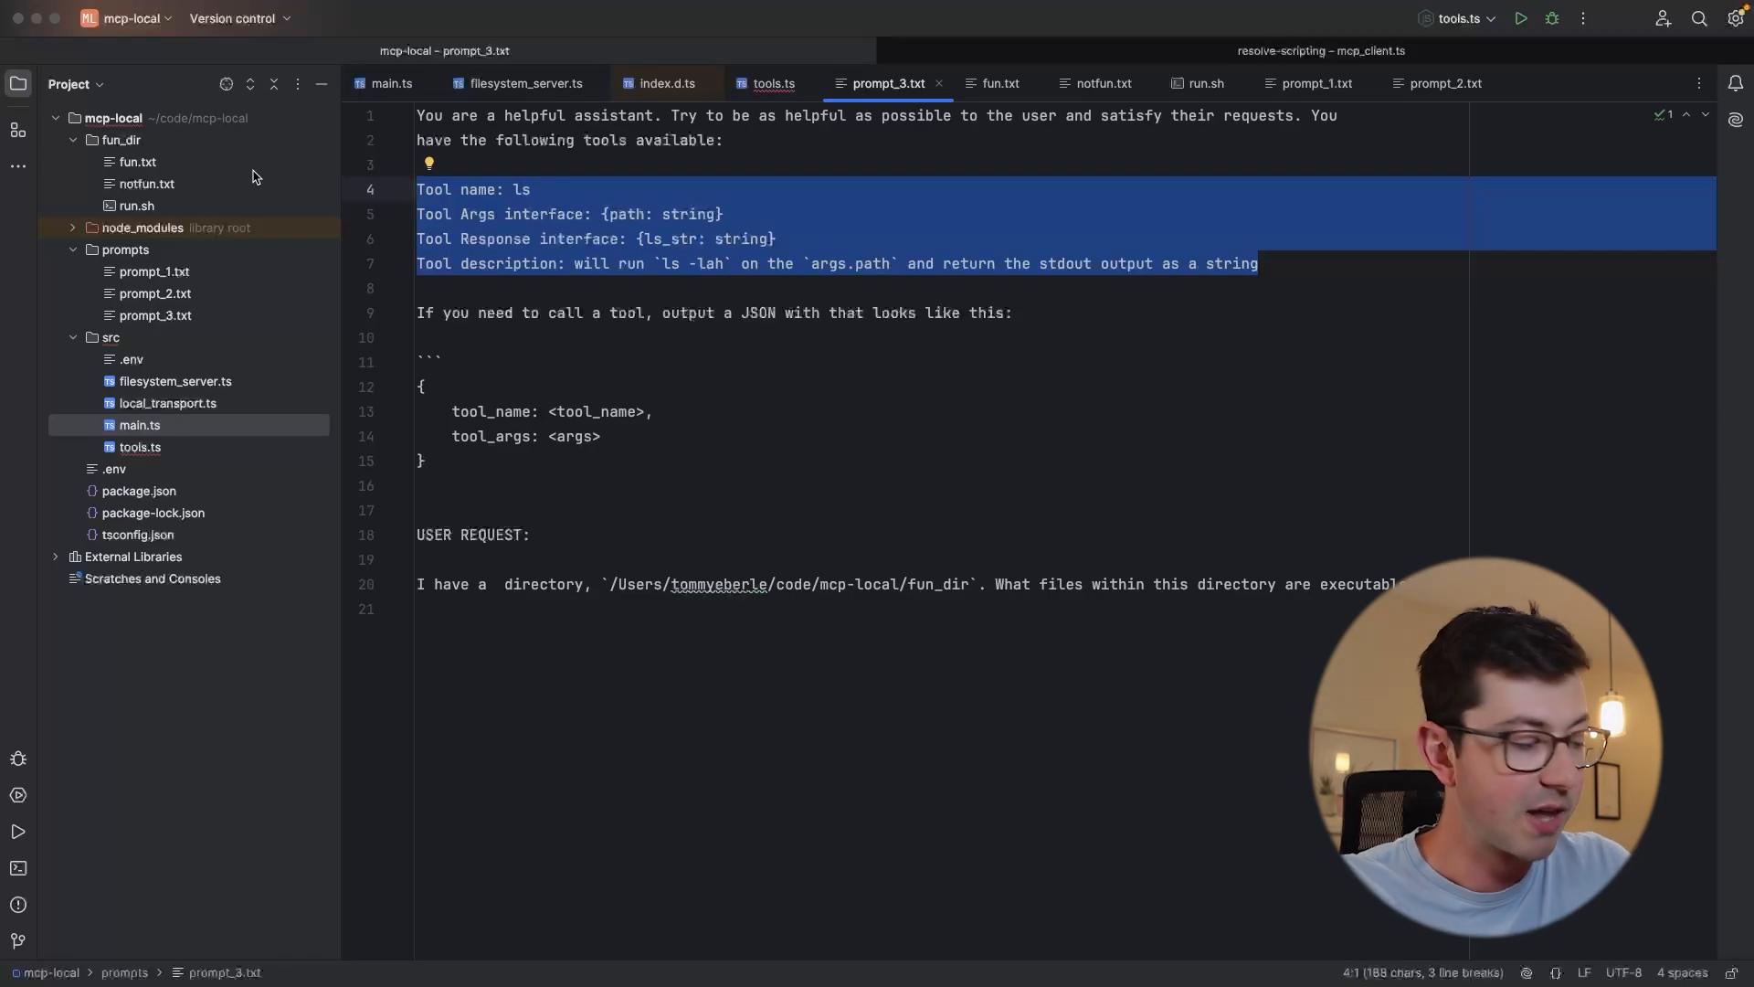
click(392, 83)
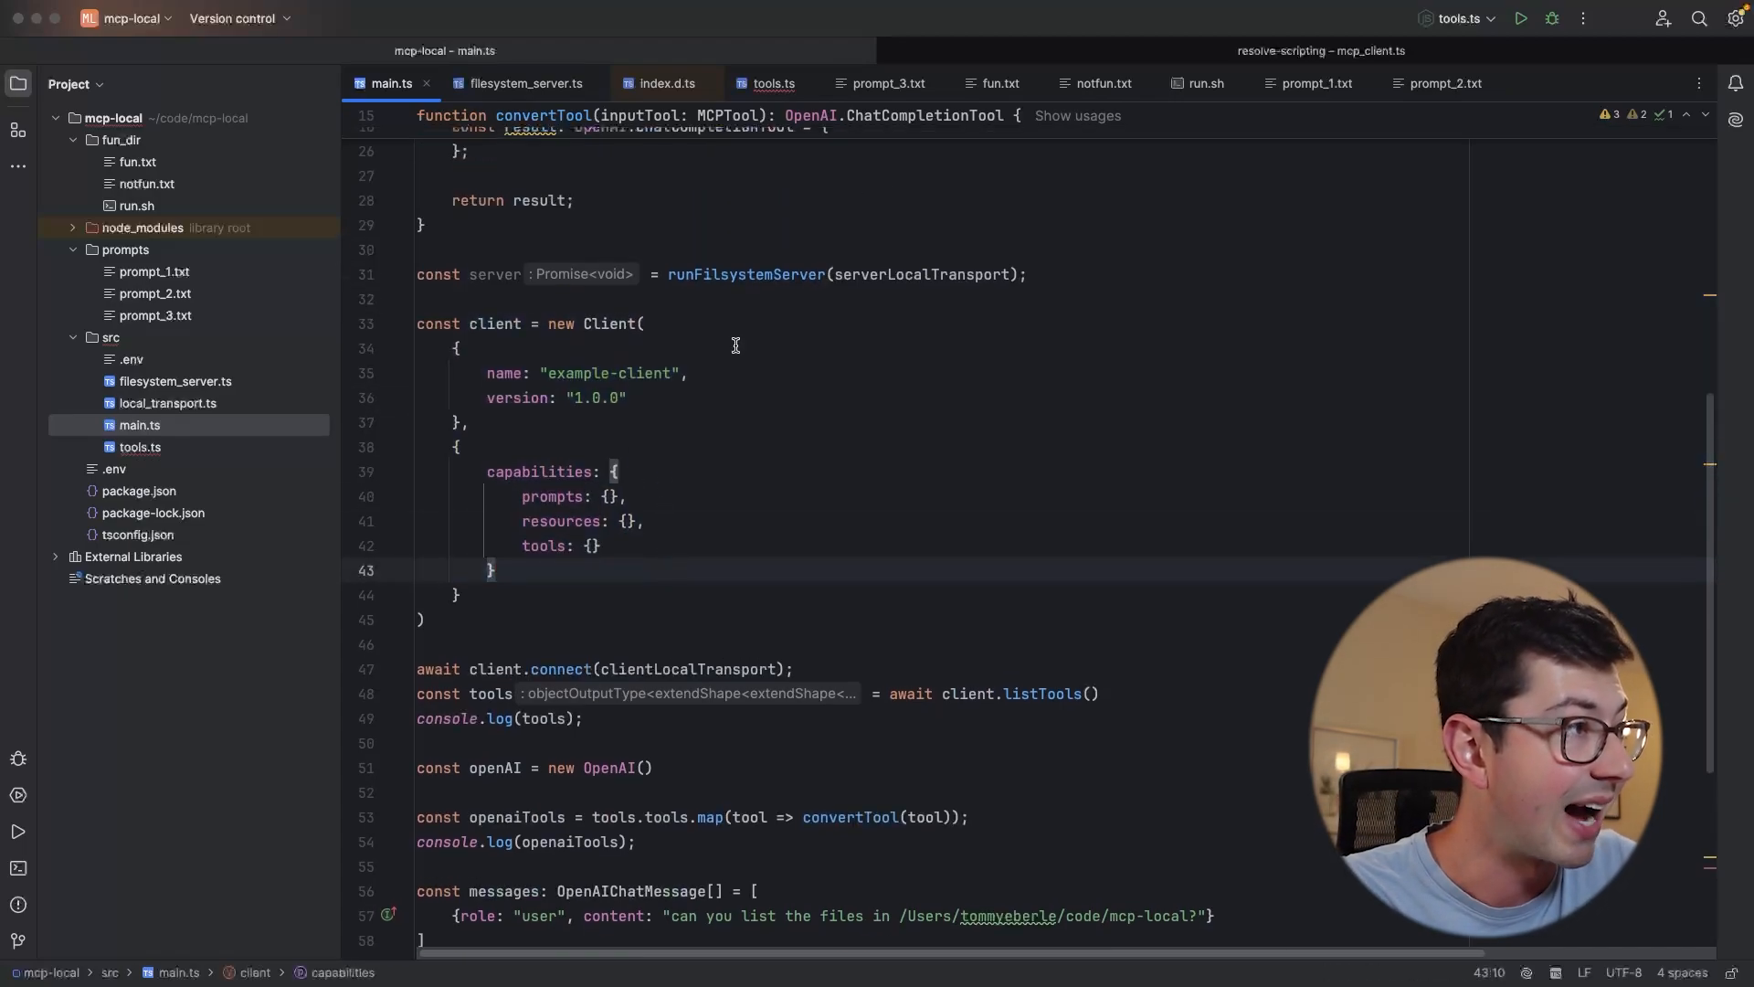
click(521, 82)
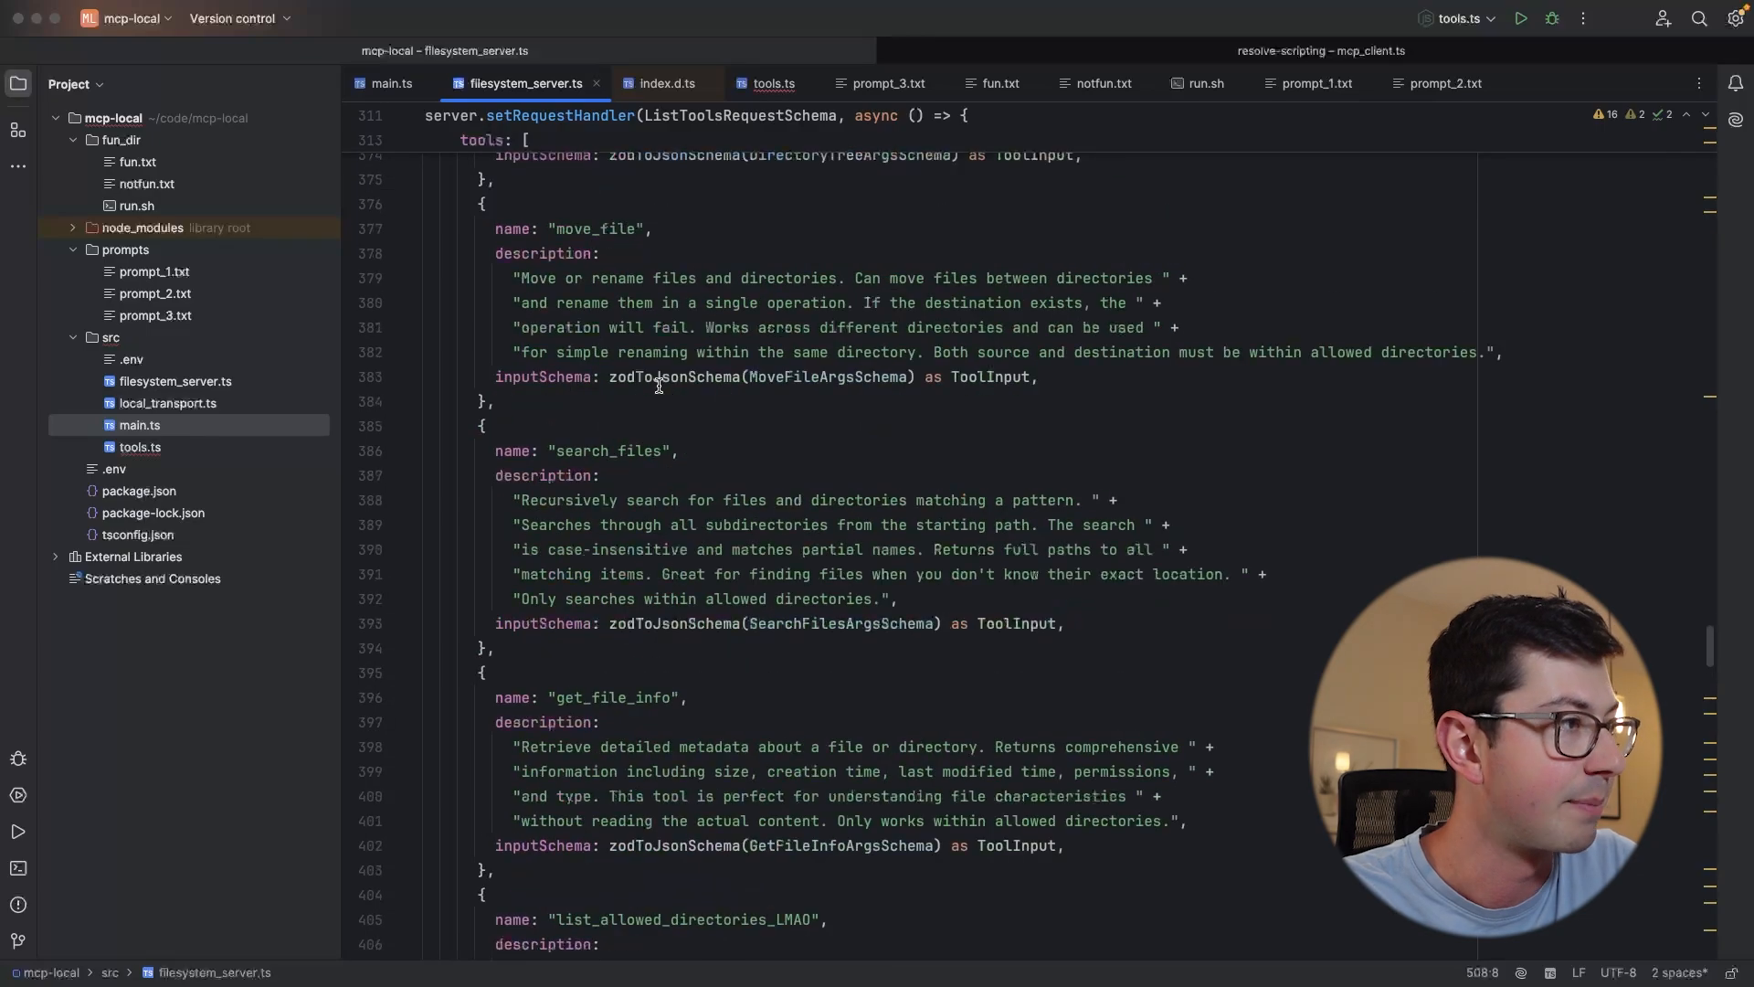
click(739, 574)
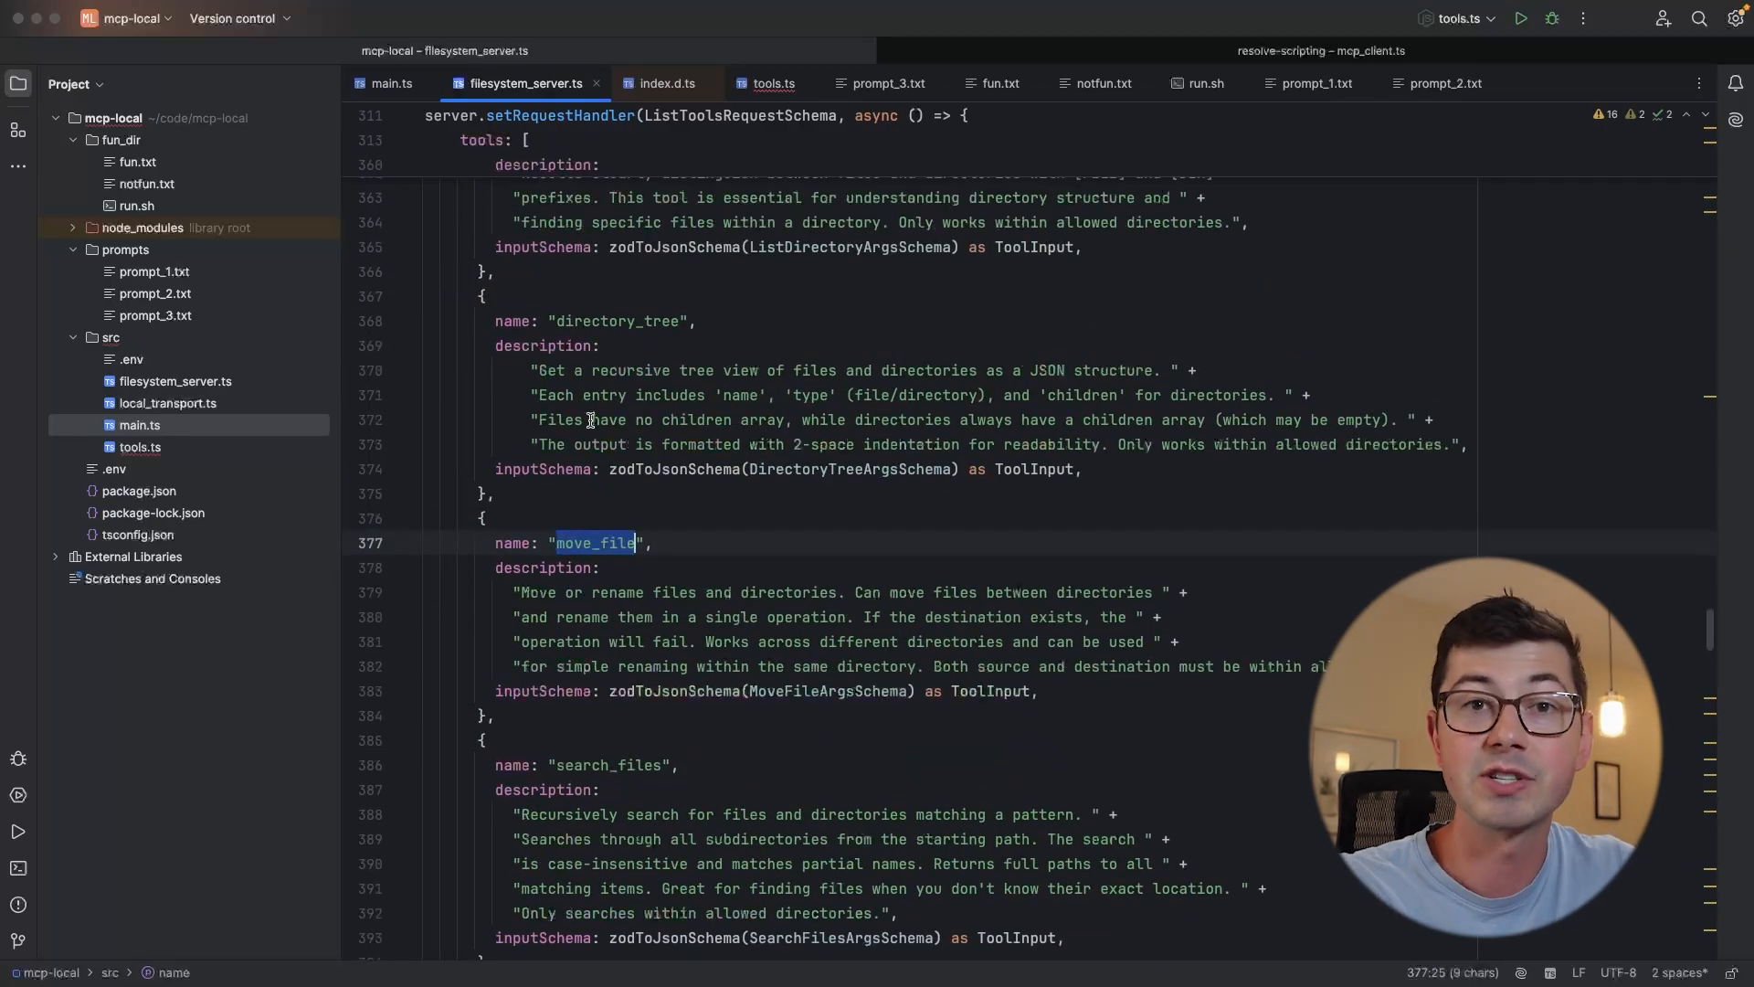
click(636, 444)
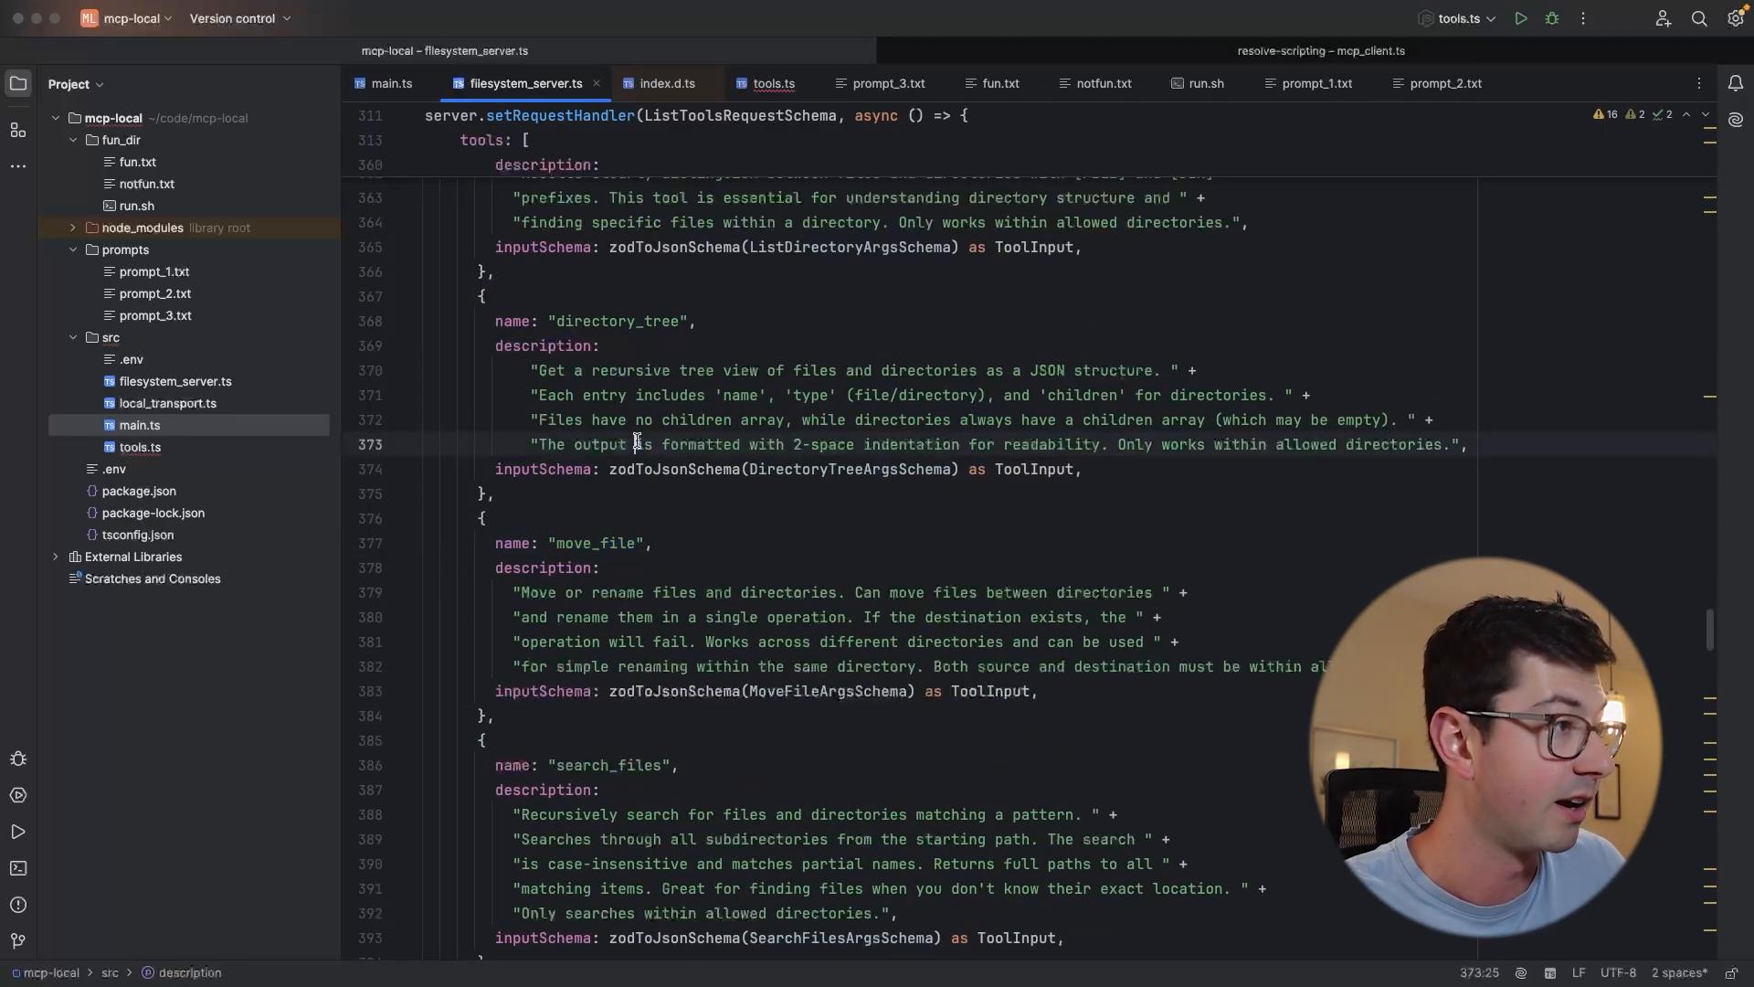
drag(495, 321, 1080, 470)
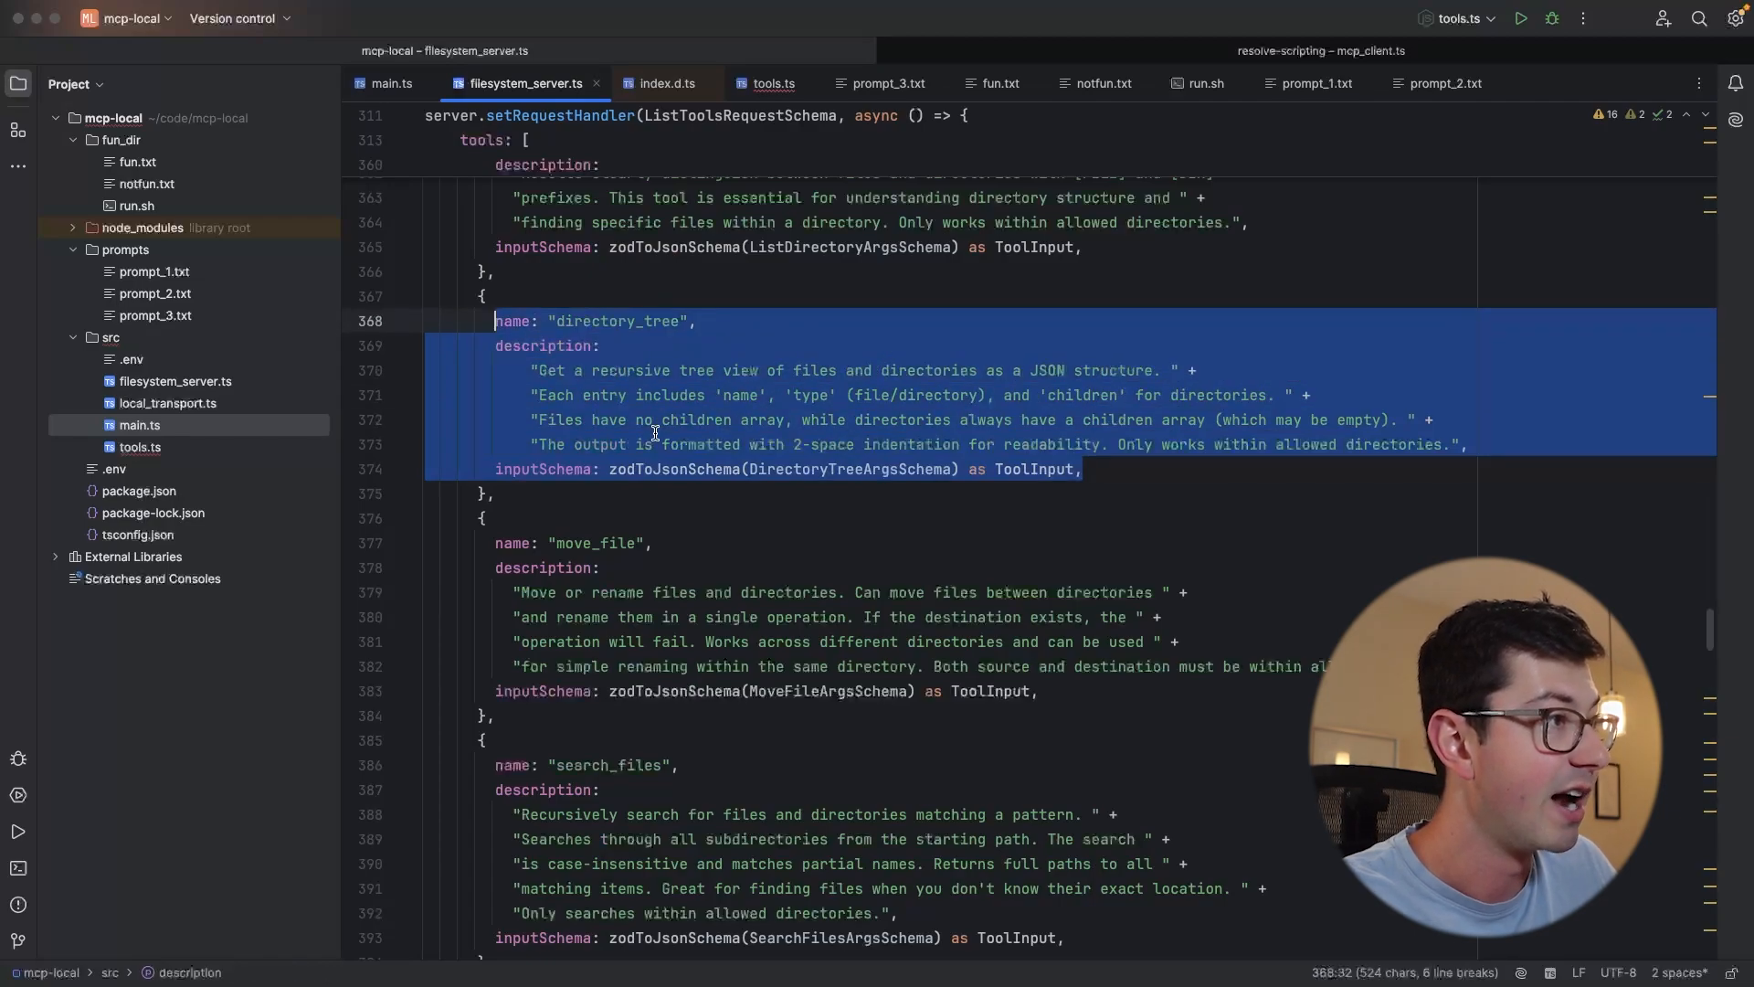
click(888, 82)
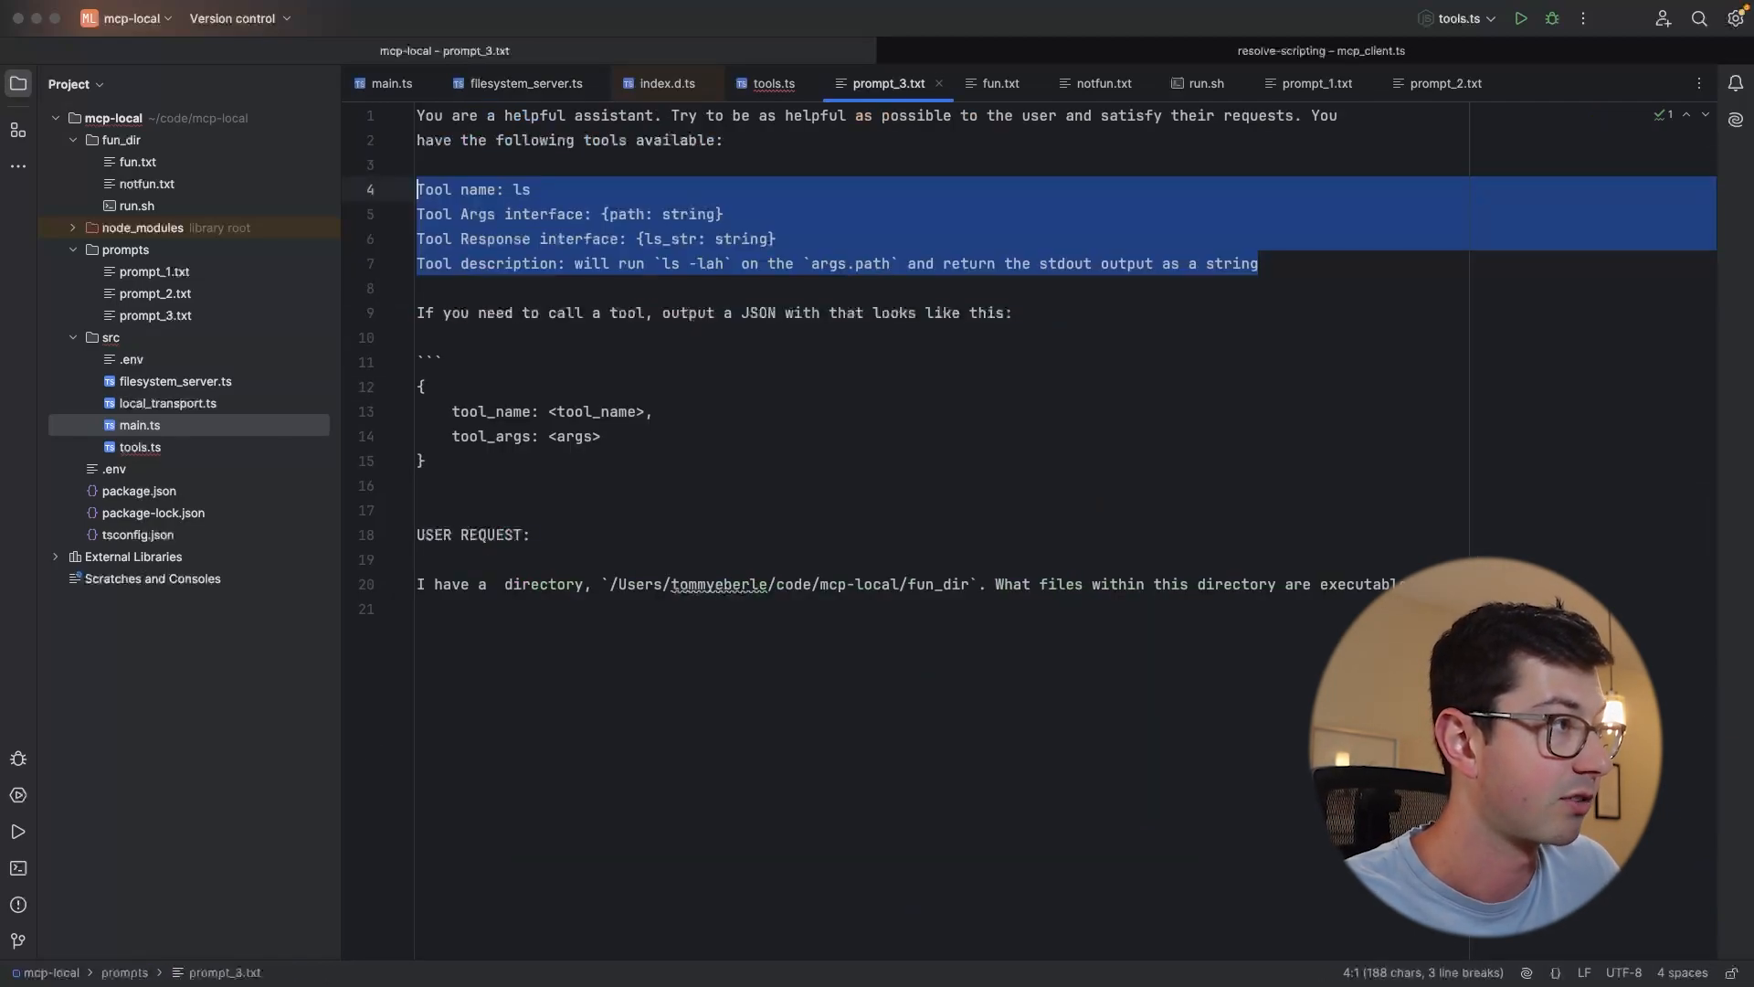
click(520, 83)
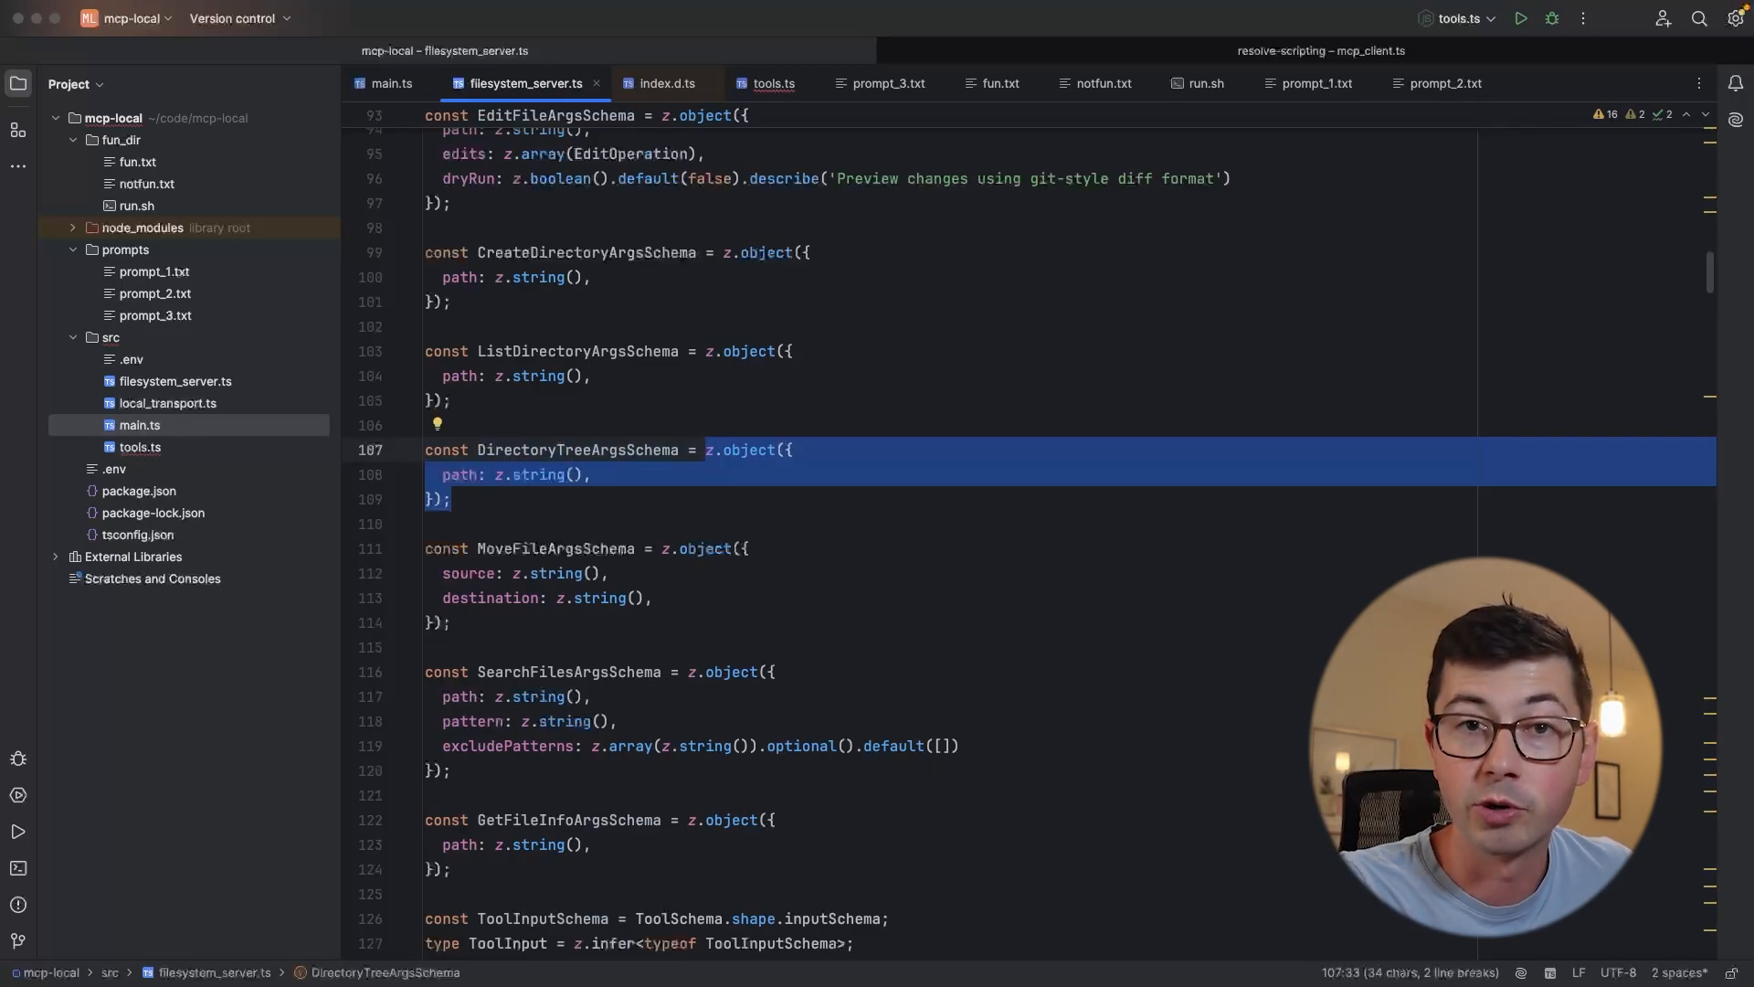
click(446, 475)
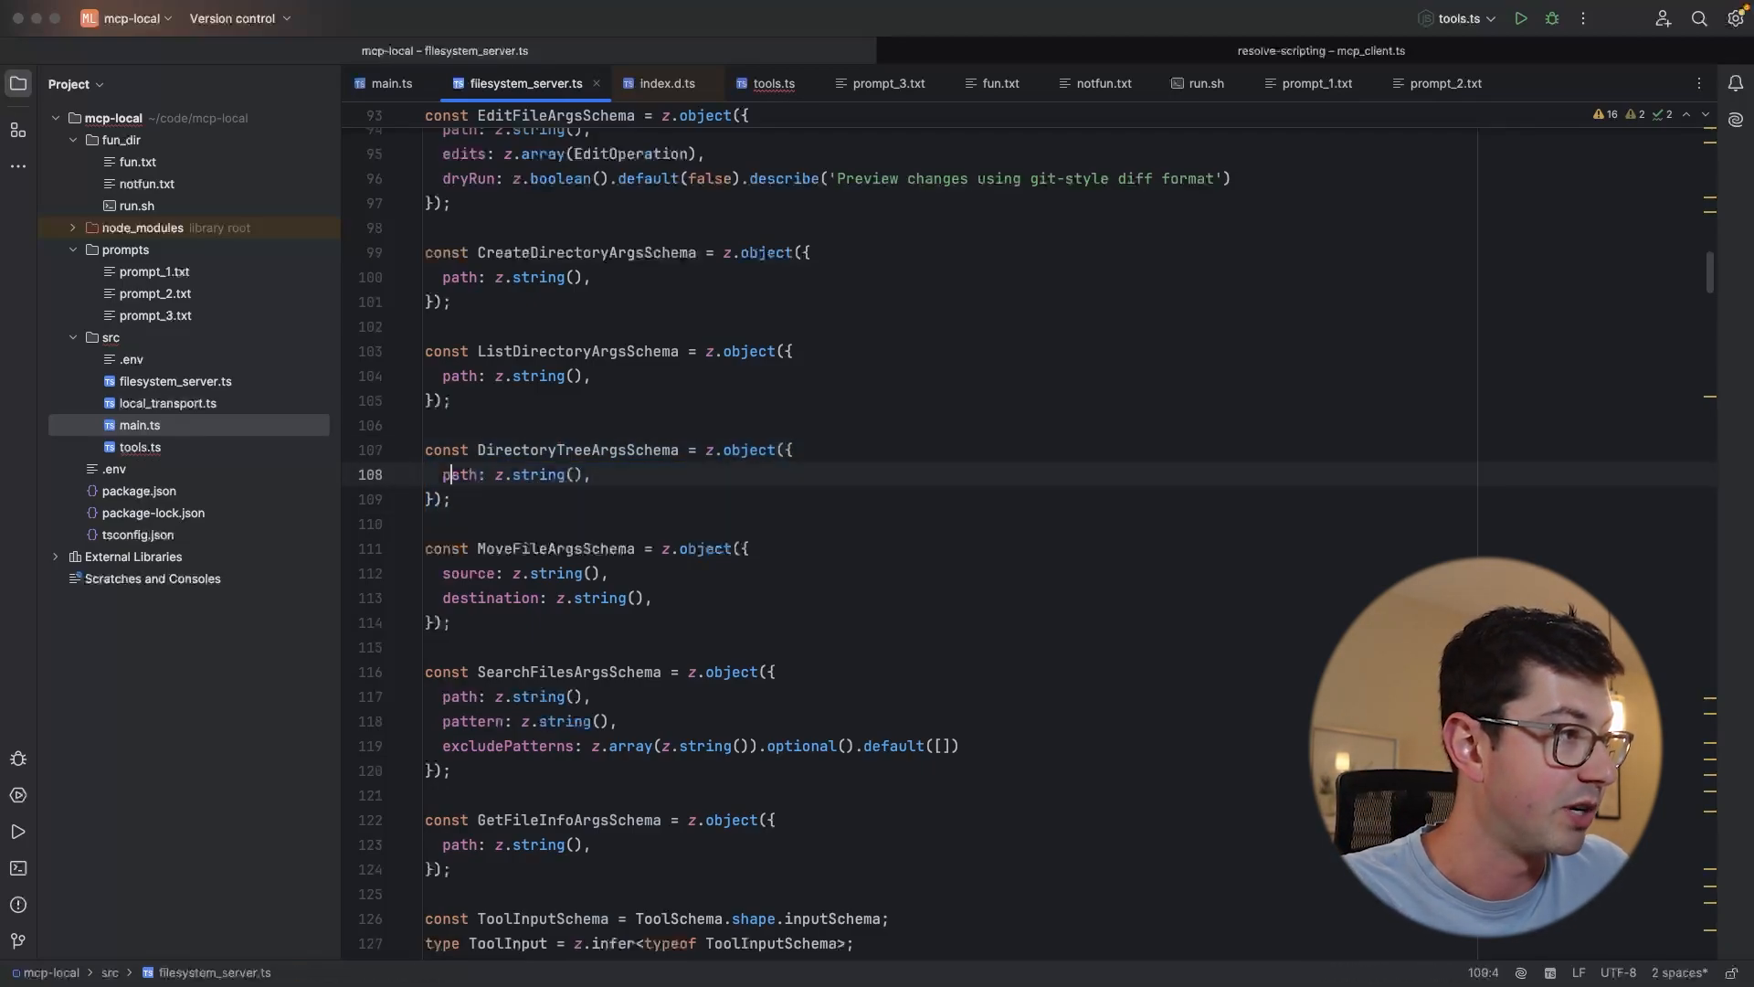
double_click(459, 474)
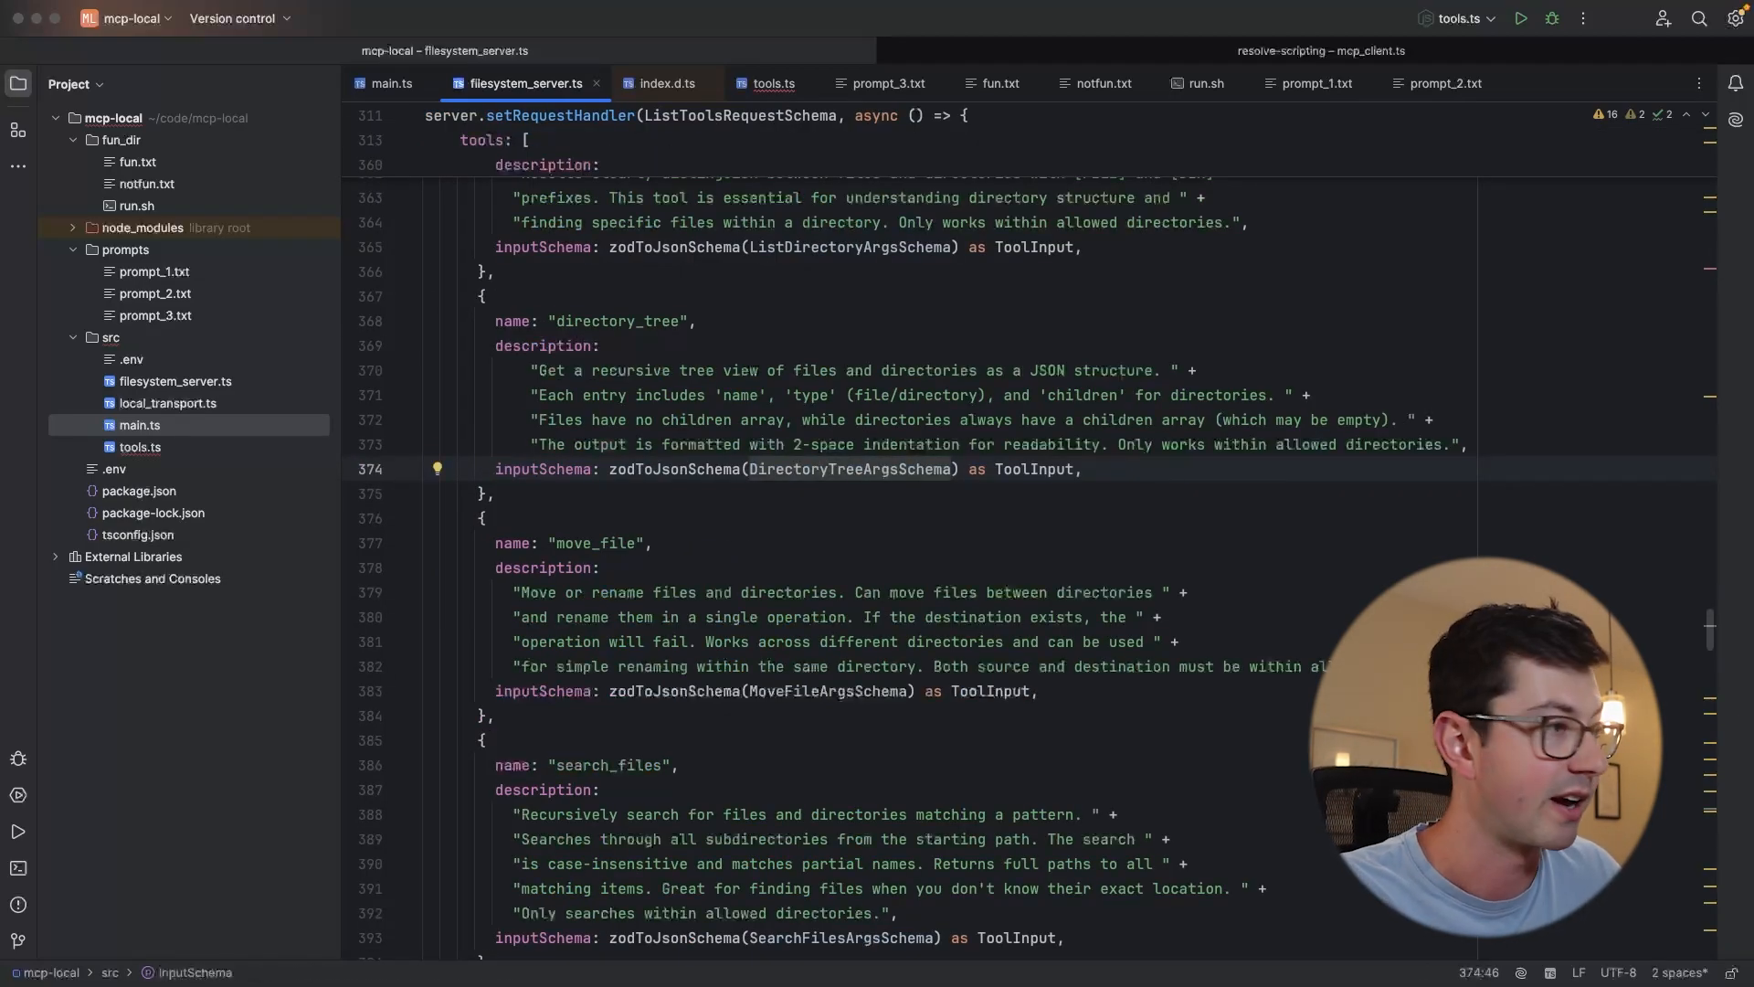
key(cmd+e)
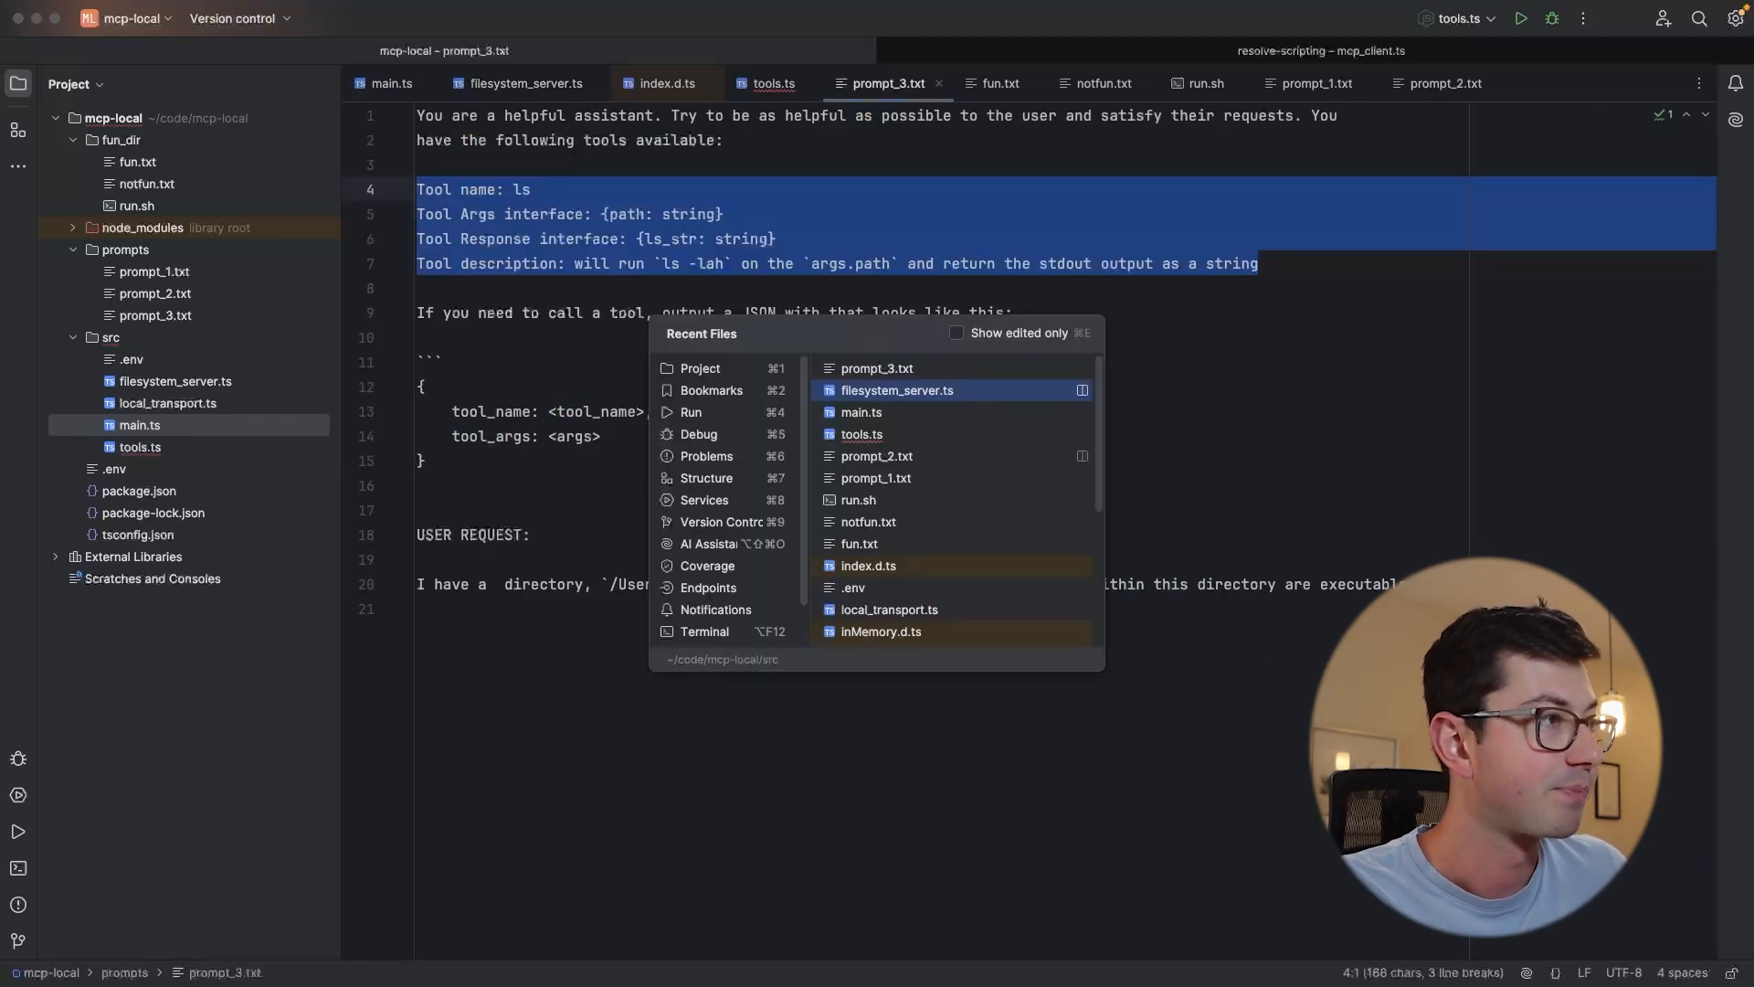
click(861, 411)
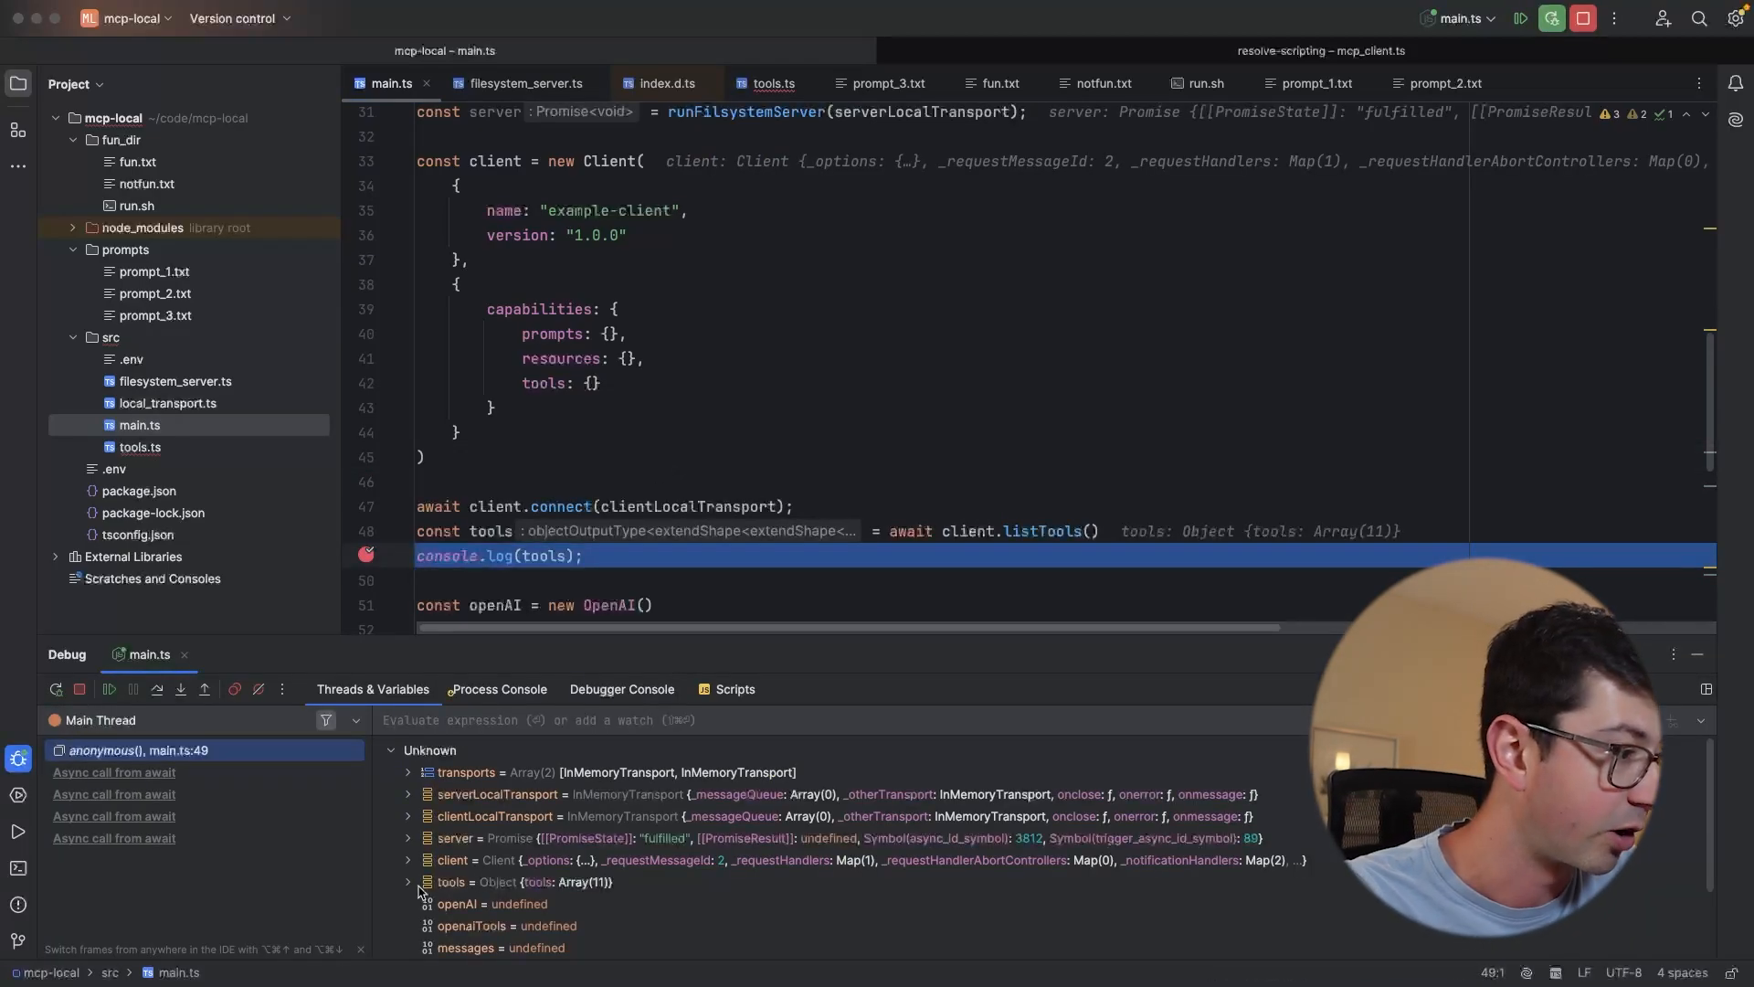
Advance the run to the converted OpenAI tools log and inspect the read_file tool's parameters
click(407, 881)
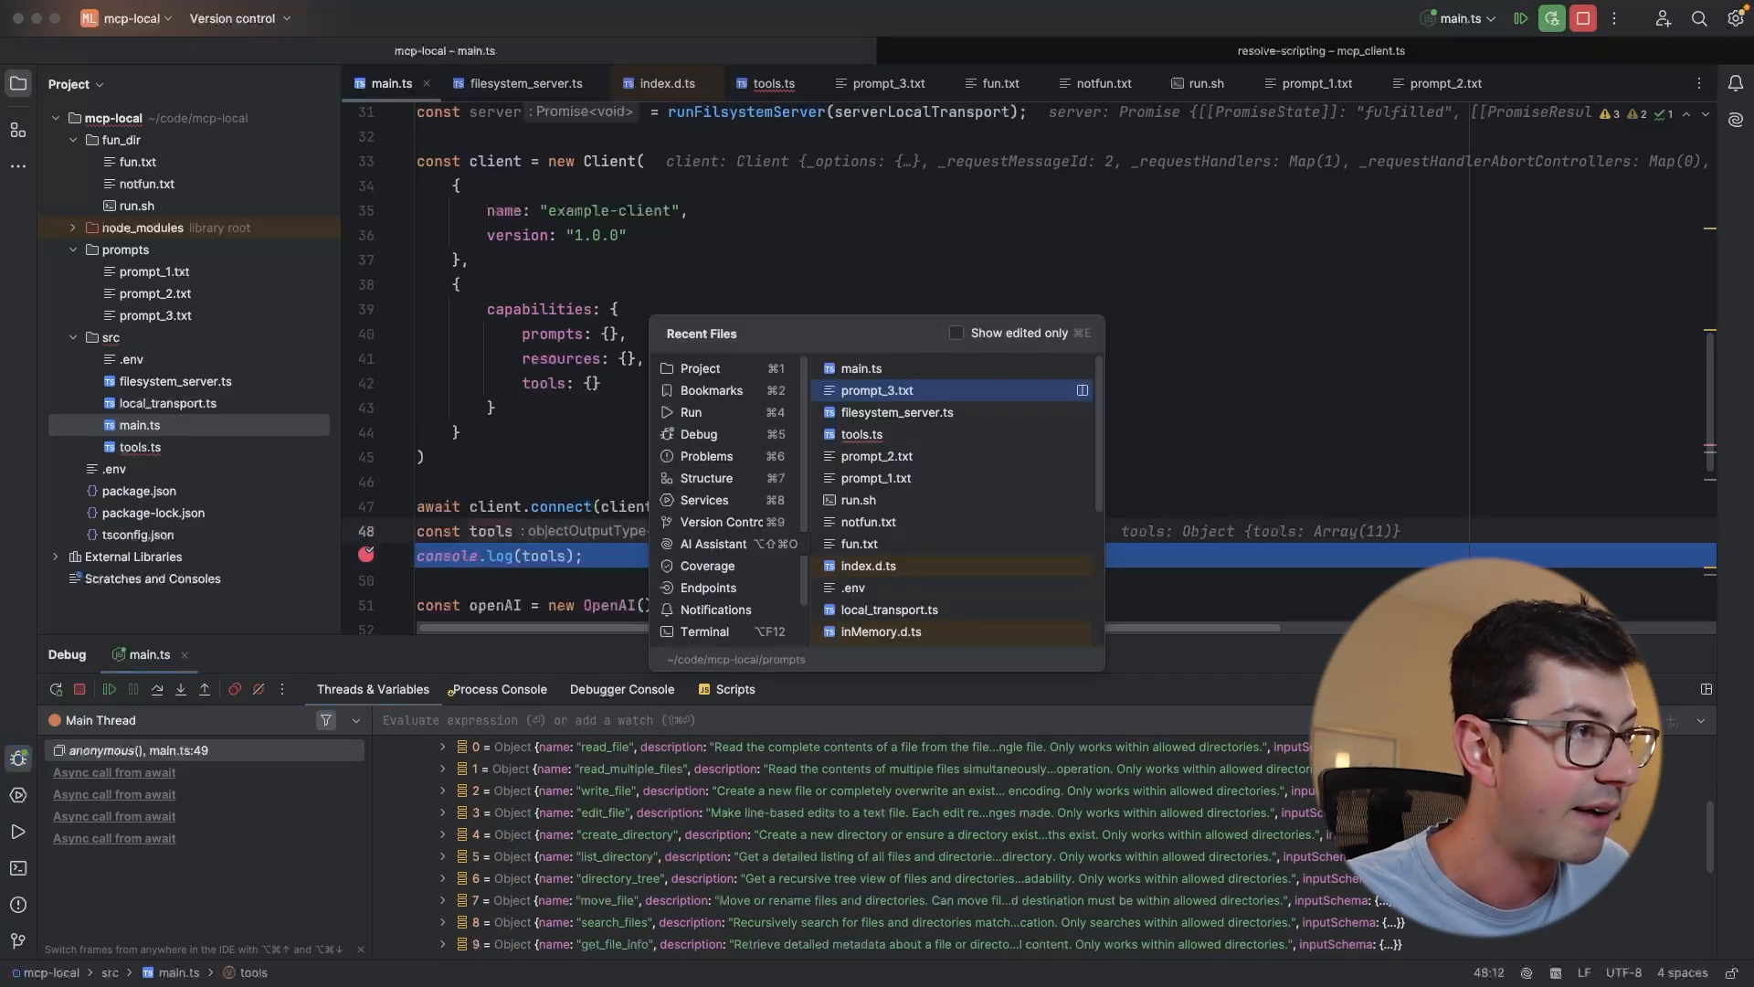
click(896, 411)
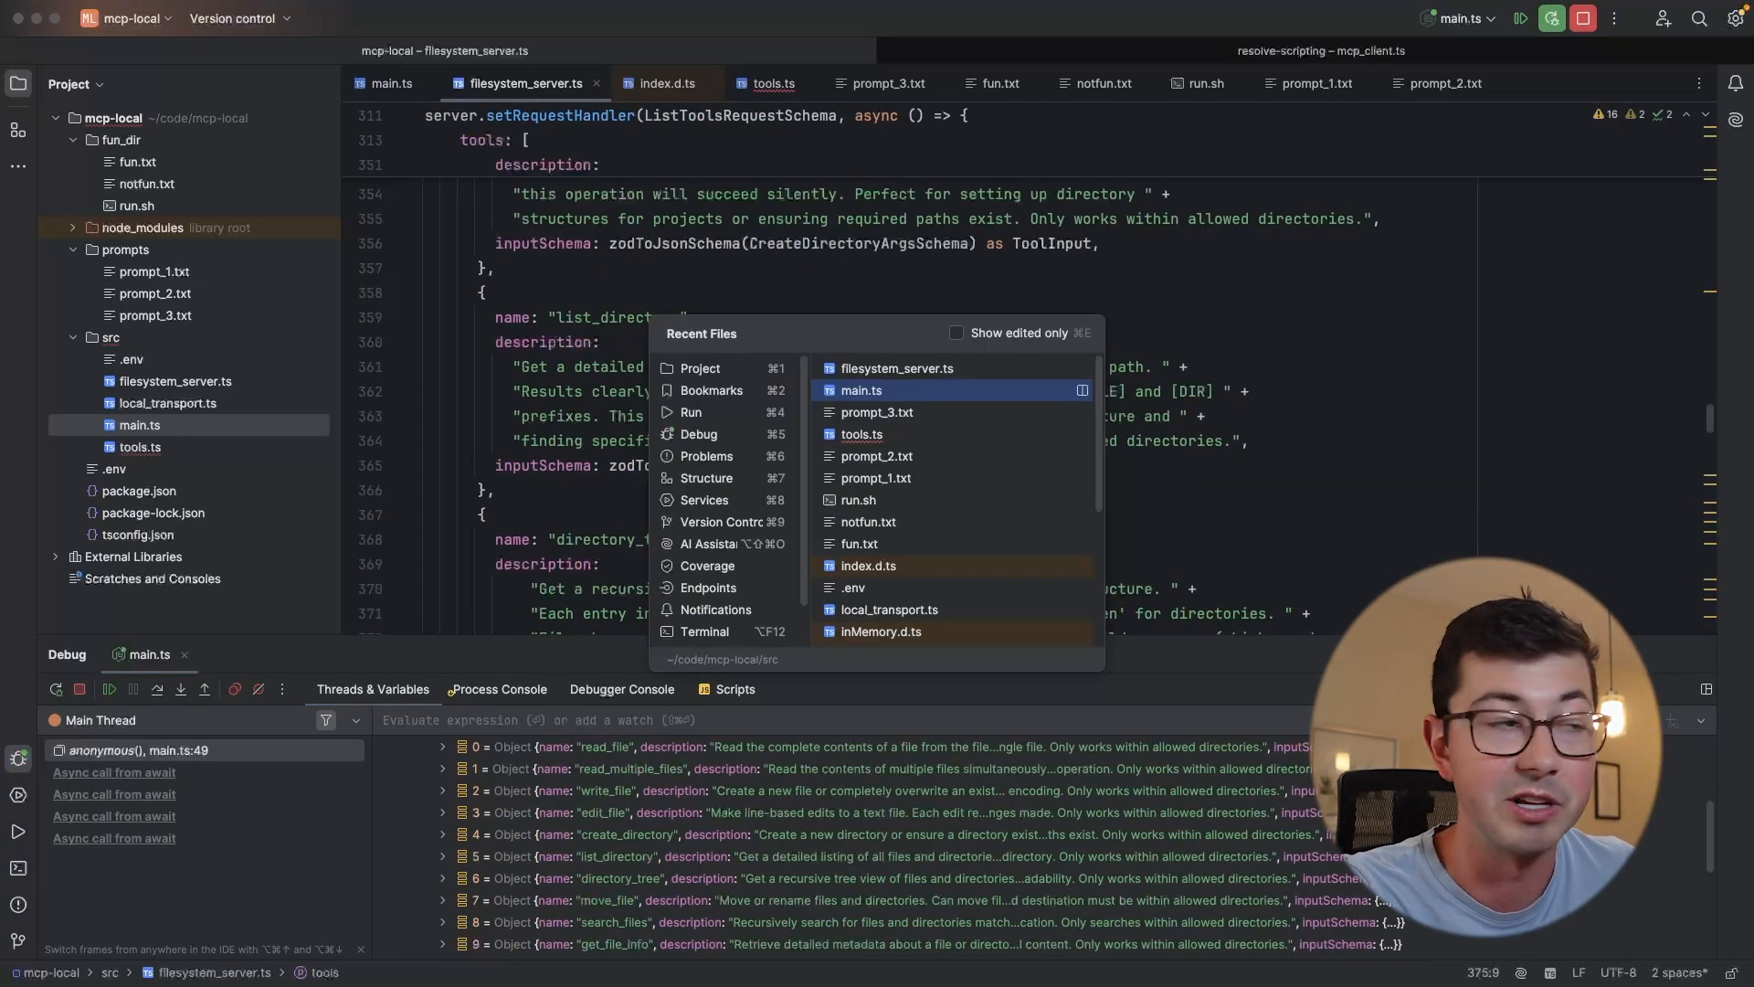
click(861, 389)
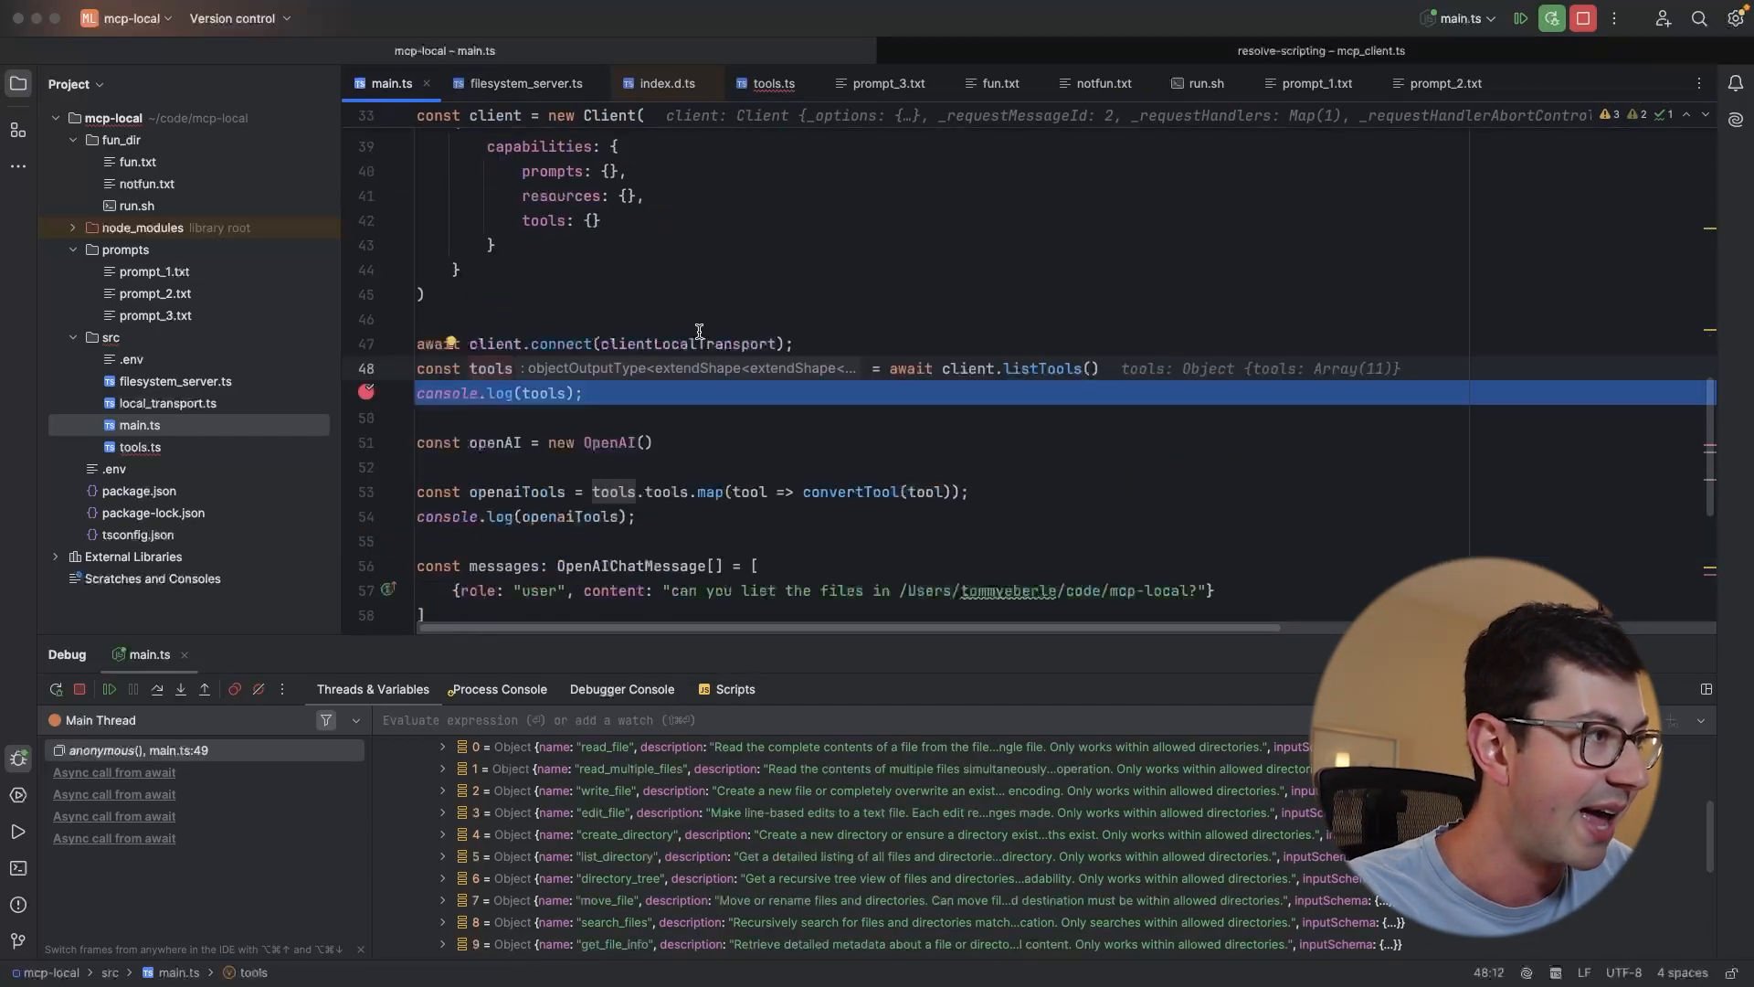
click(134, 689)
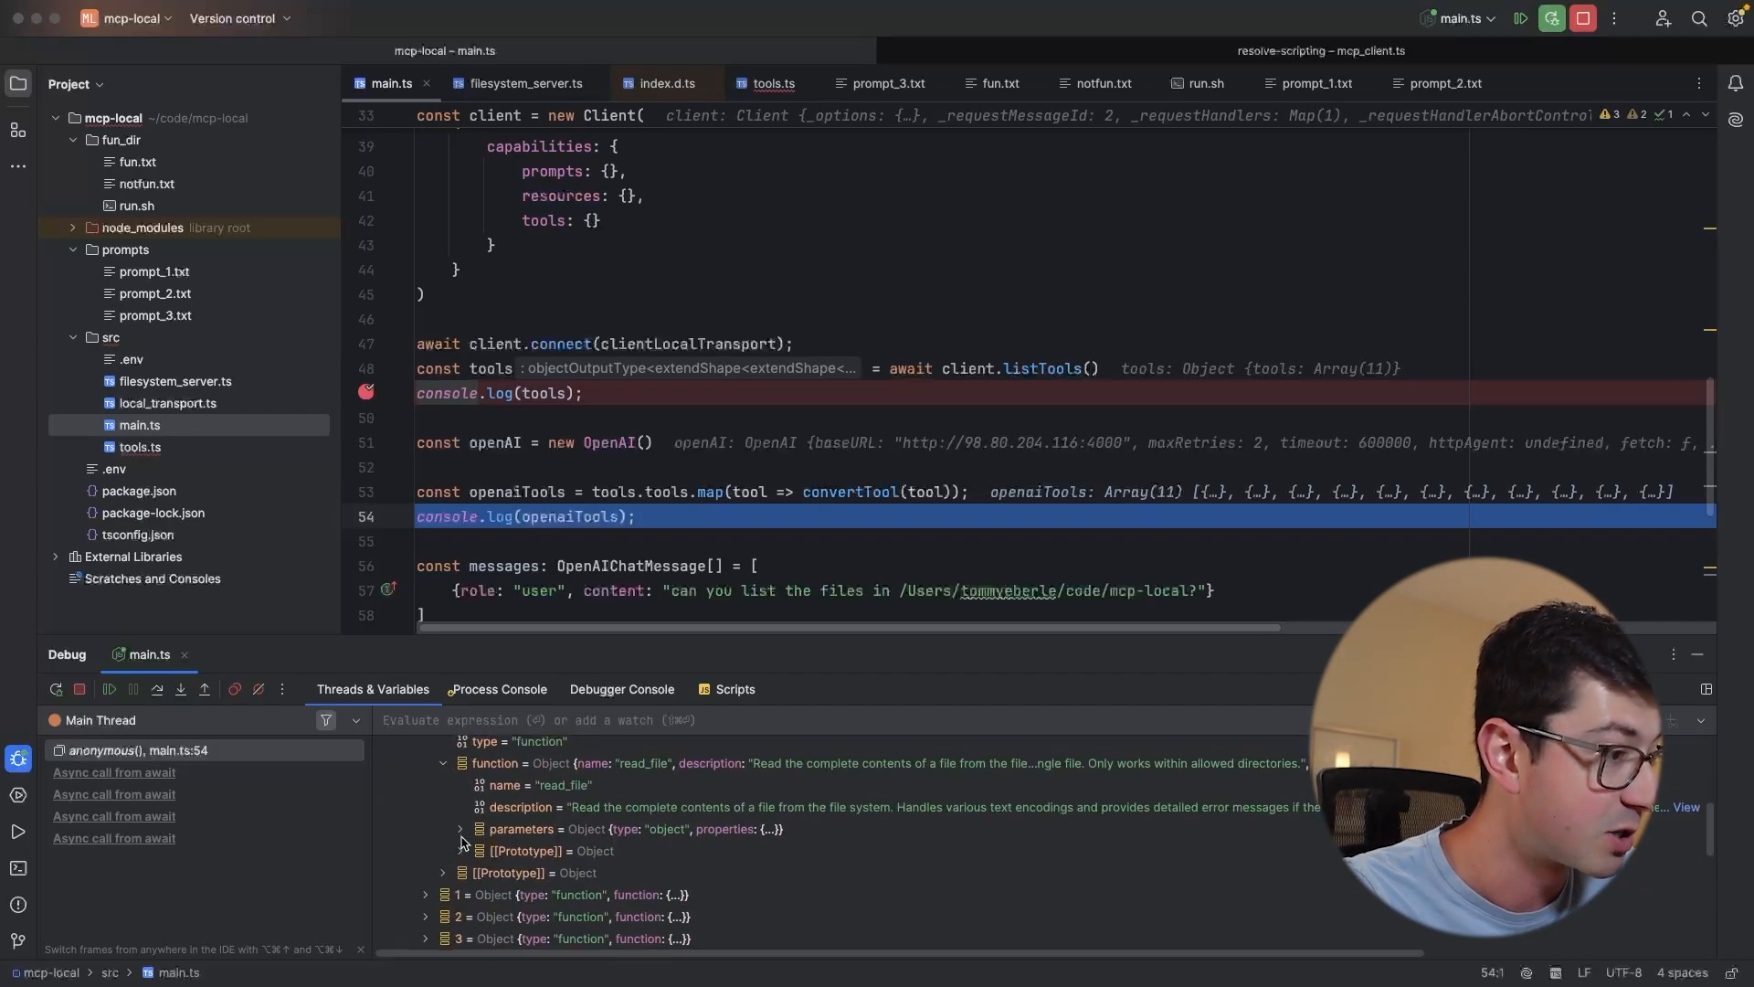
click(459, 830)
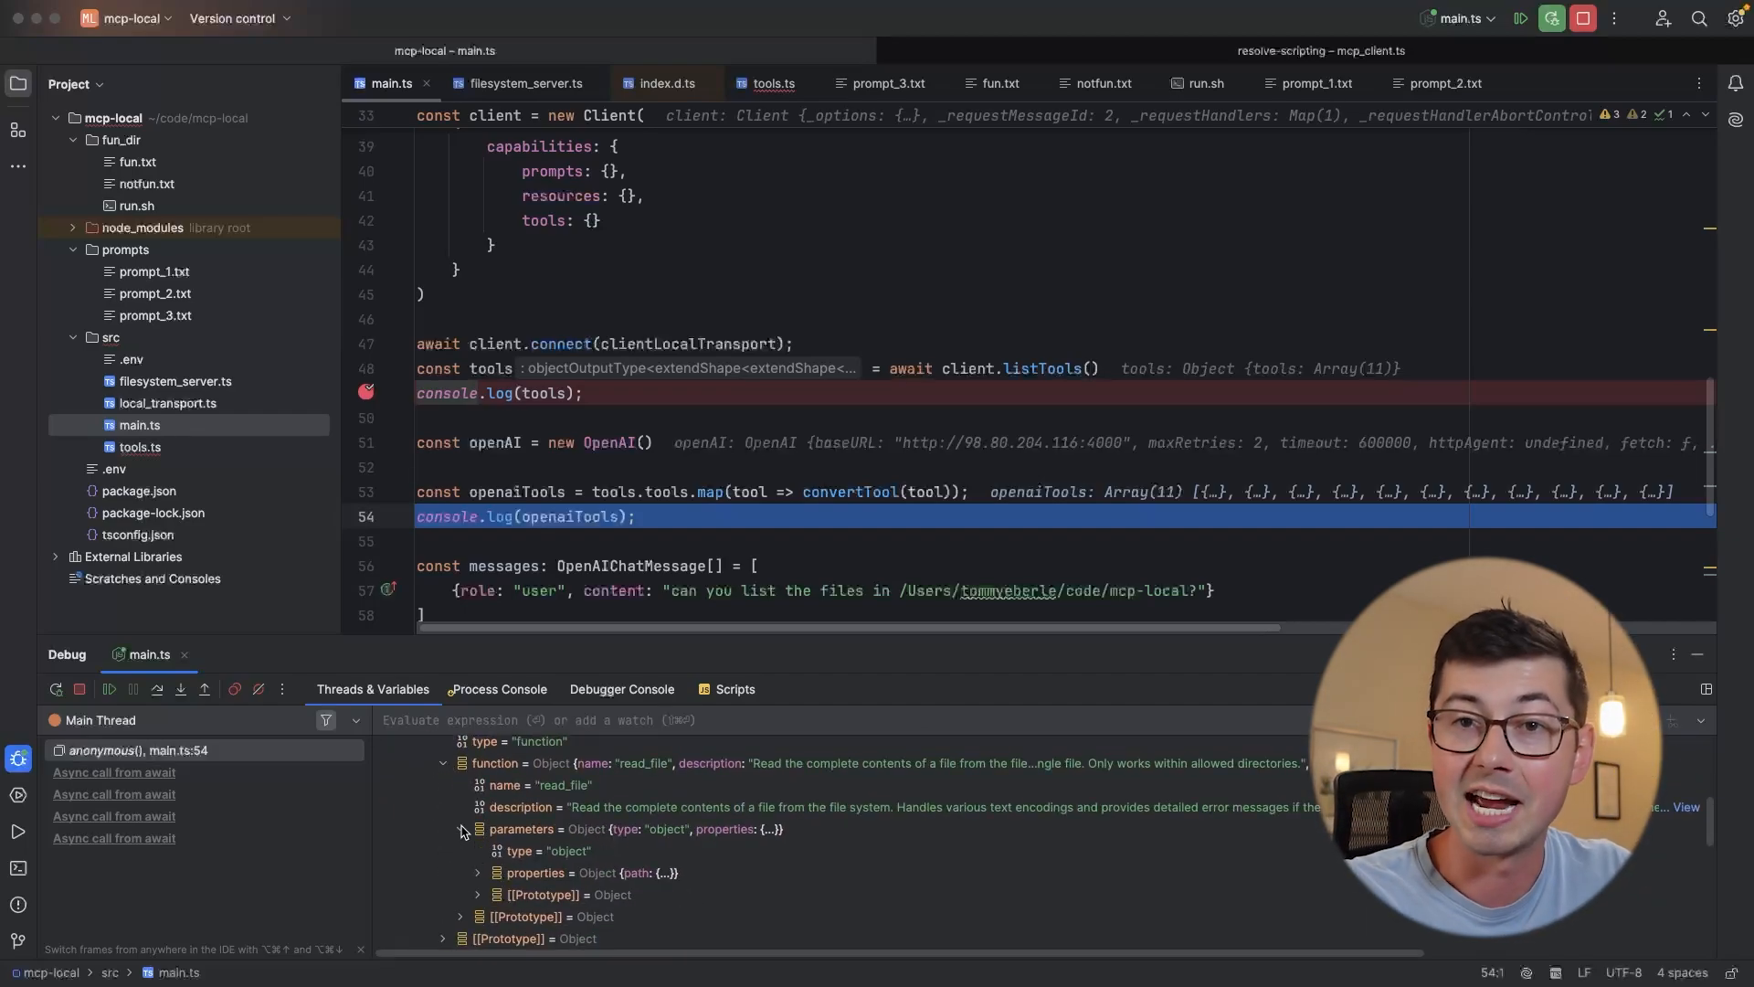
click(475, 874)
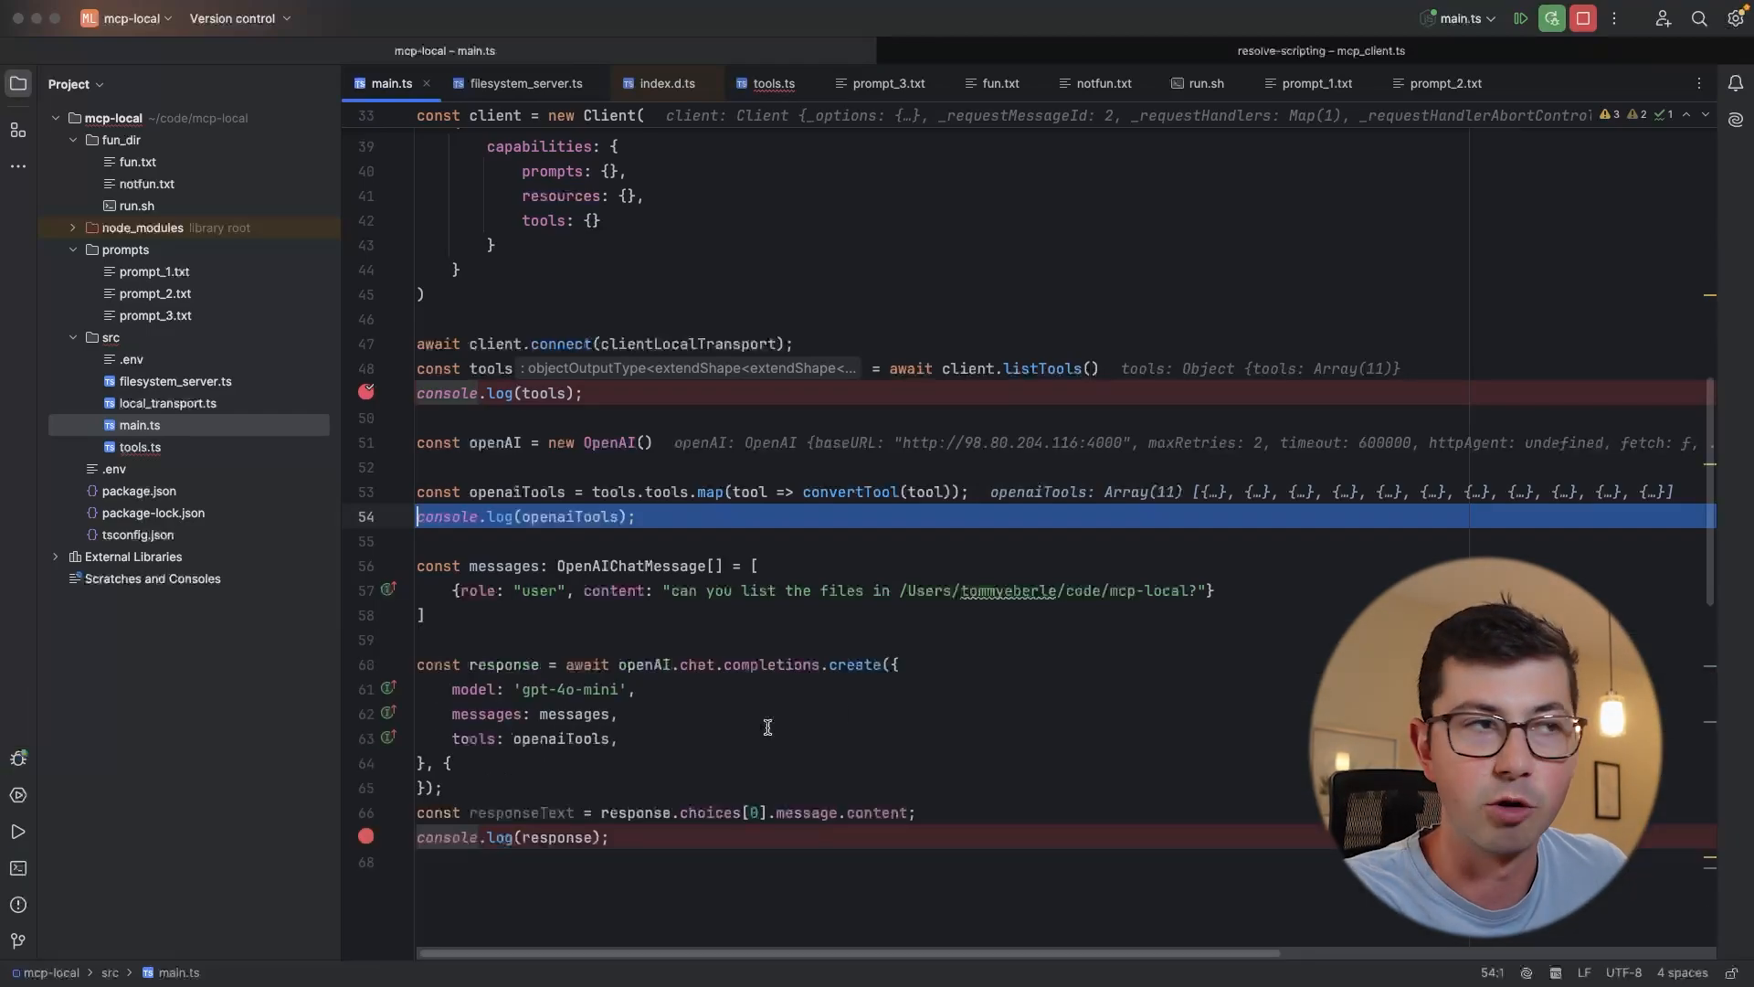
Compare prompt_3.txt, filesystem_server.ts and OpenAI's tools typing, then resume main.ts to get the response
click(888, 82)
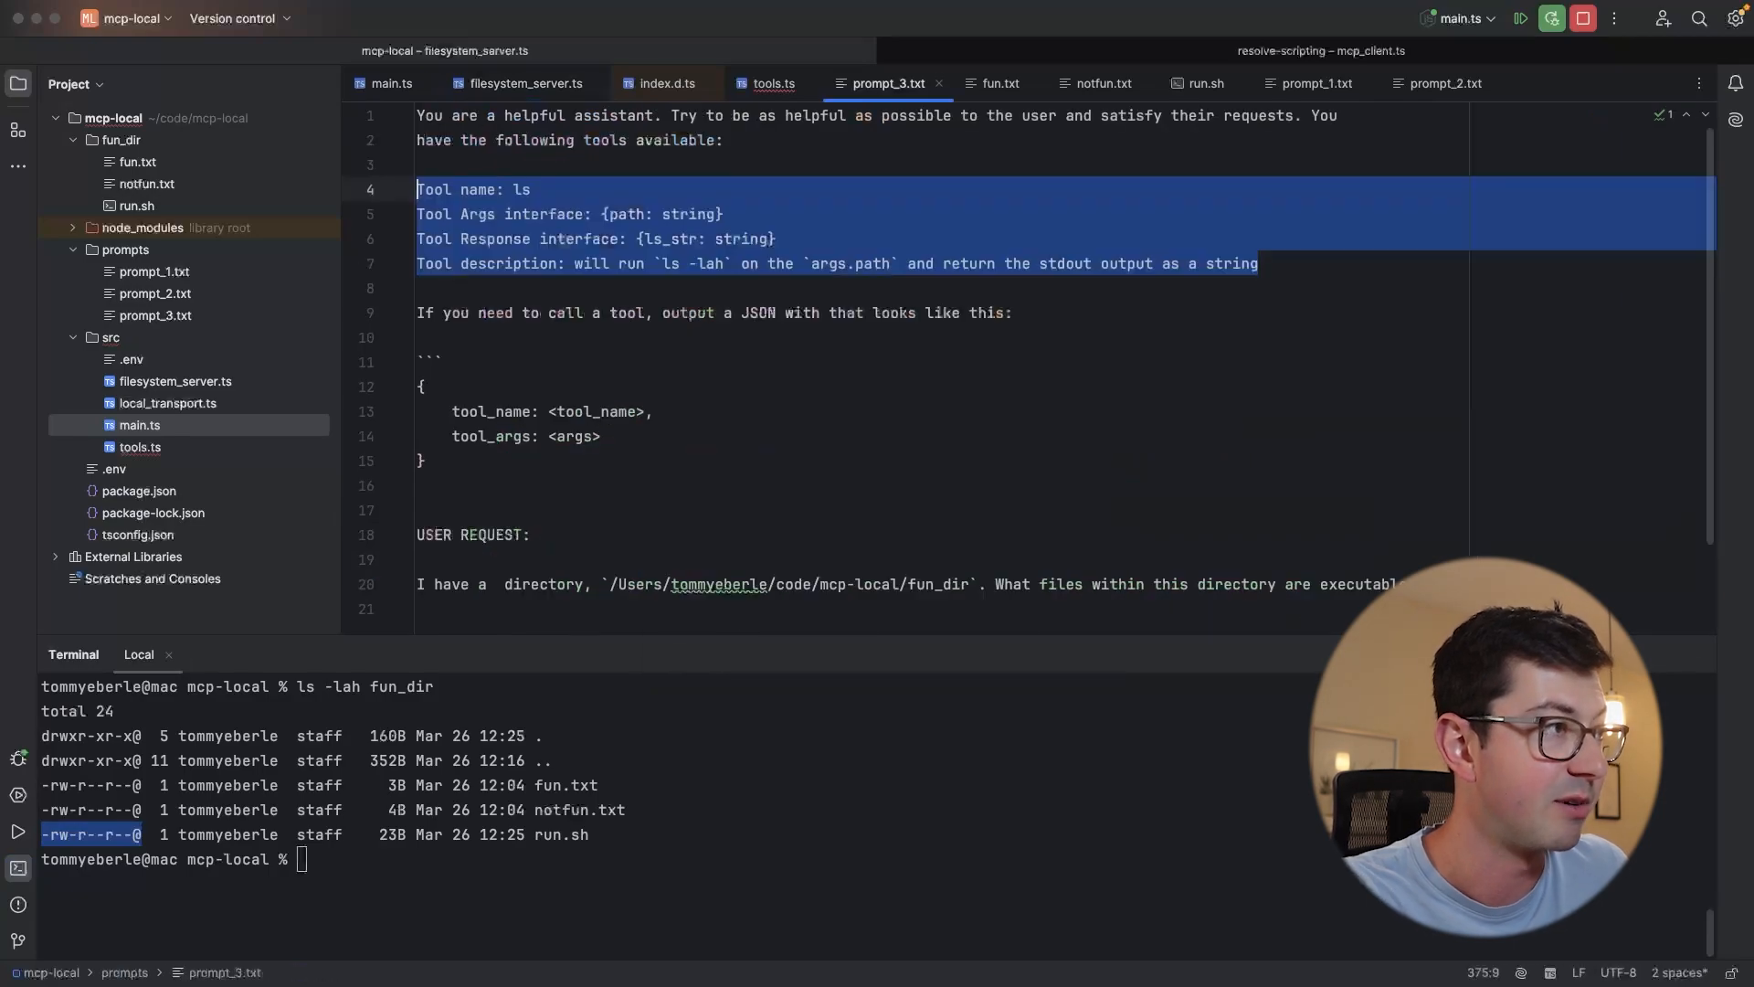
click(521, 82)
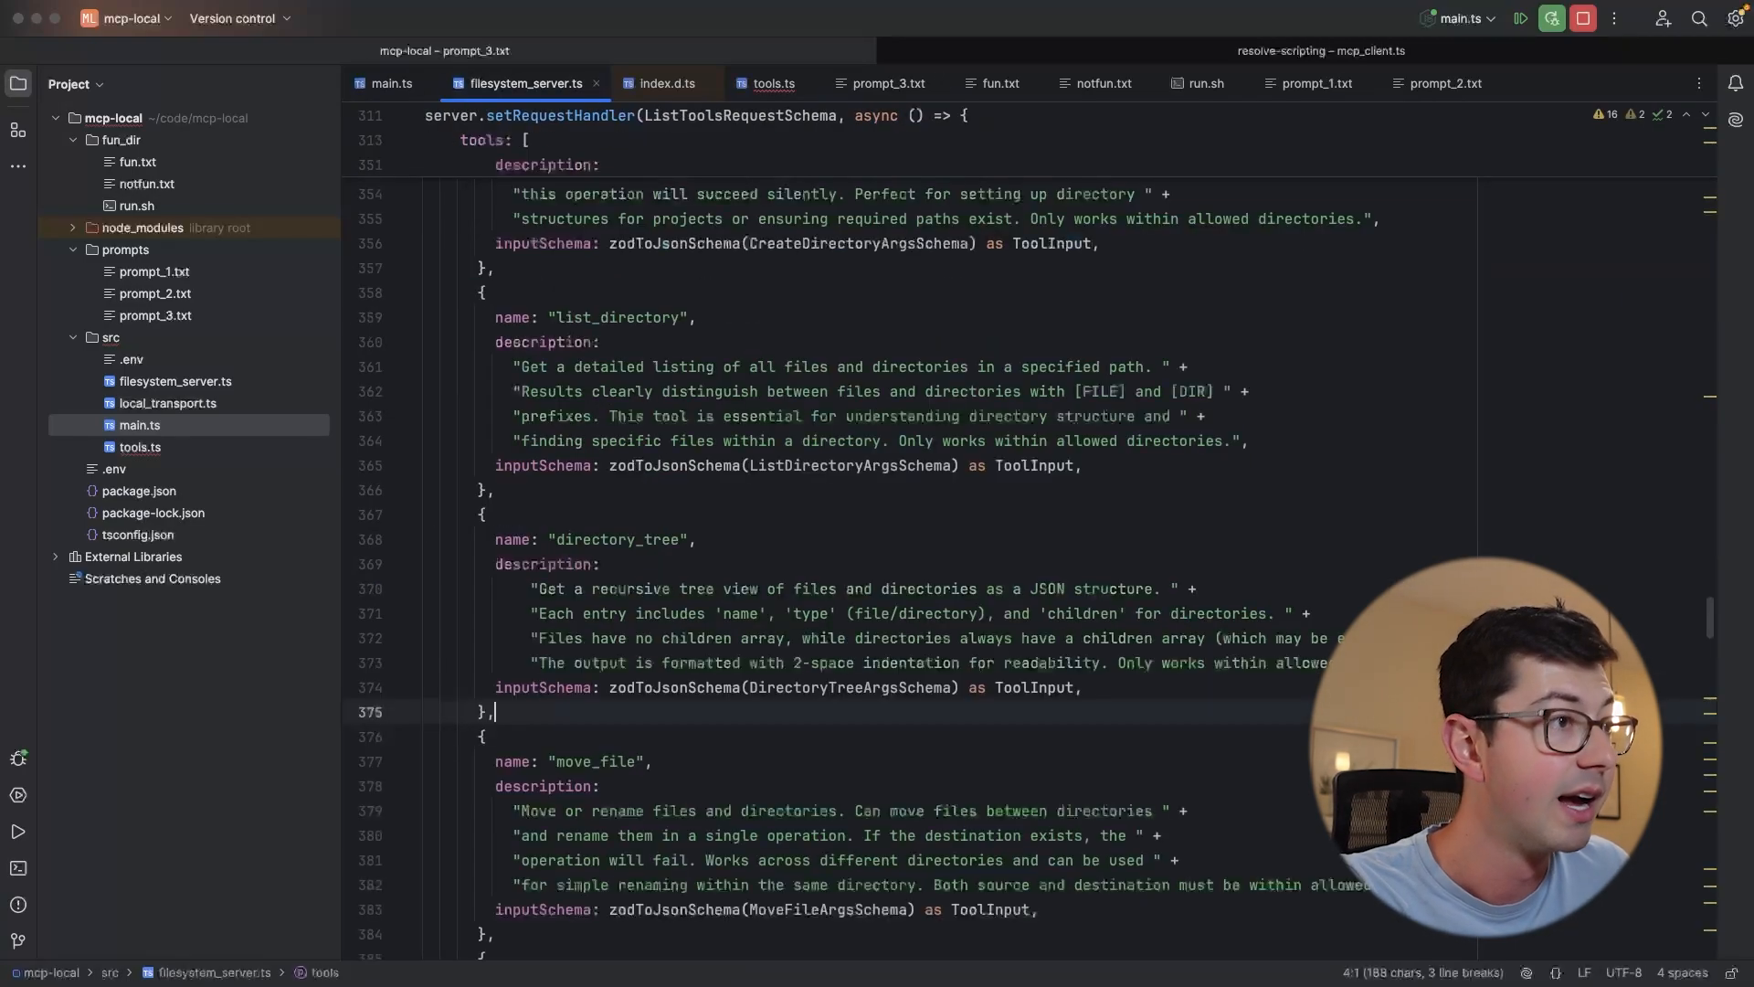
click(389, 82)
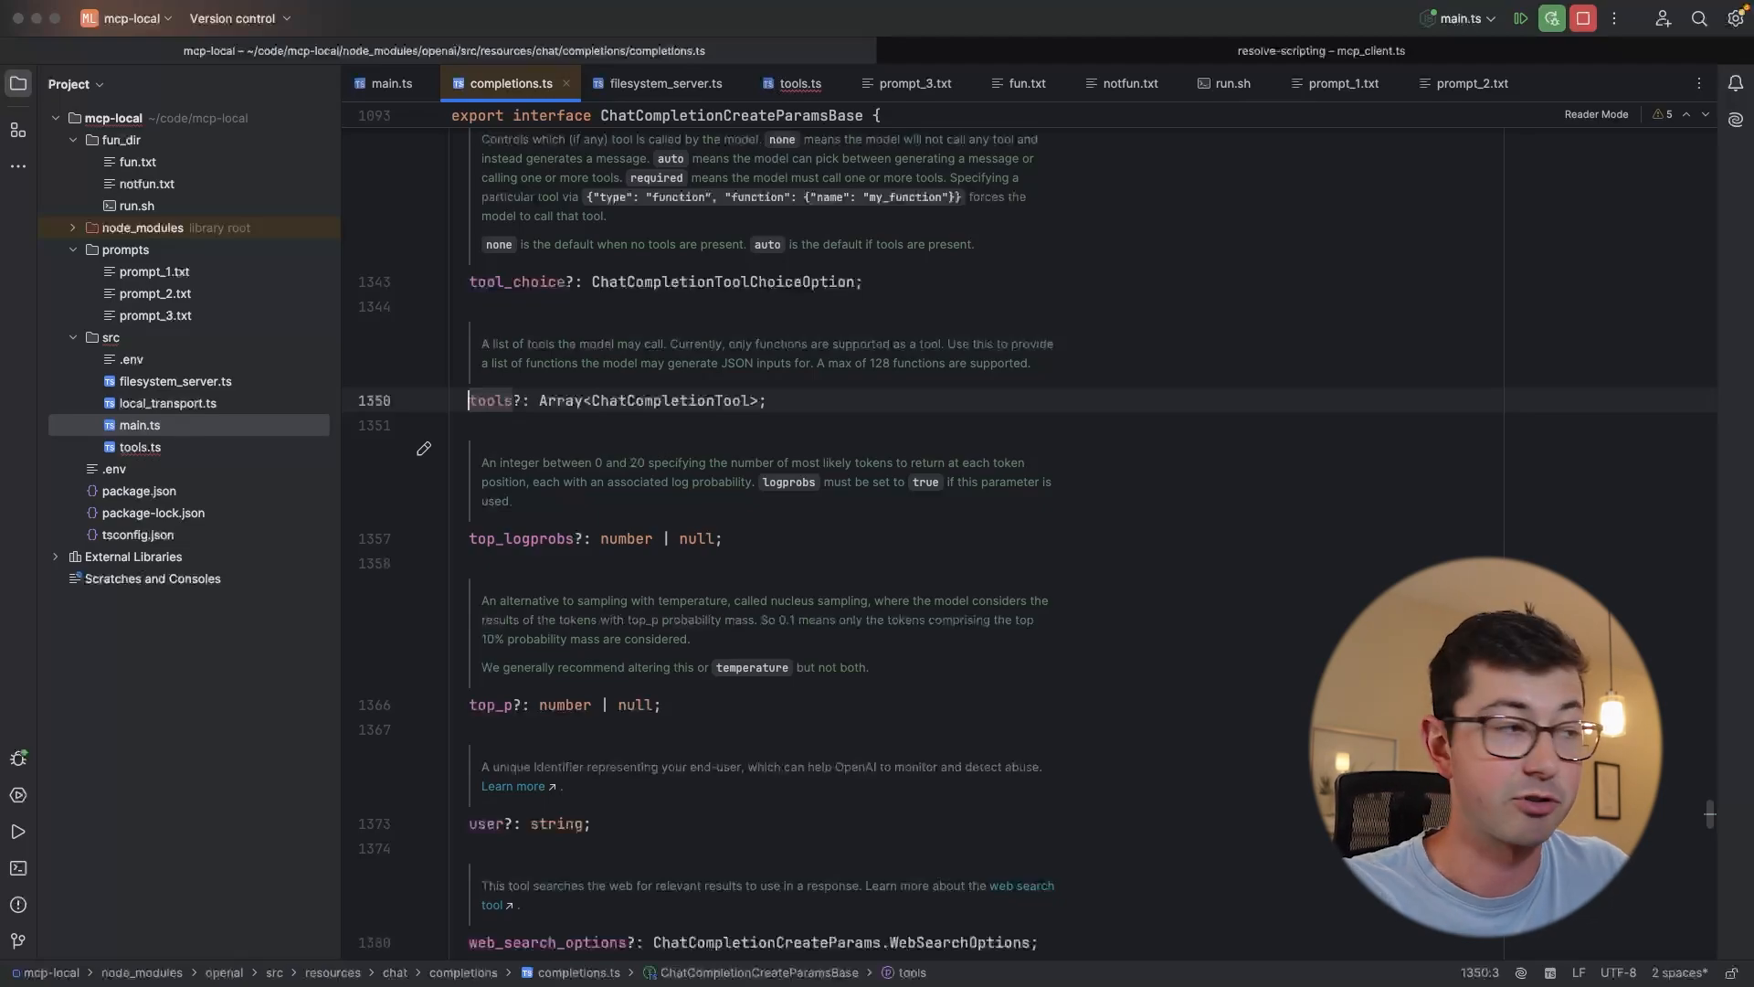
click(391, 82)
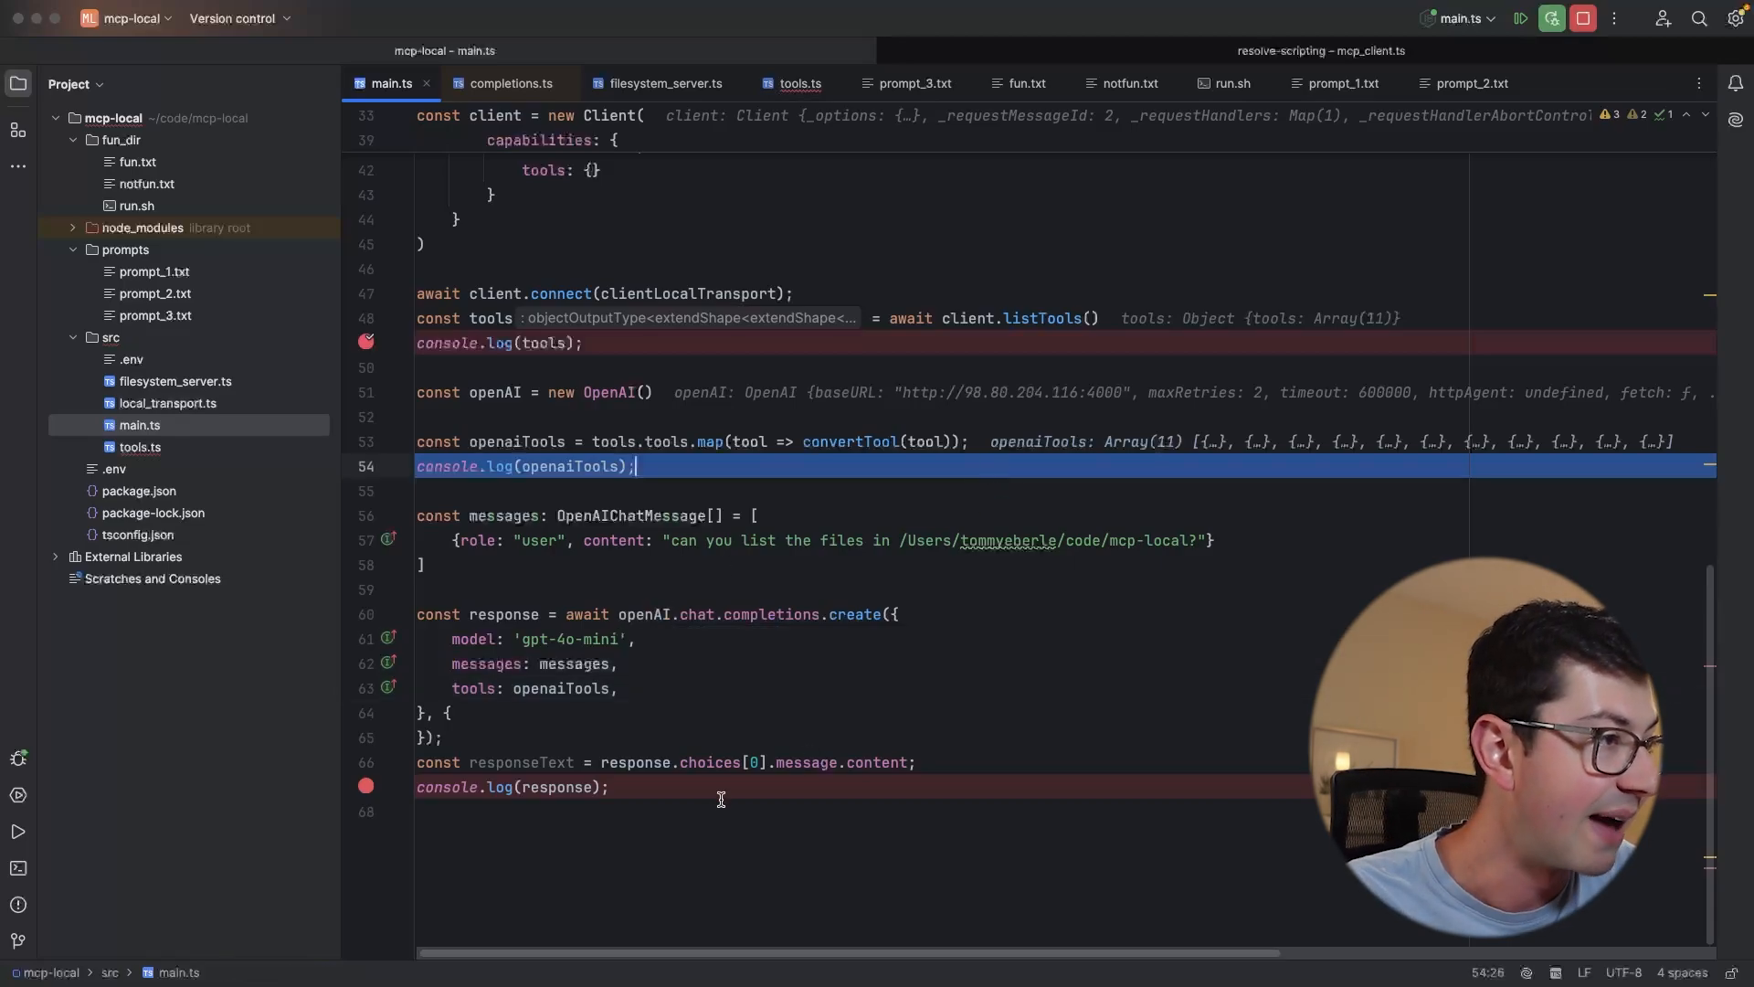
click(725, 541)
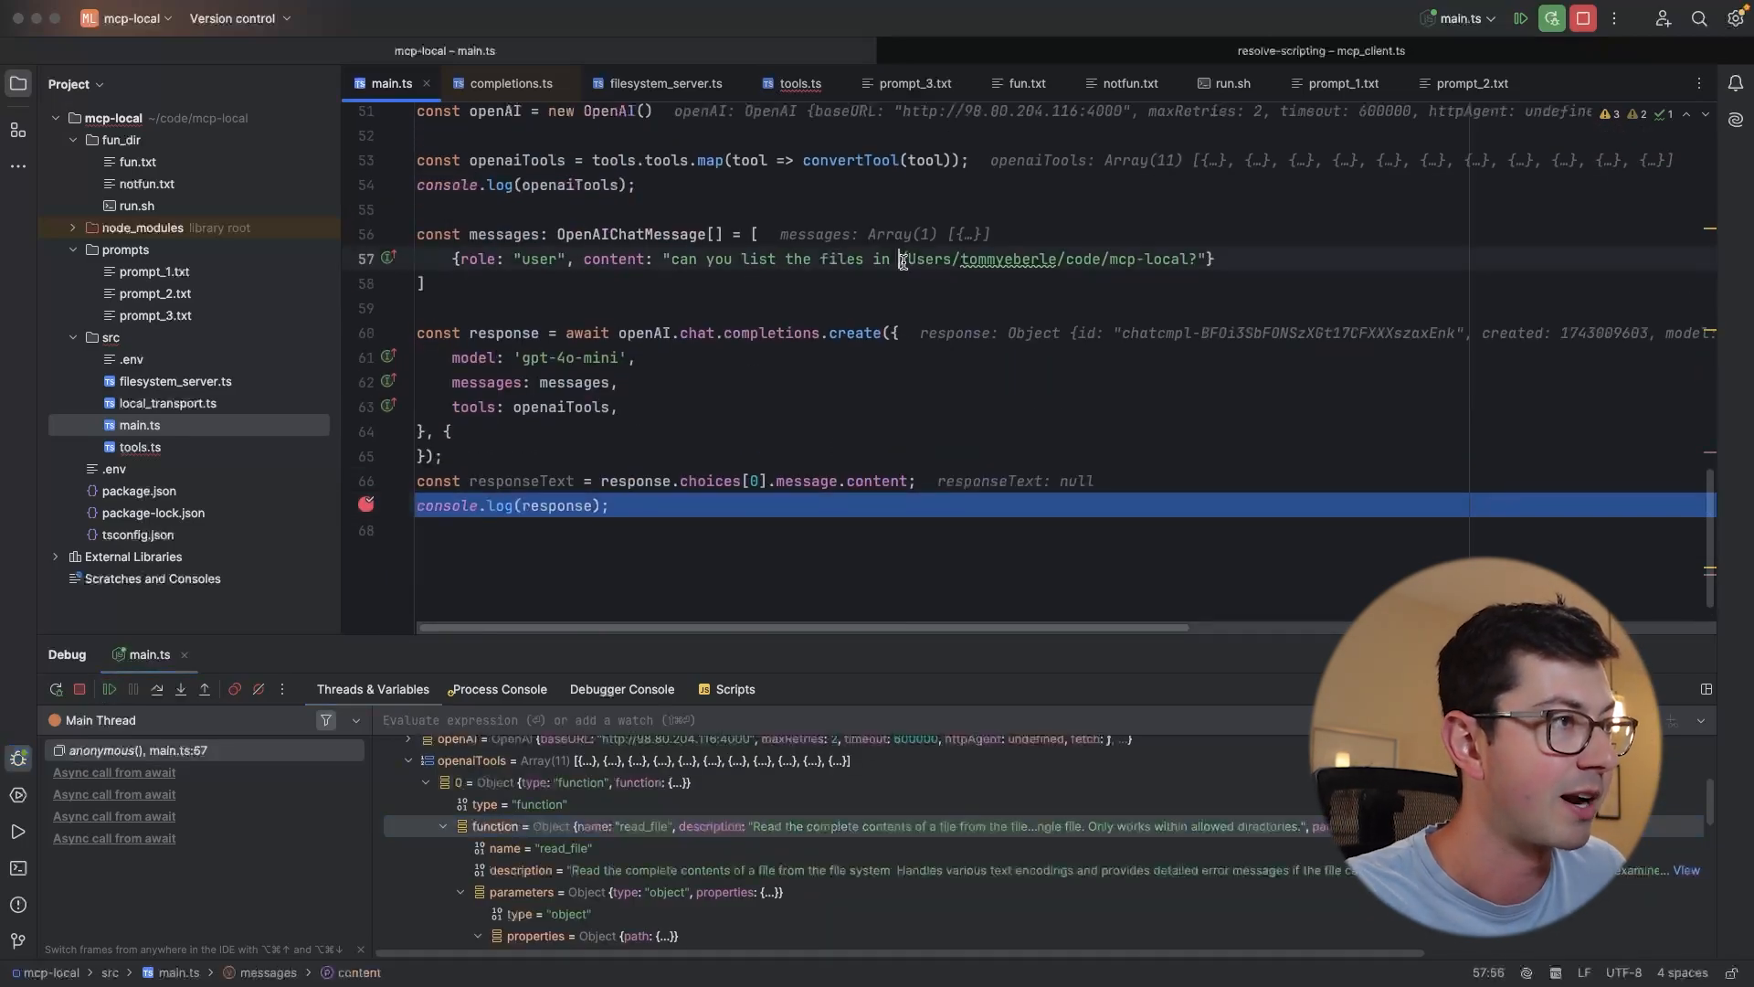
Expand response > choices > 0 > message > tool_calls > 0 to reveal list_directory with the mcp-local path
drag(744, 258, 956, 258)
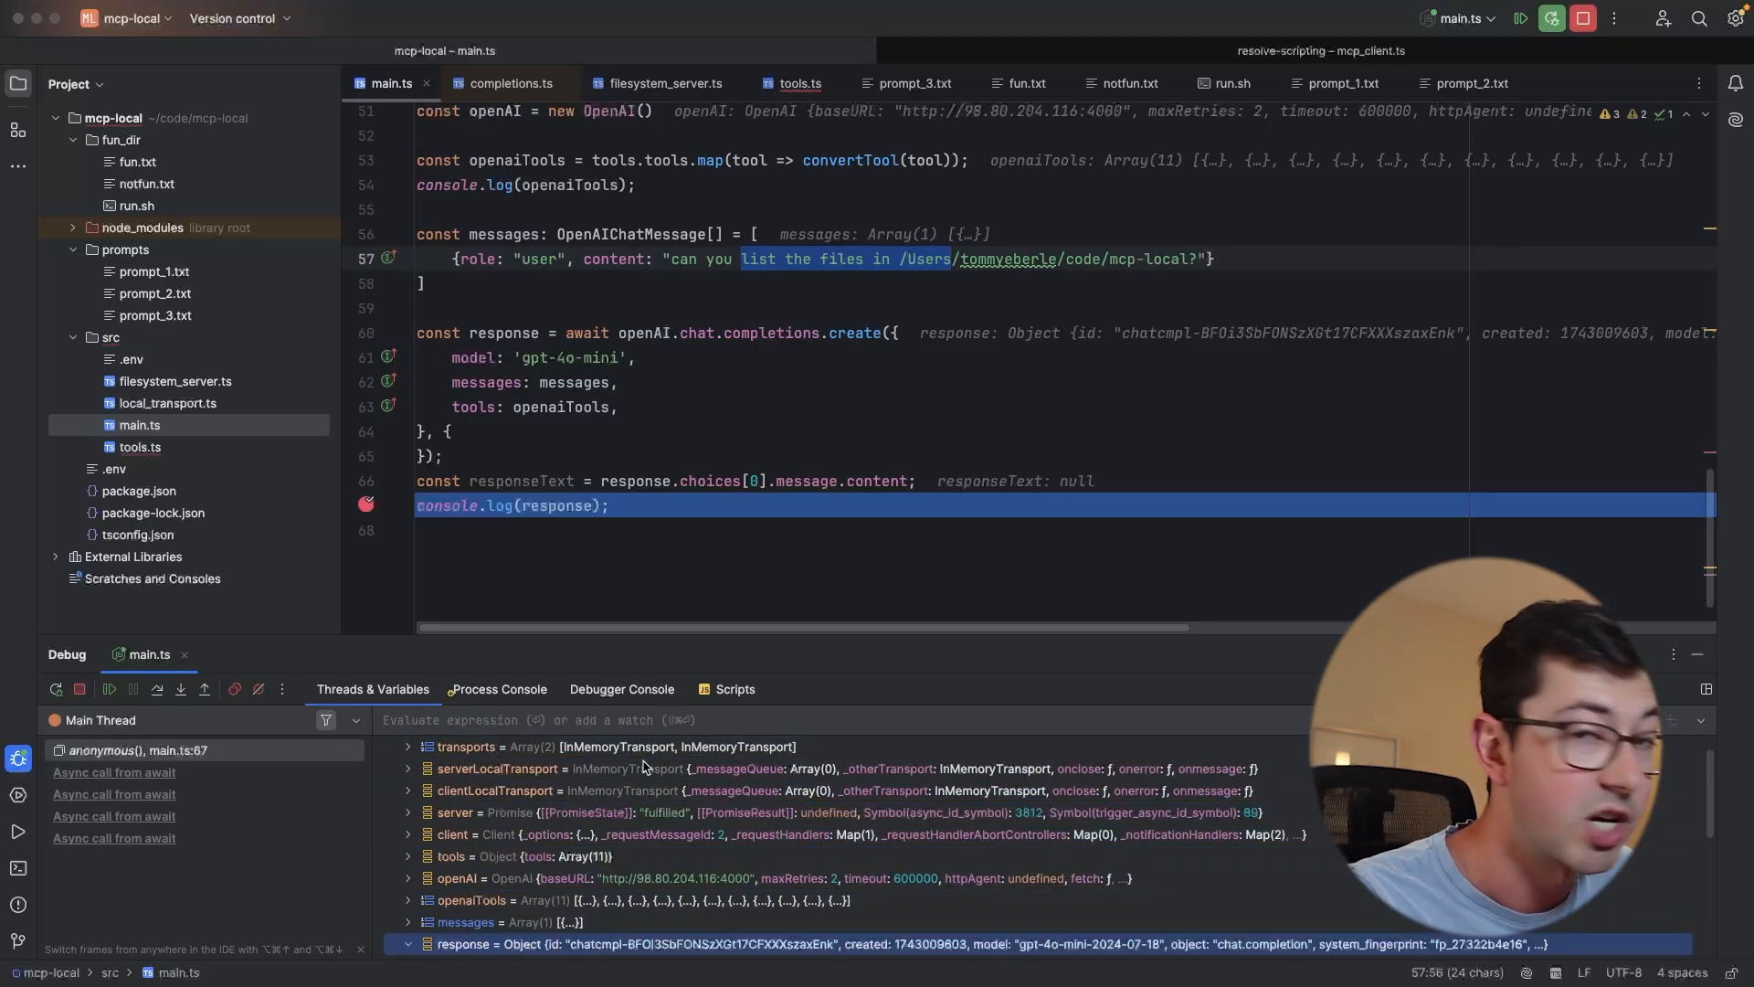
click(408, 943)
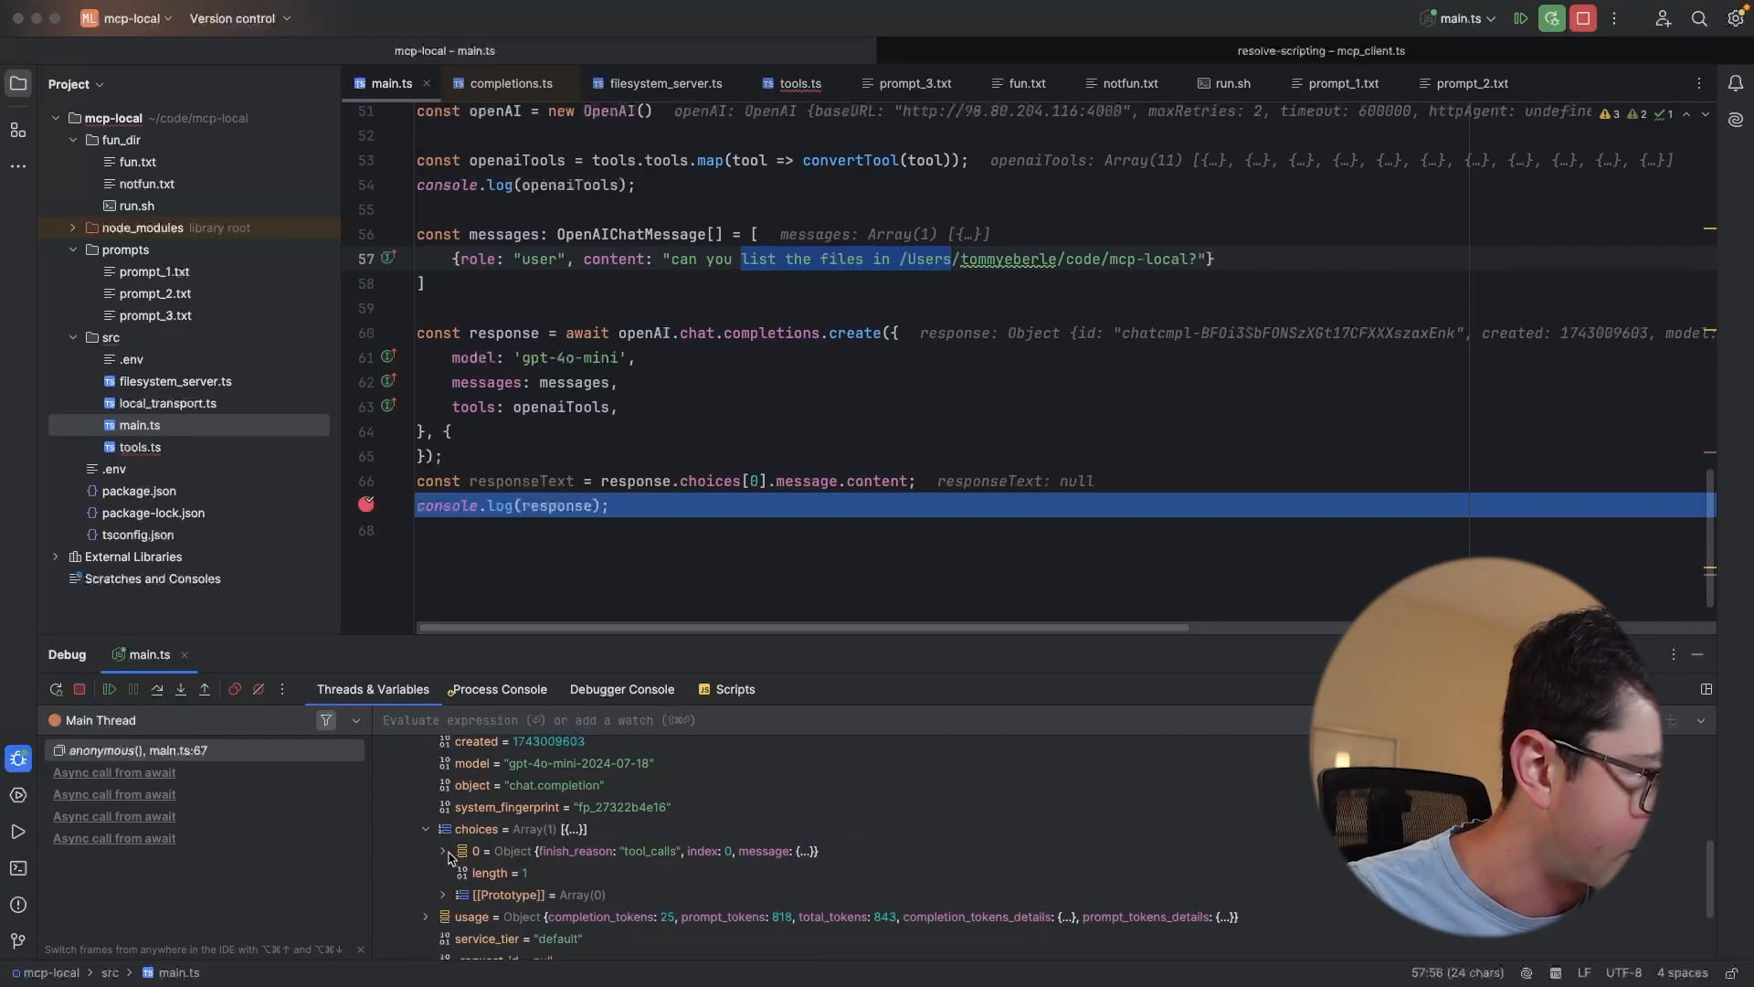
click(440, 852)
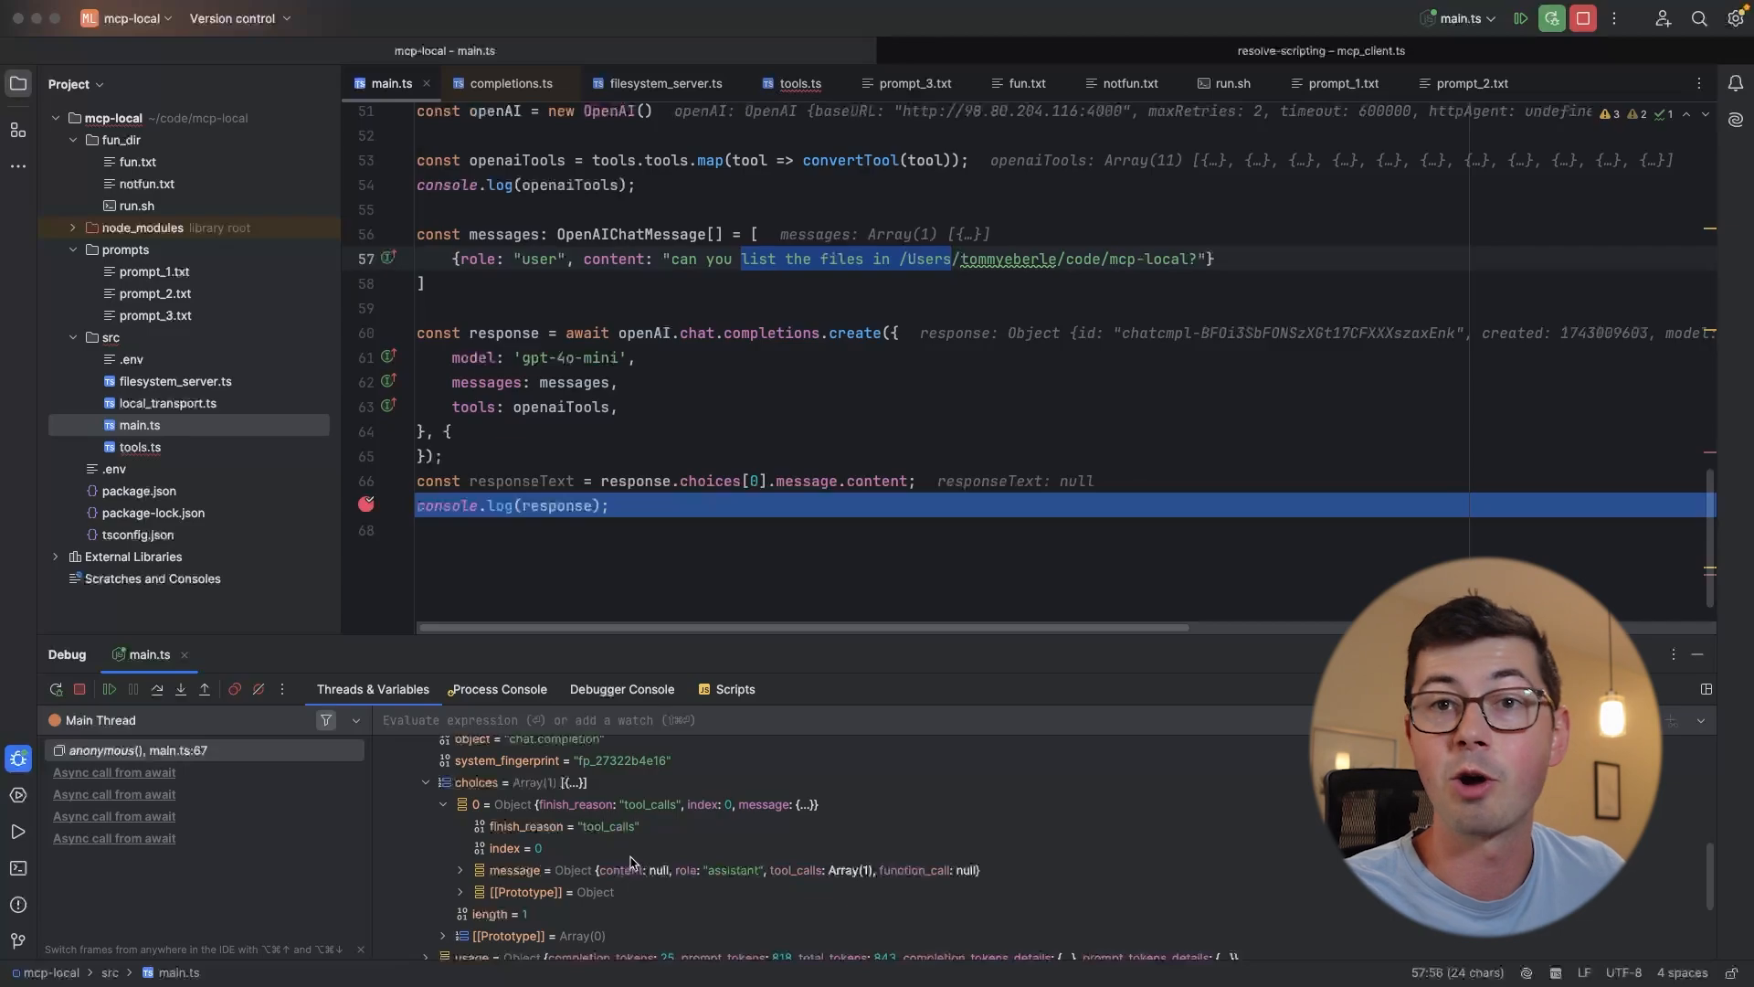
mouse_move(590, 859)
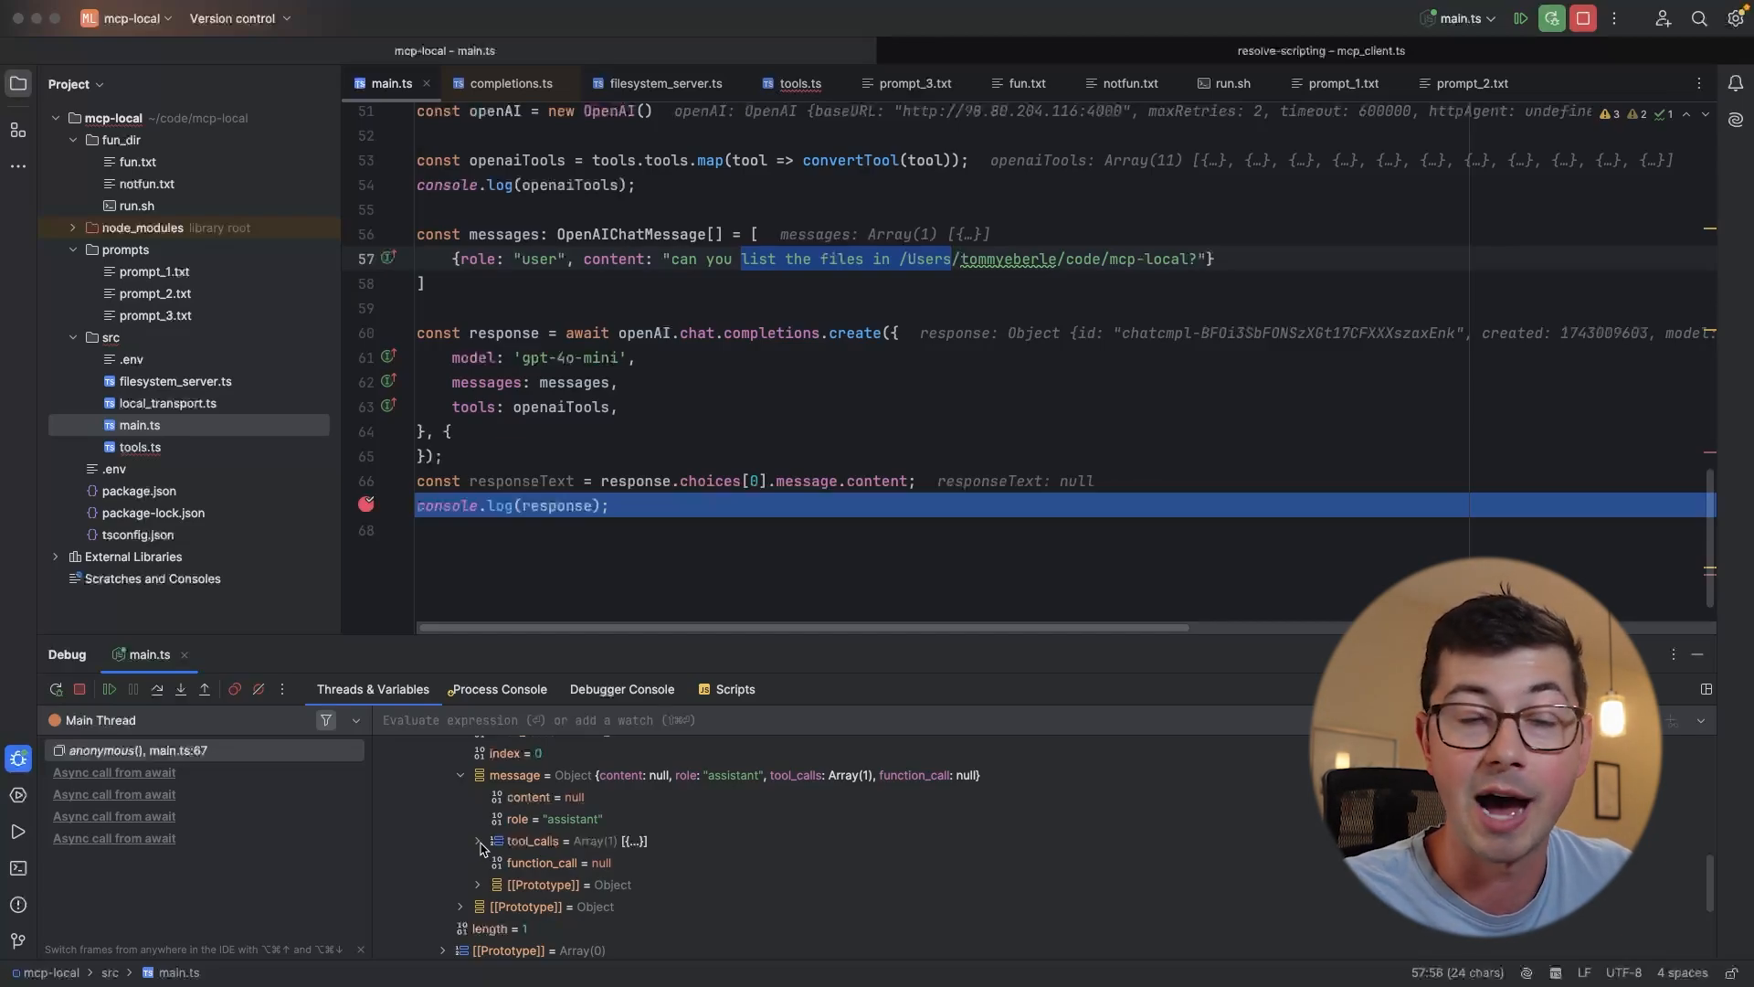
click(477, 840)
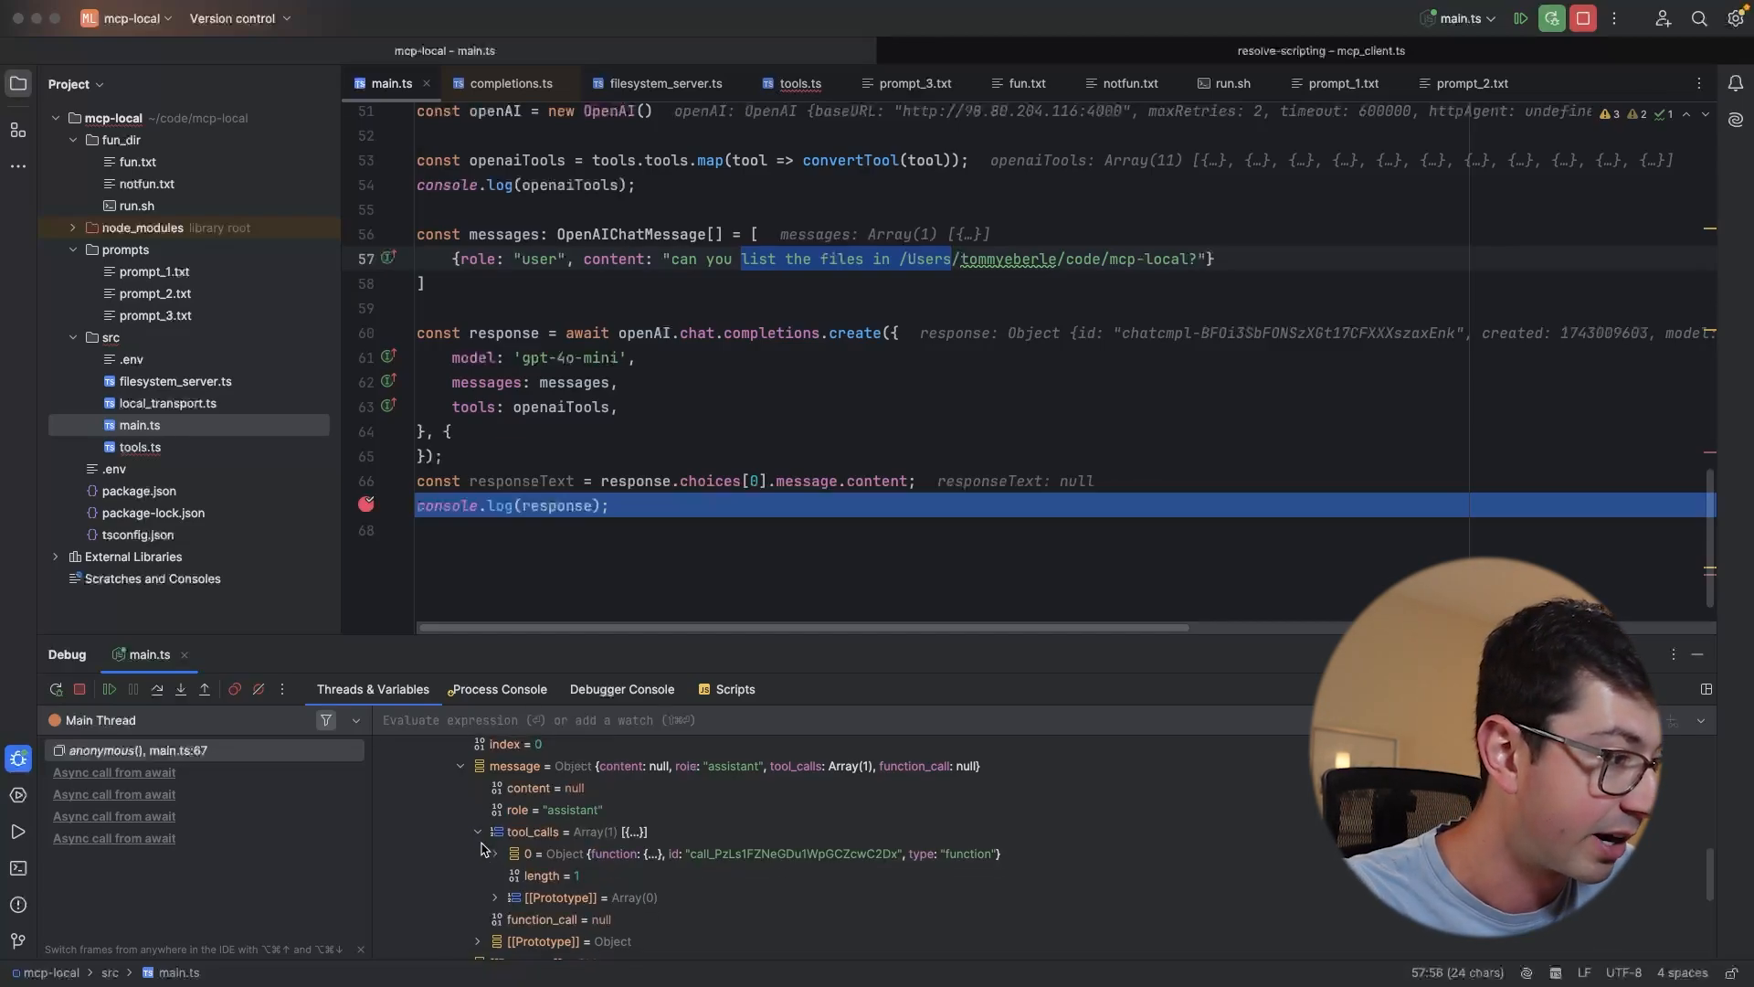
click(495, 854)
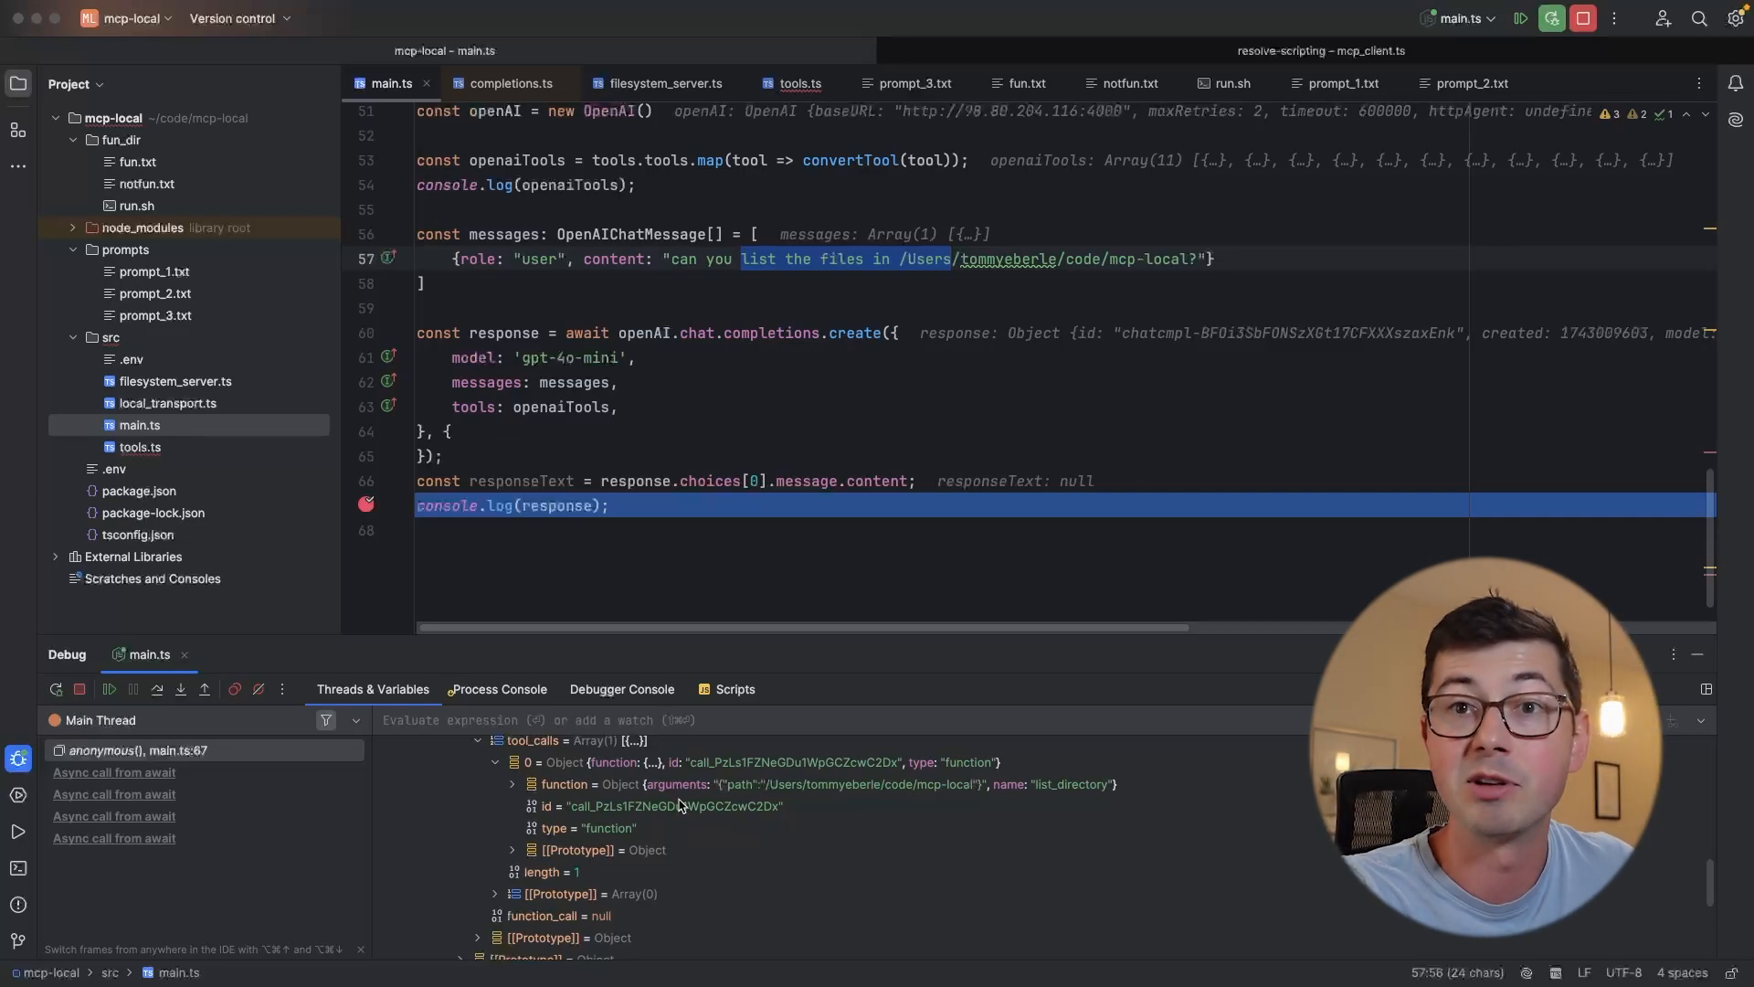
click(914, 83)
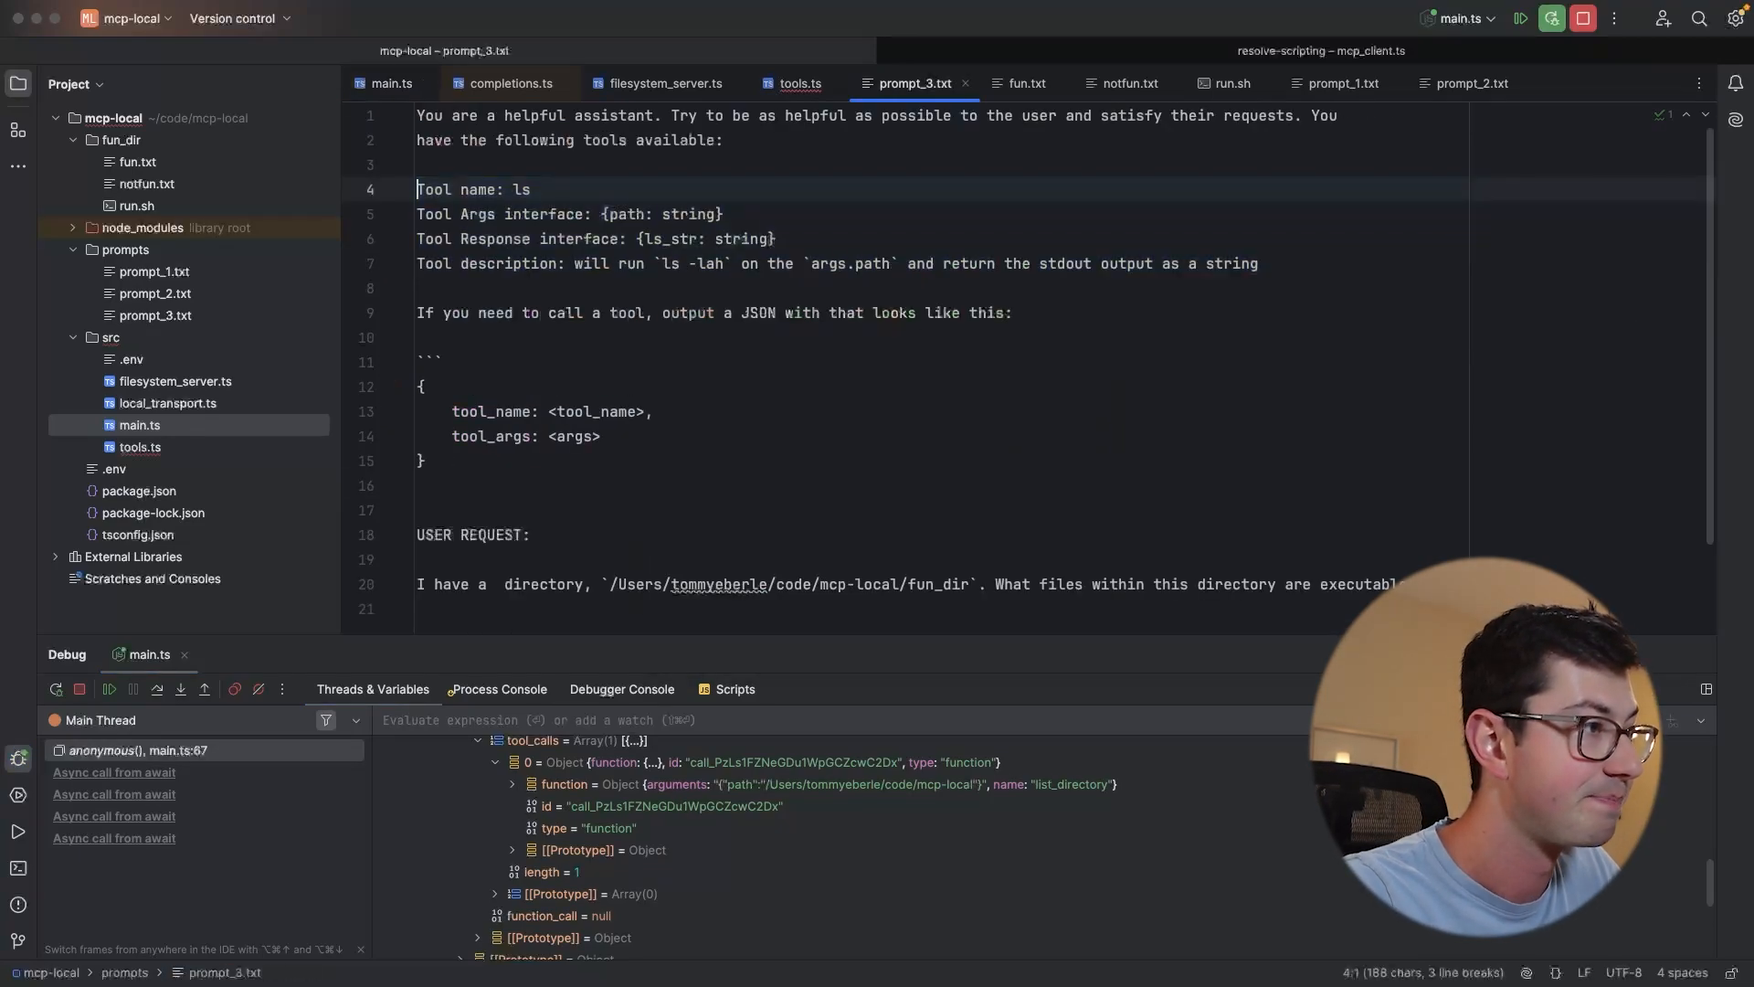
Return to main.ts while the debugger stays paused on the list_directory tool call
drag(416, 386, 422, 461)
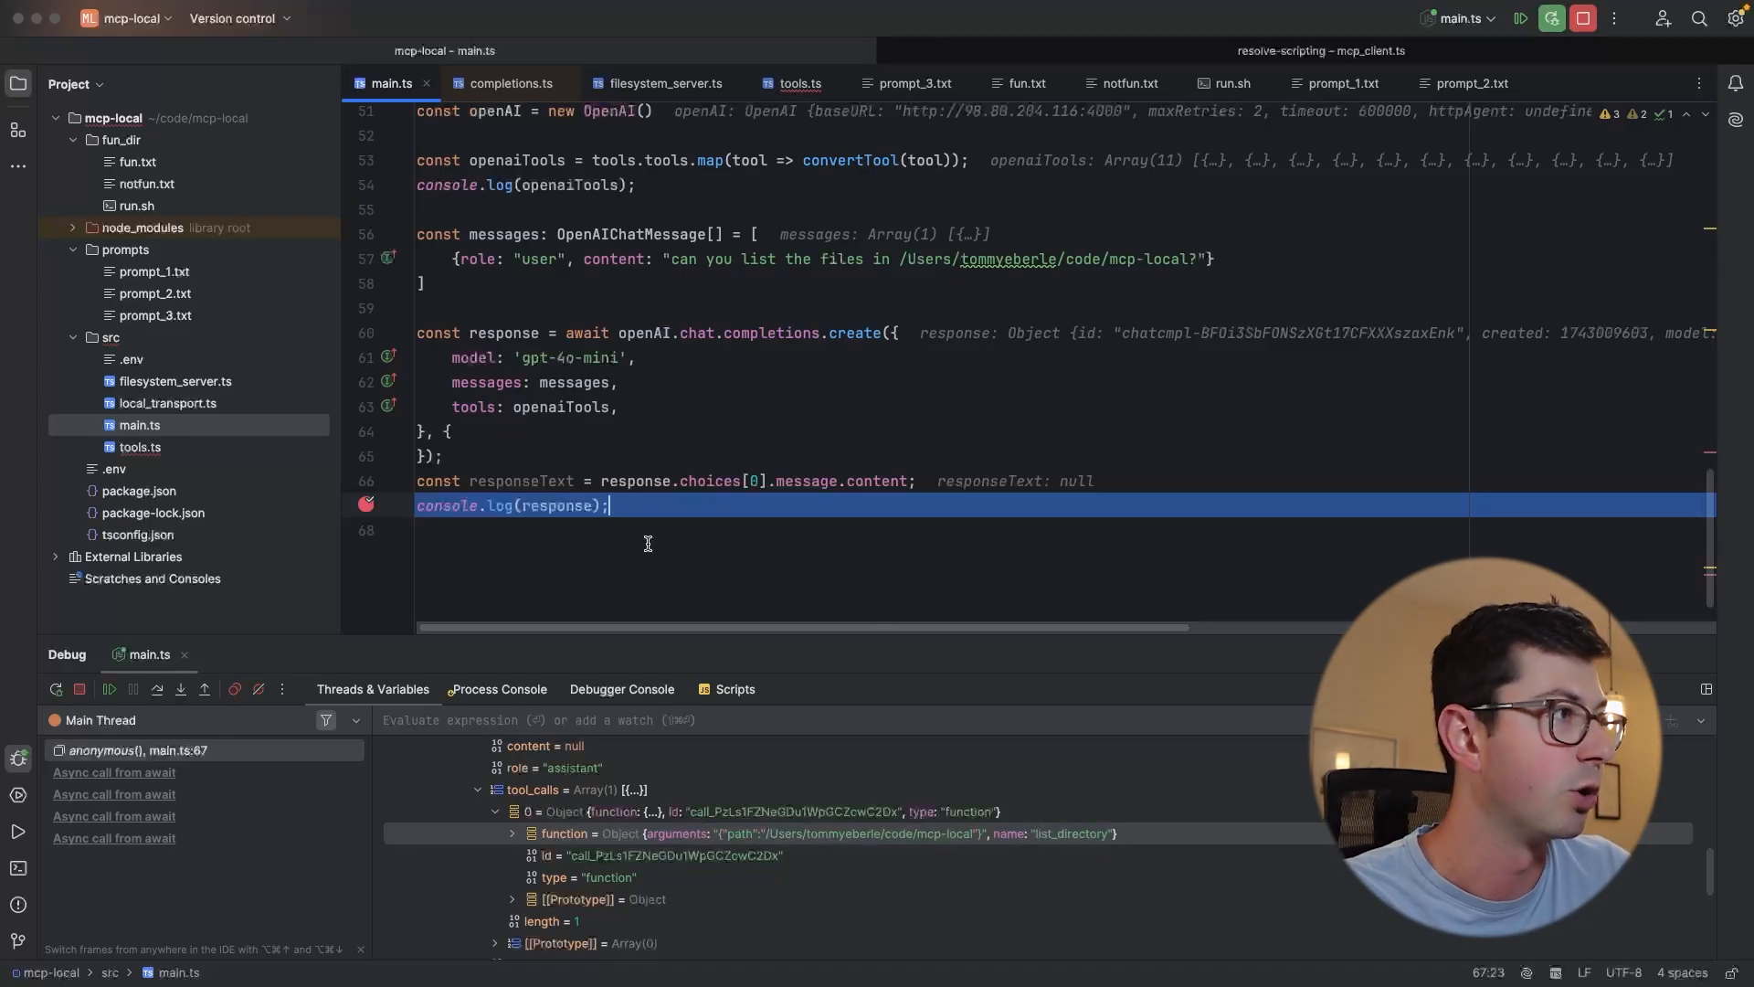
Add an incomplete 'await client.callTool()' line after console.log(response) in main.ts
key(Enter)
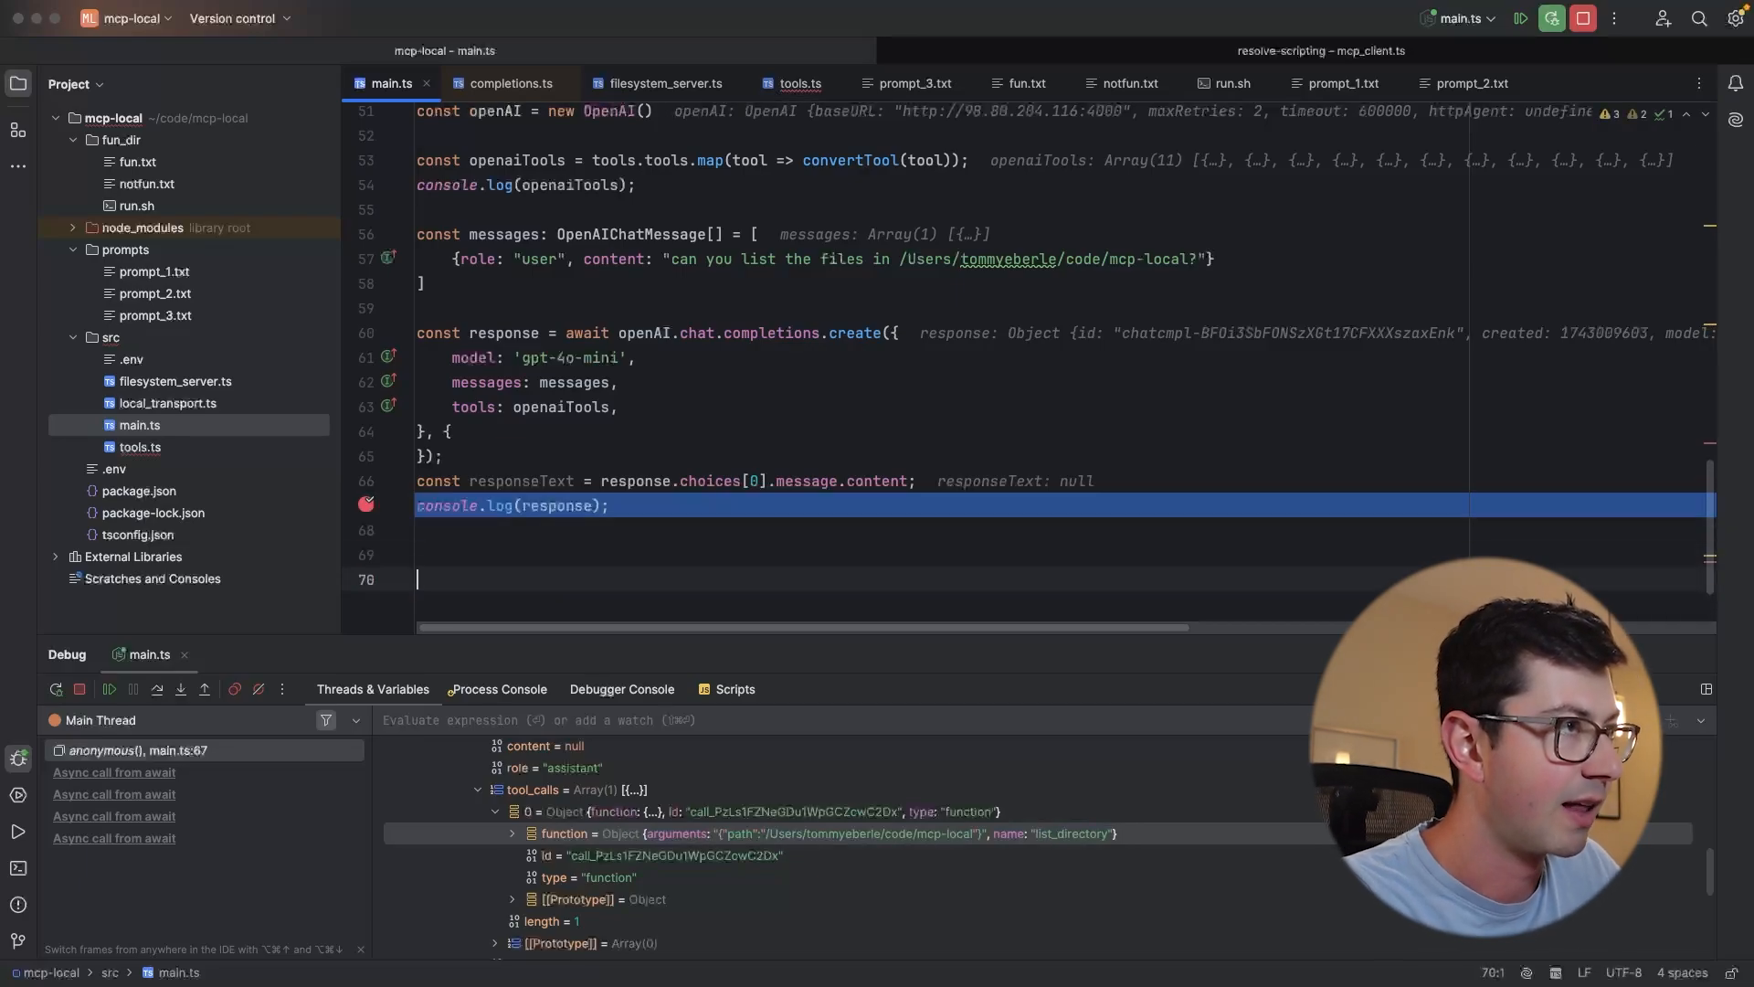
text(await_s)
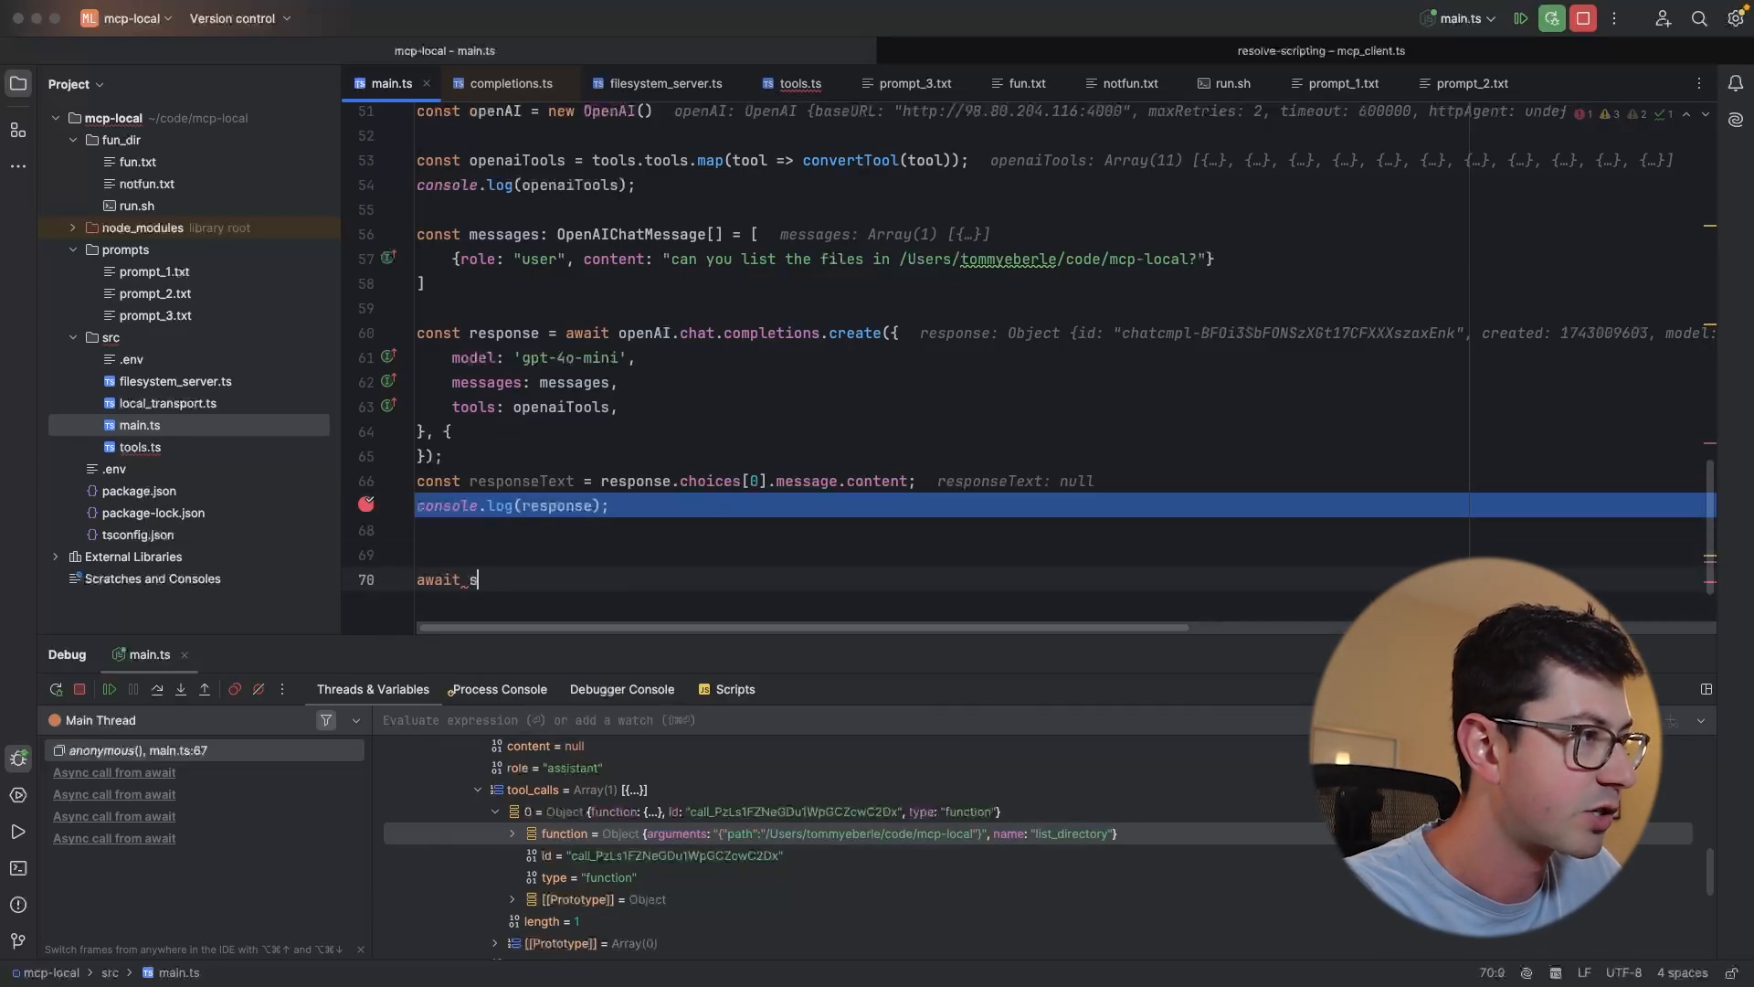
text(erver.)
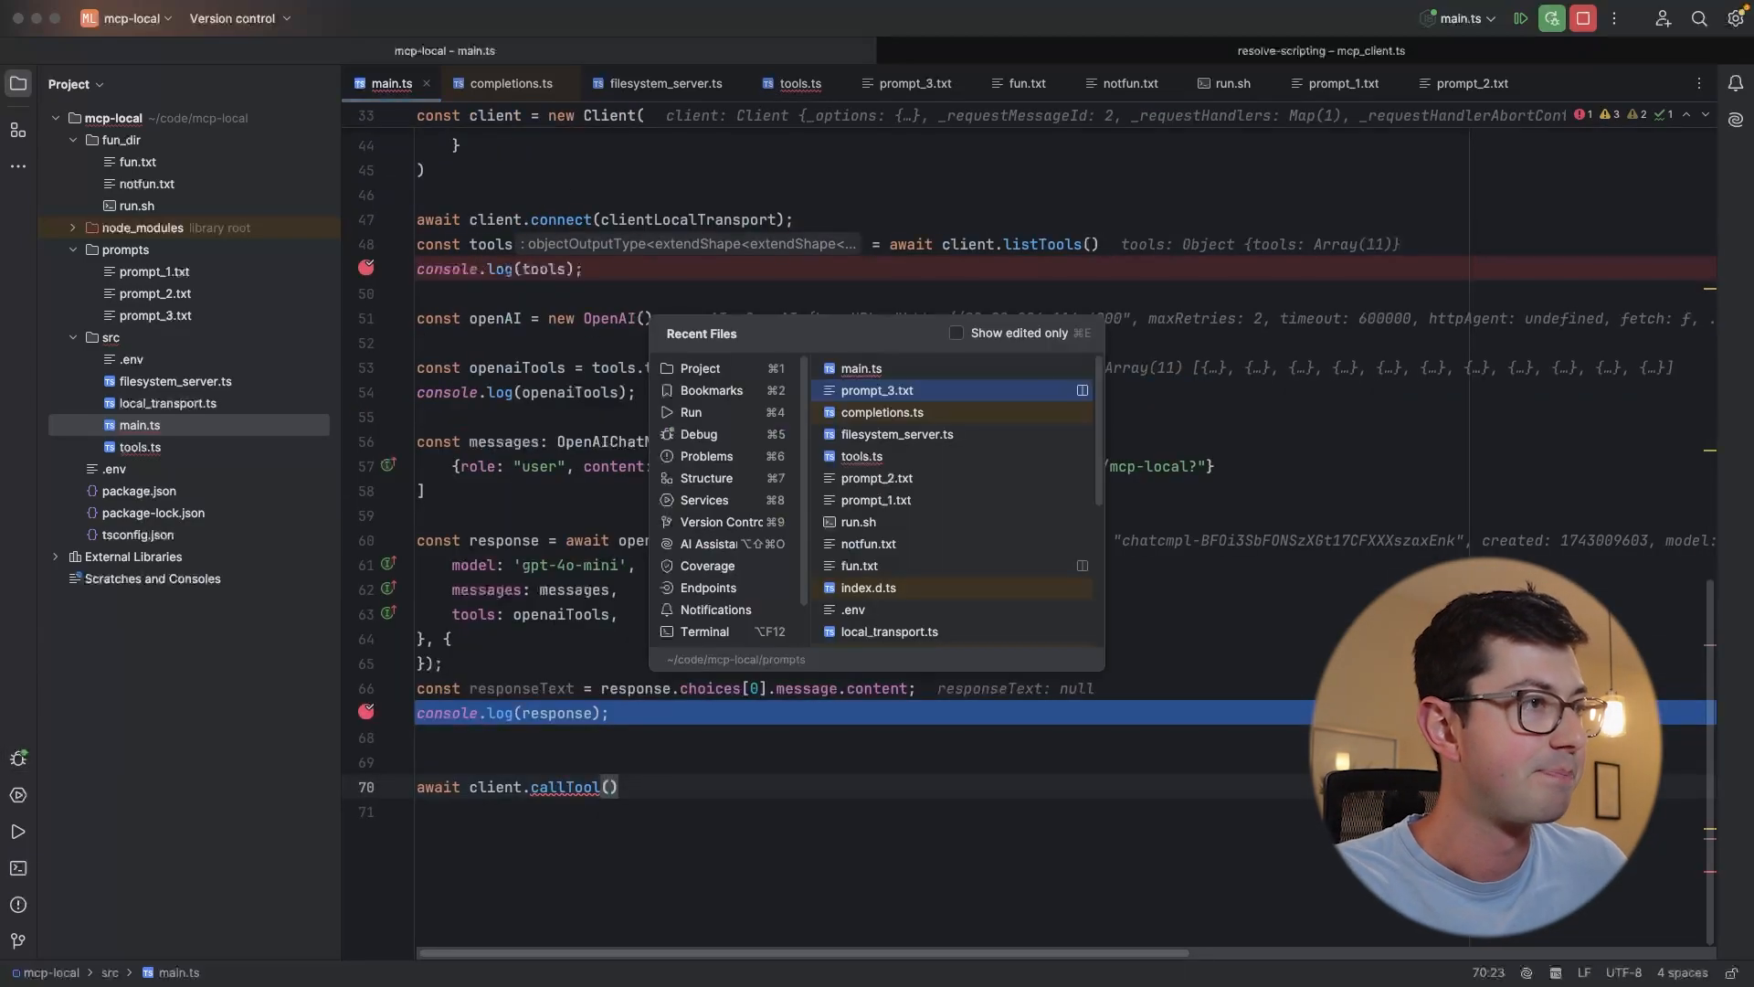
click(878, 390)
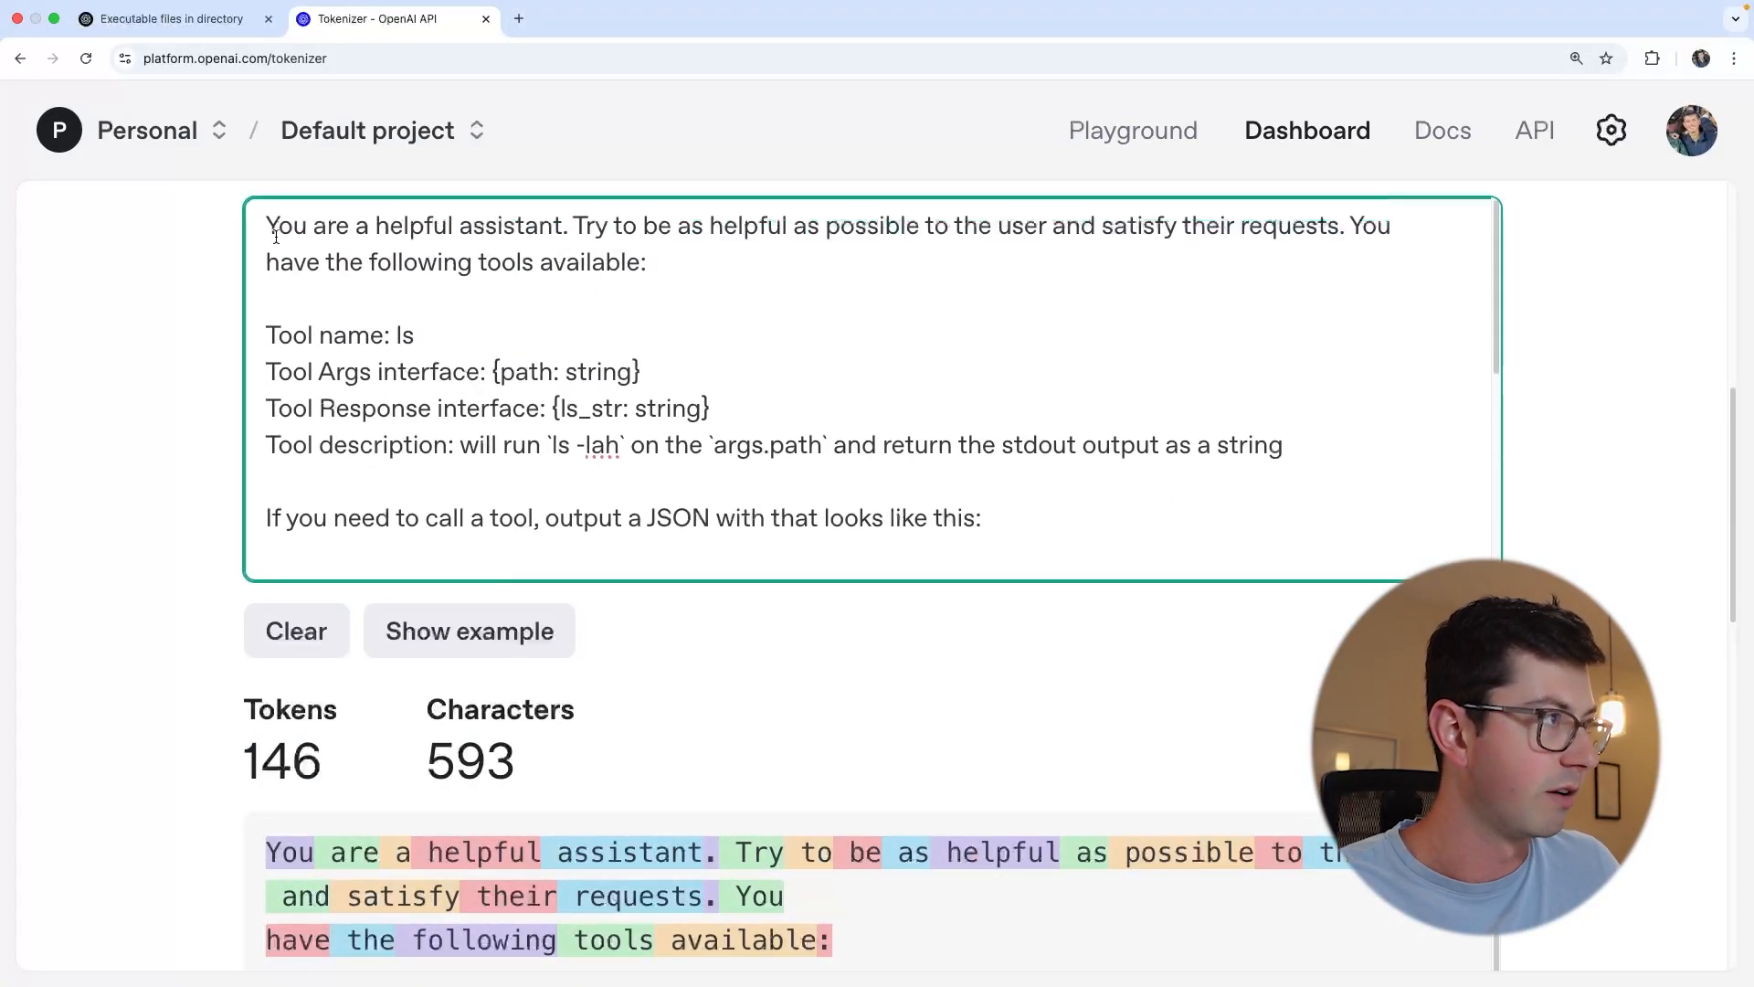
Read the Tokenizer breakdown of prompt_3 (146 tokens, 593 characters) and mark its opening sentences
drag(268, 225, 481, 408)
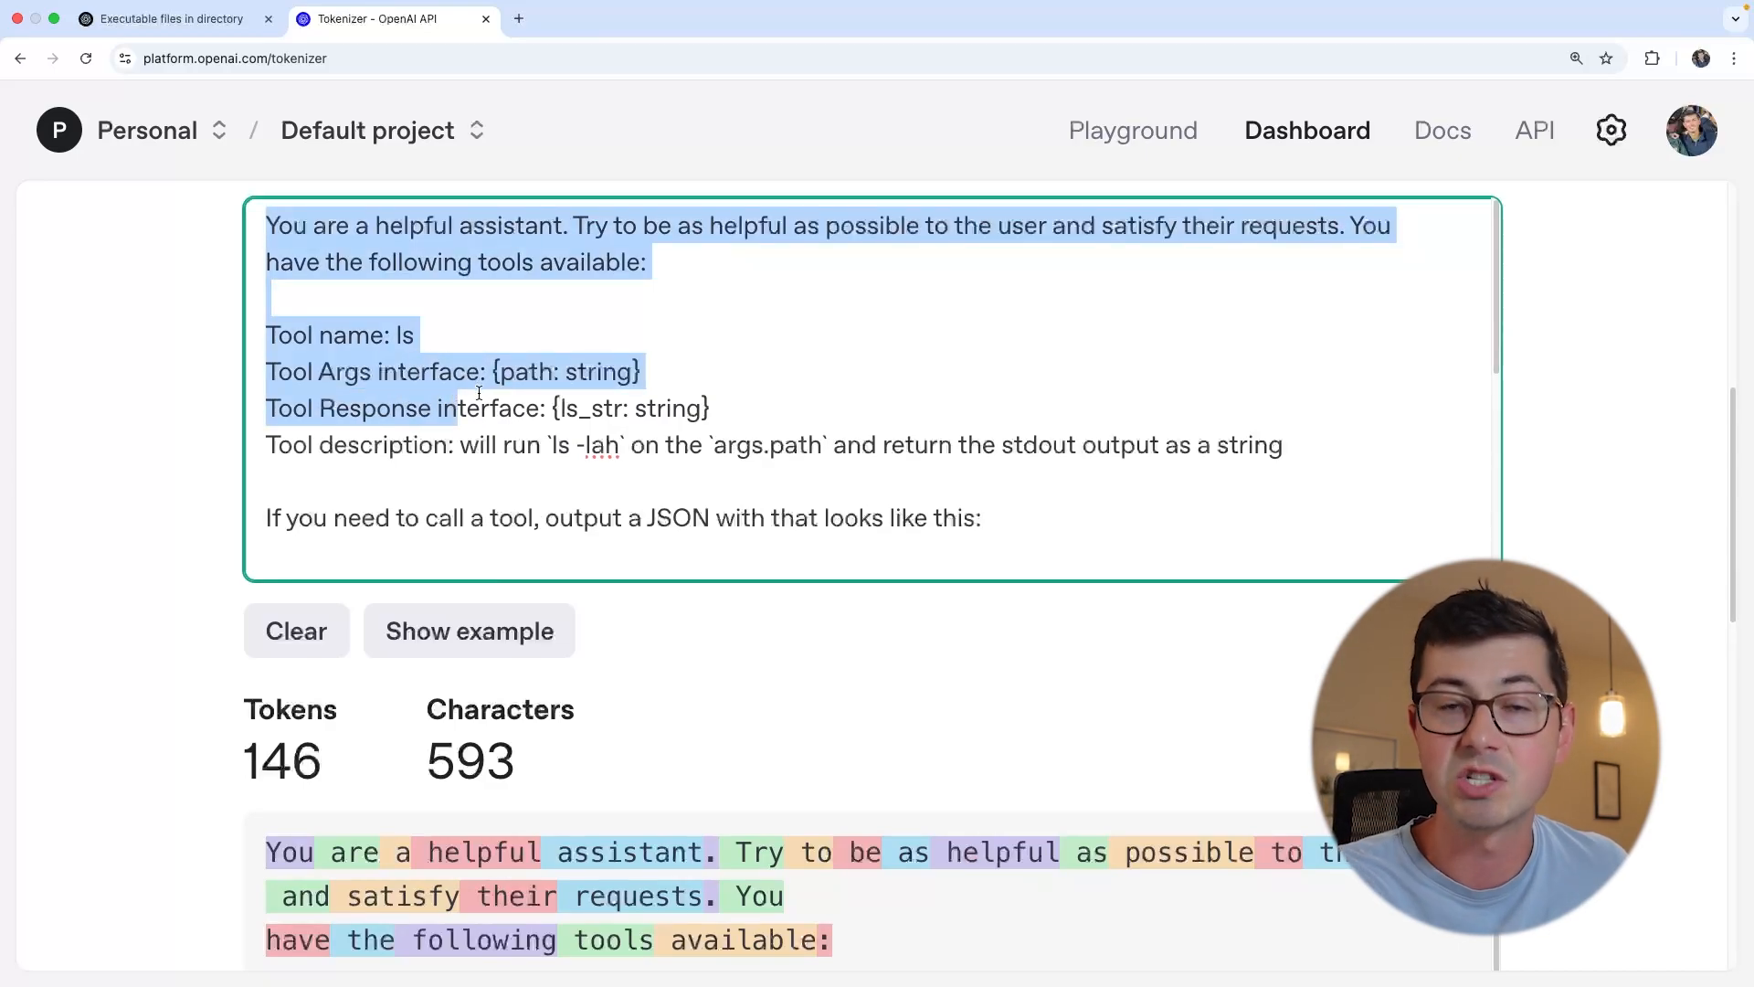
scroll(down, 3)
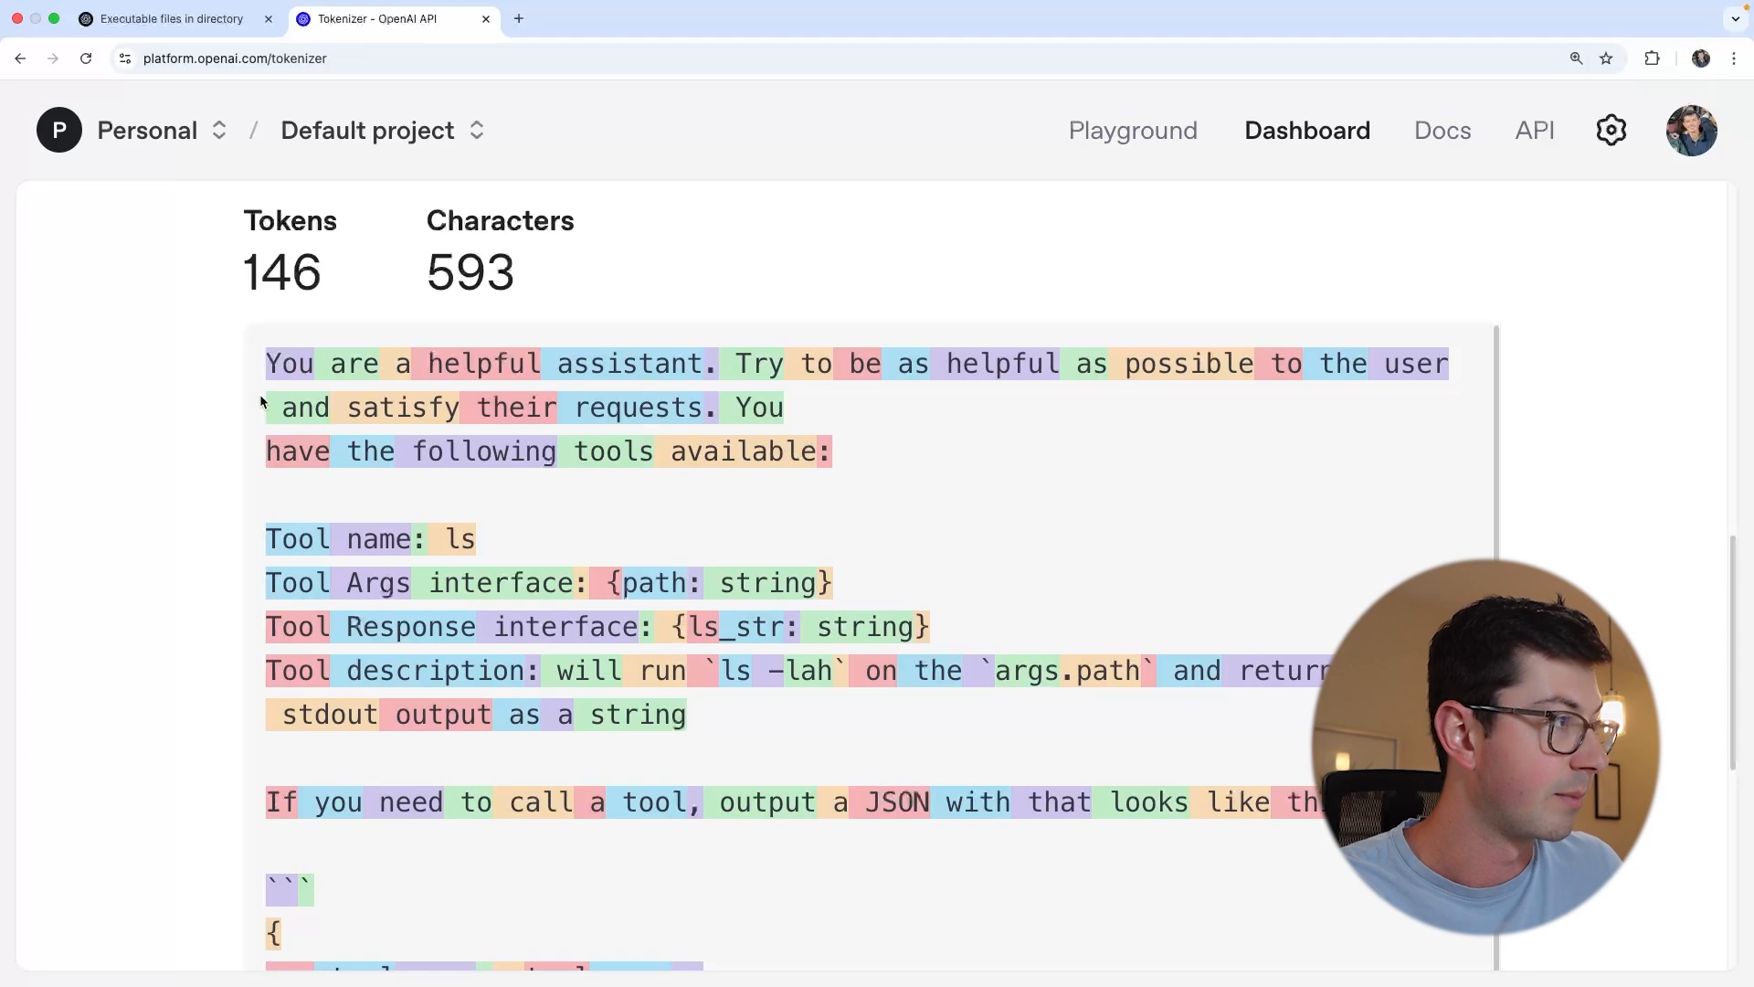
scroll(down, 3)
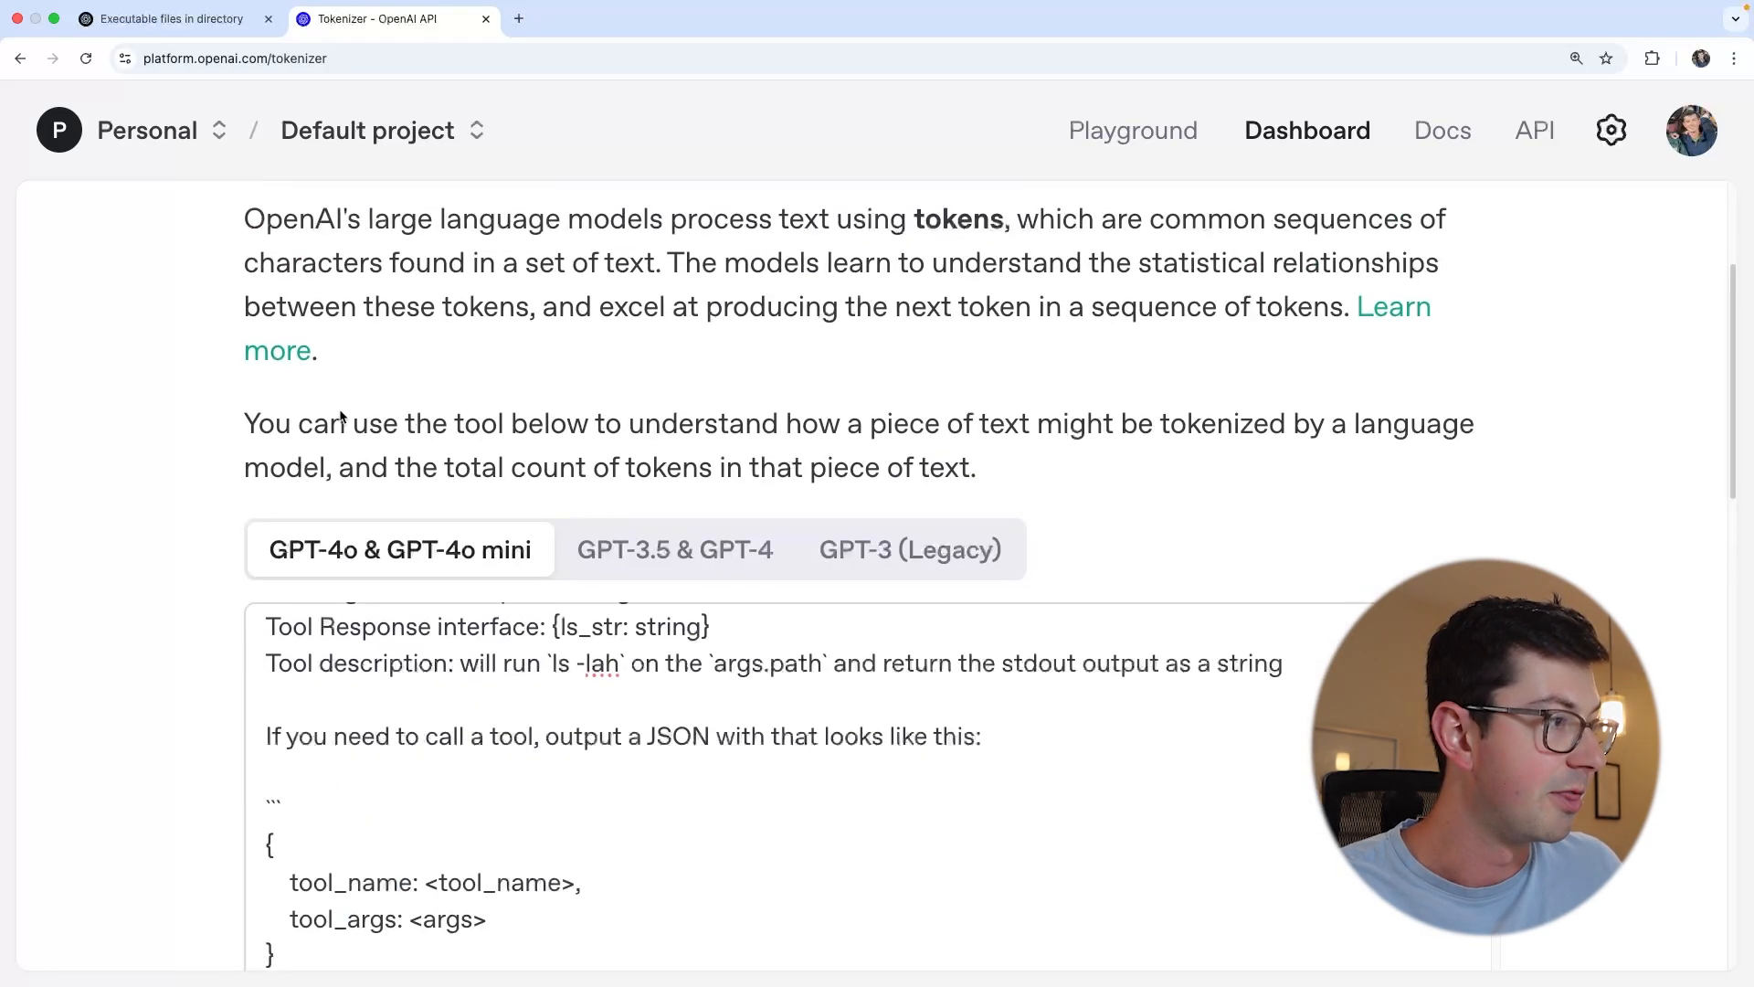
scroll(down, 3)
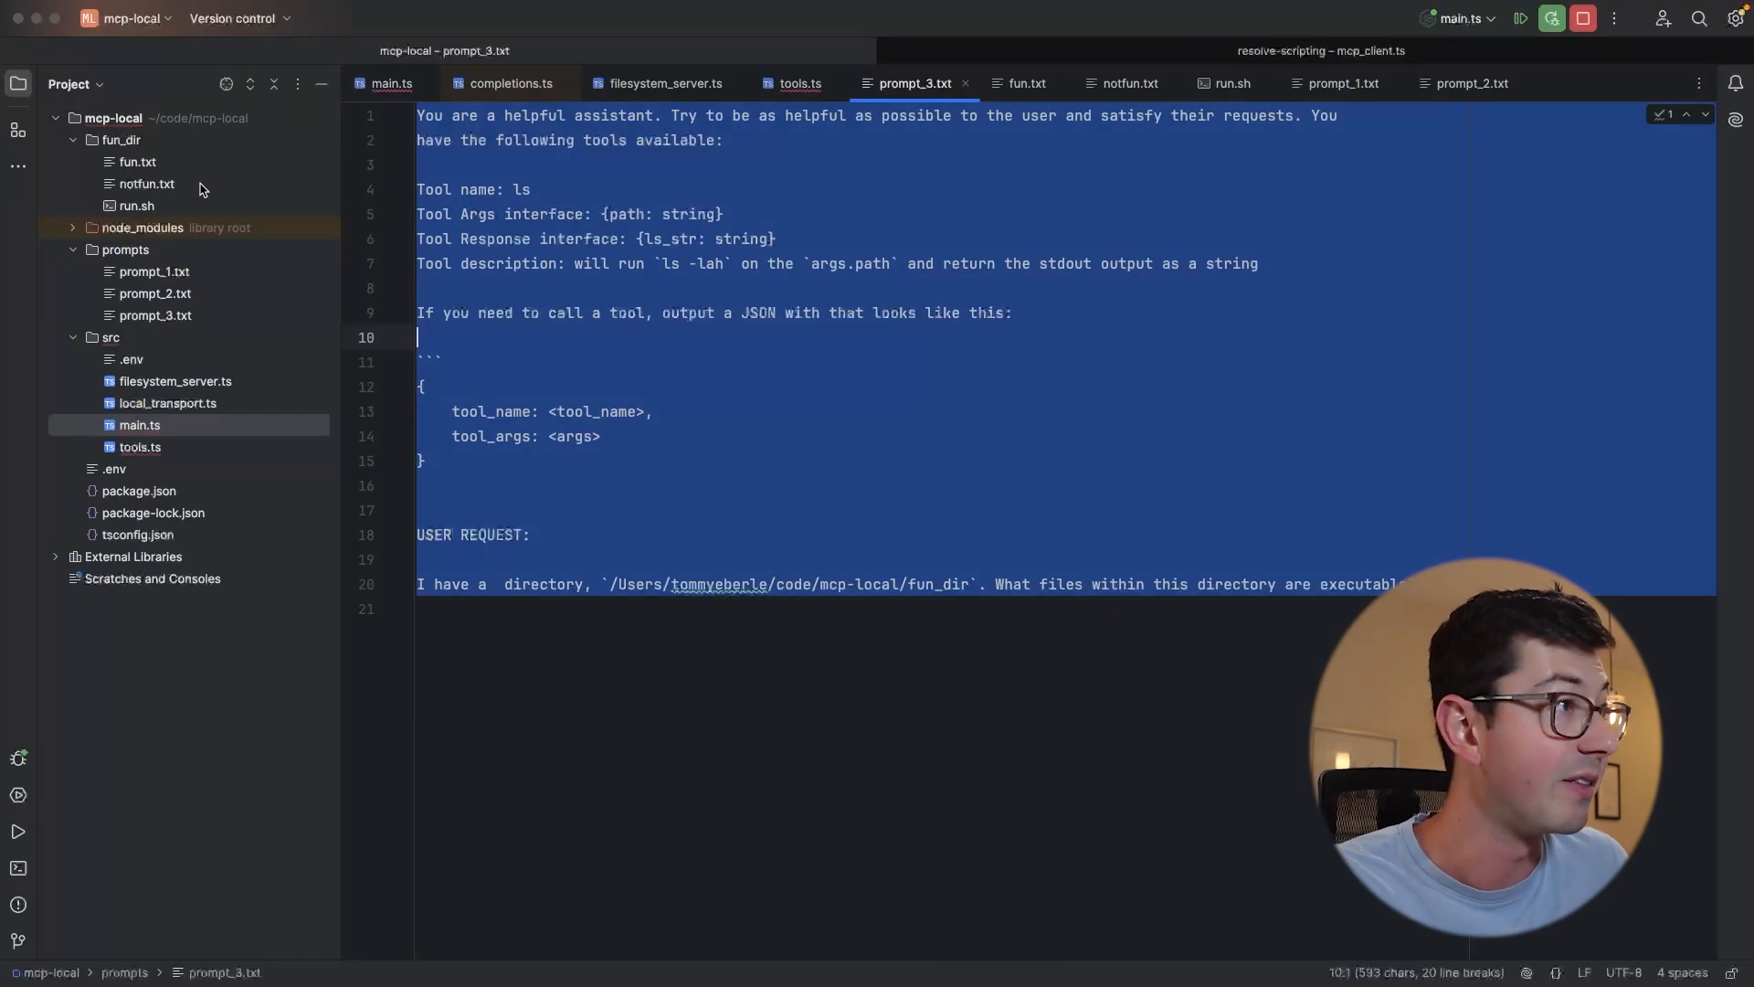
click(726, 139)
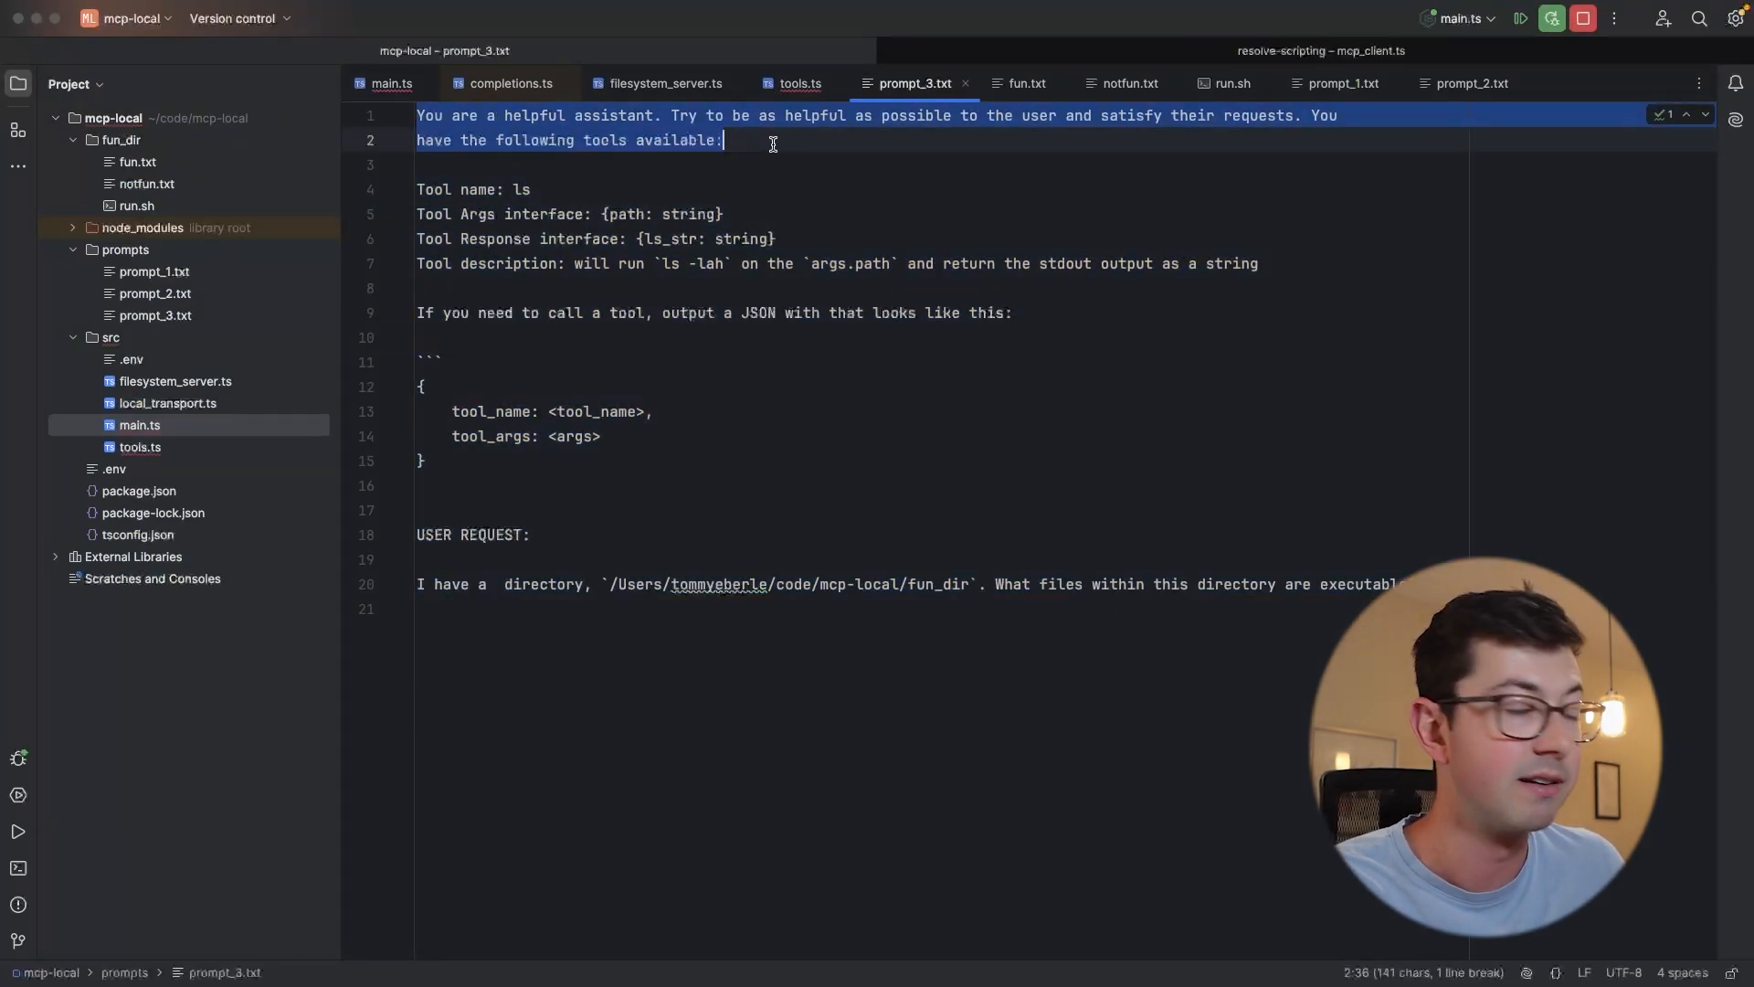